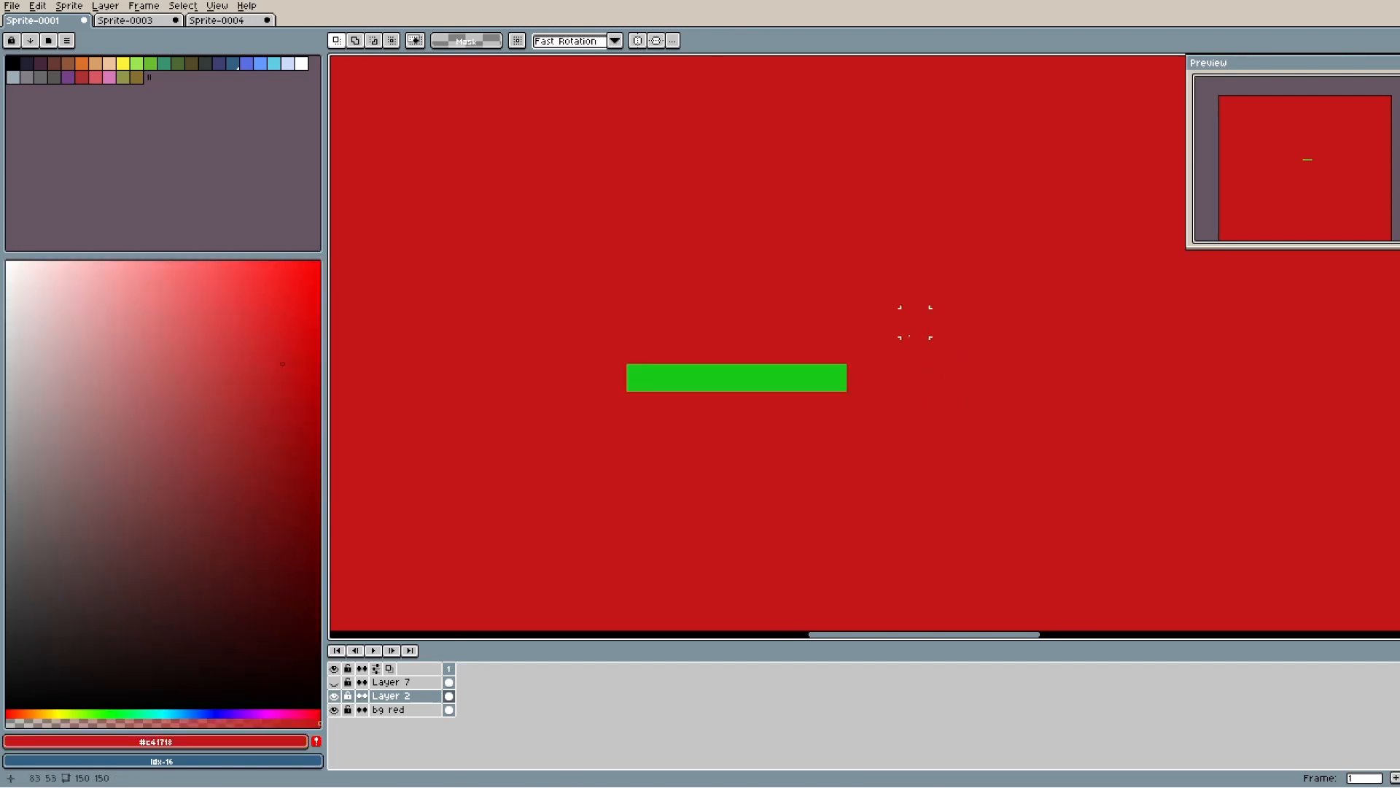
Pick the bar's green from the red canvas as the drawing colour with the Eyedropper.
left_click(750, 373)
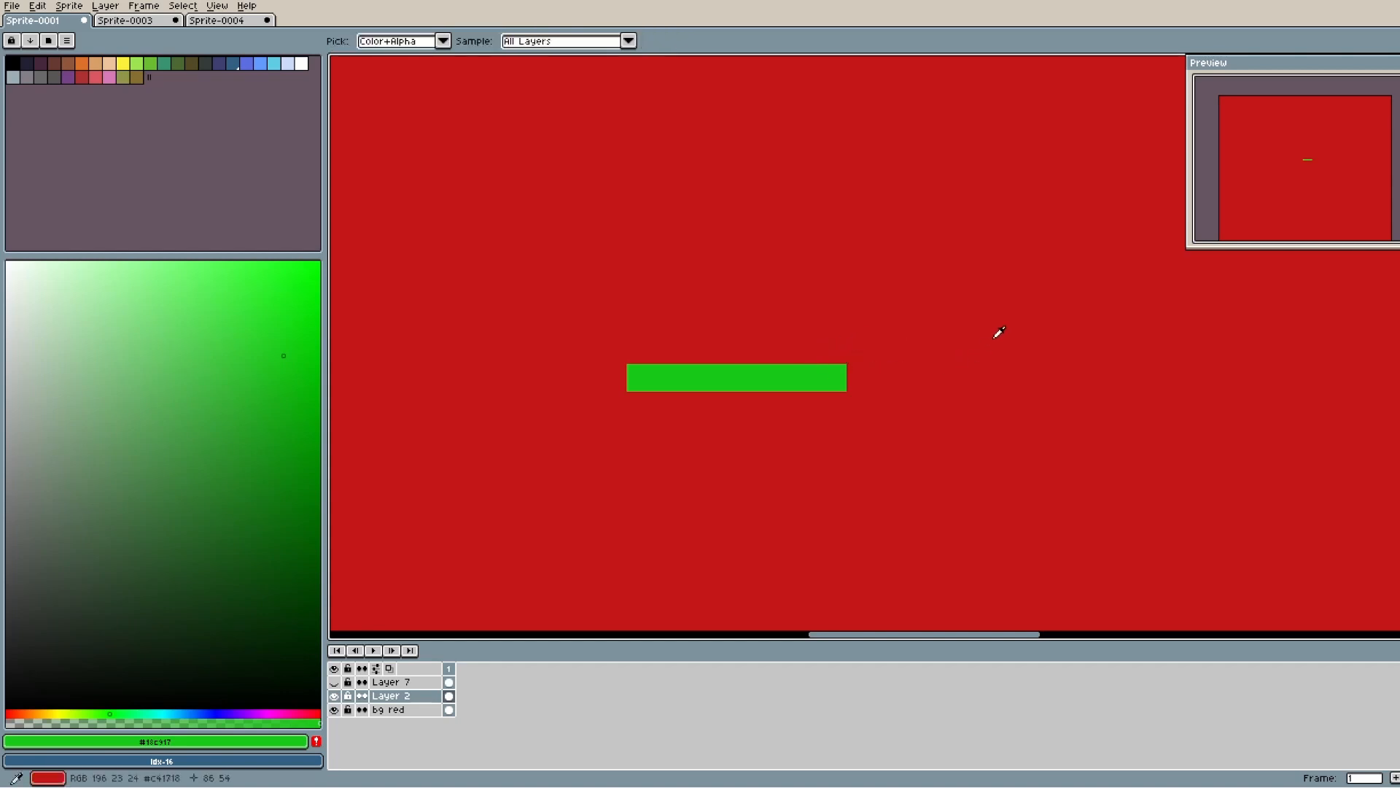
mouse_move(855, 335)
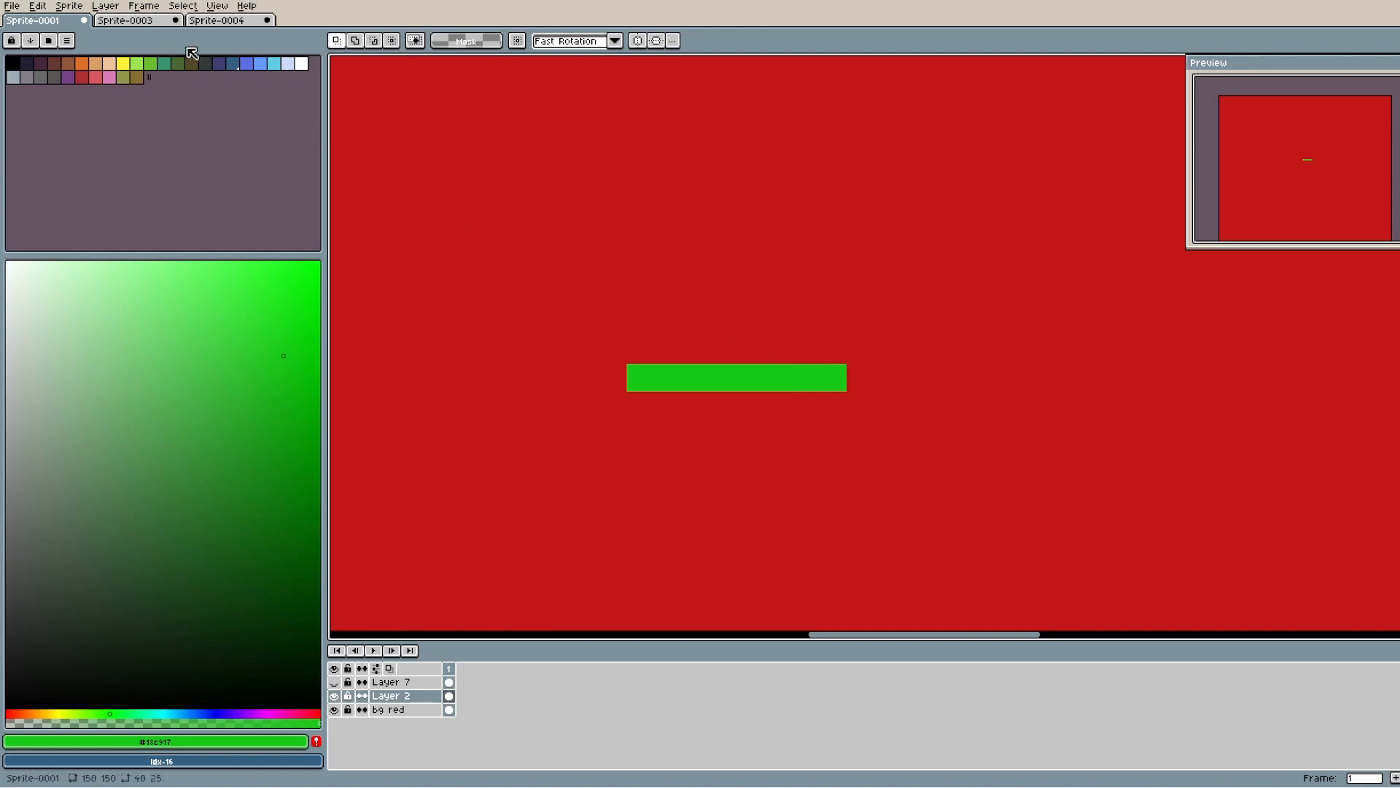
Switch to the Sprite-0003 colour wheel and marquee-select a thin strip through its centre.
left_click(139, 23)
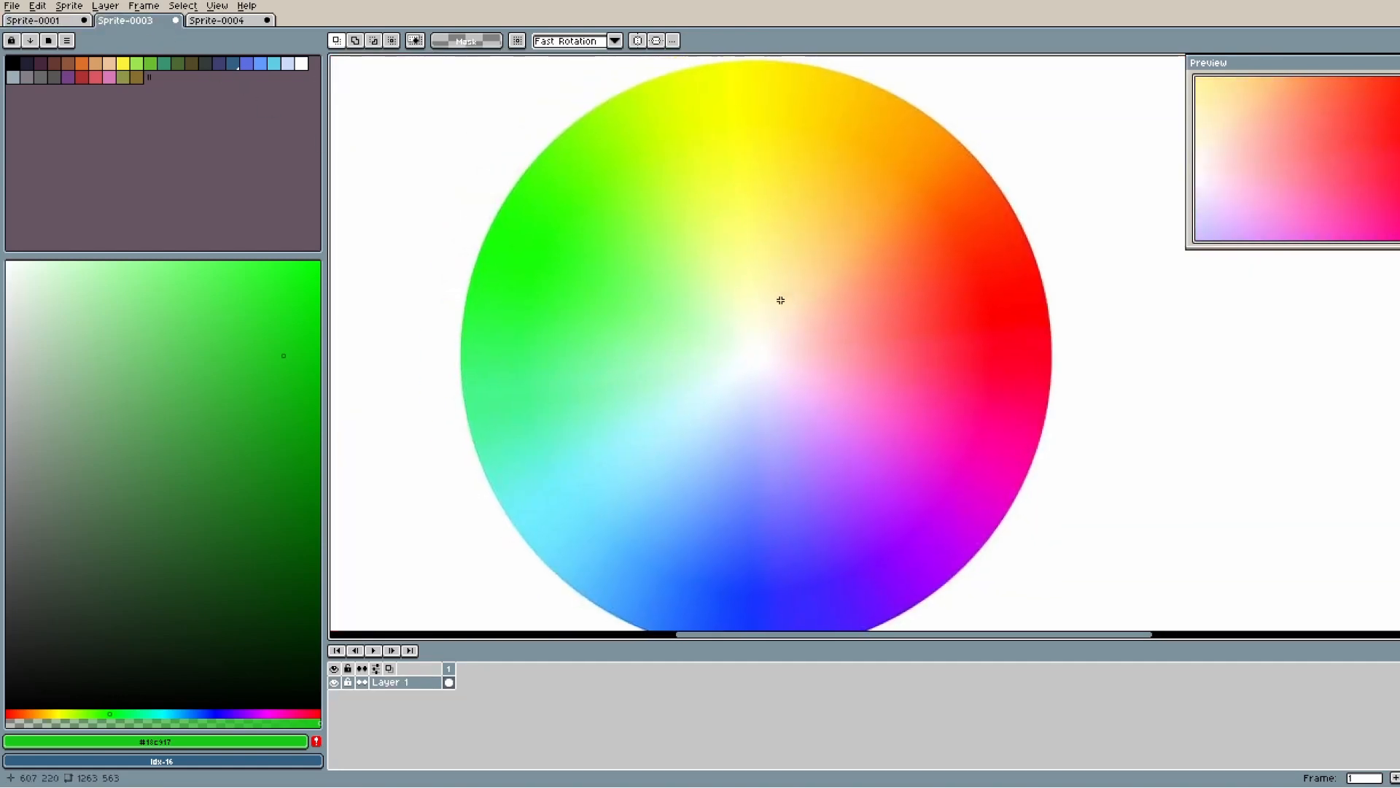
mouse_move(441, 350)
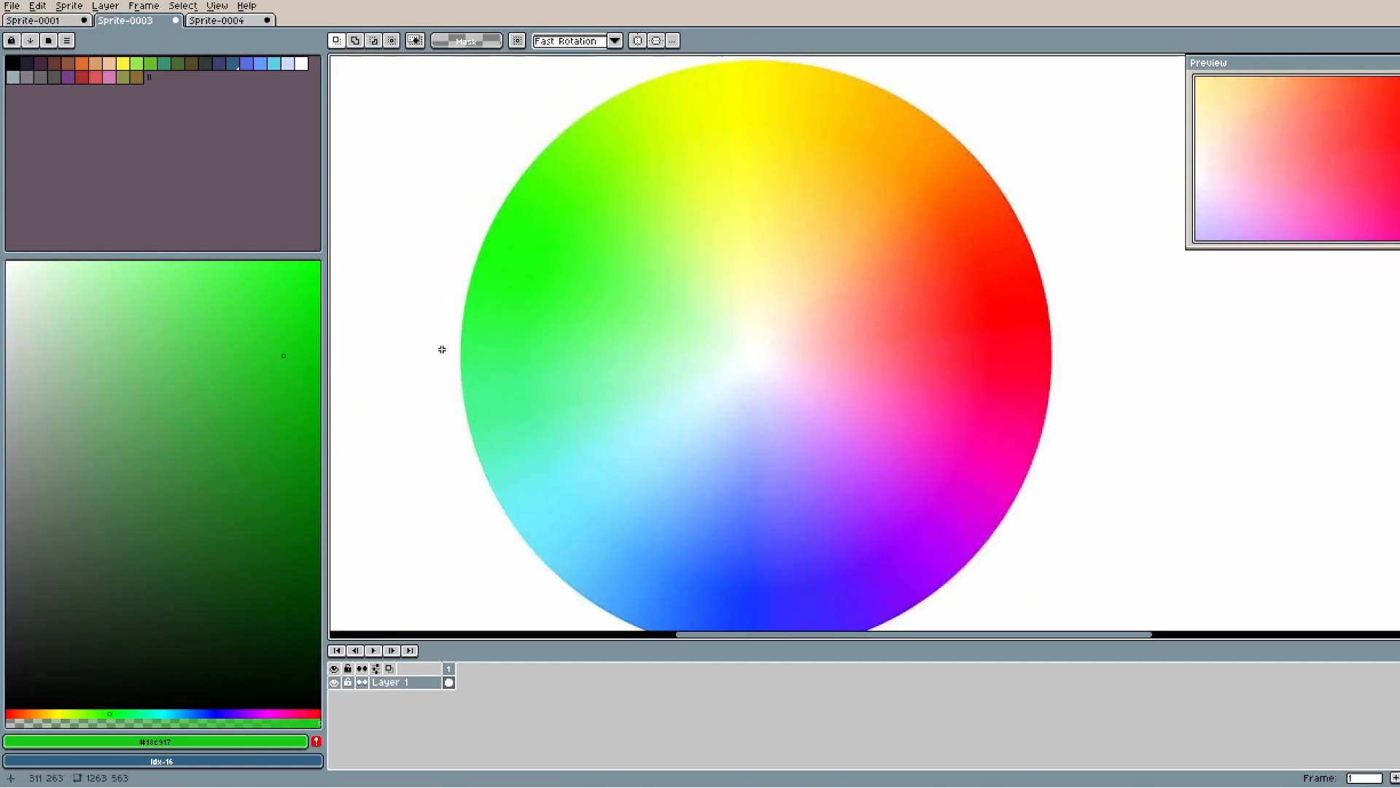
mouse_move(446, 343)
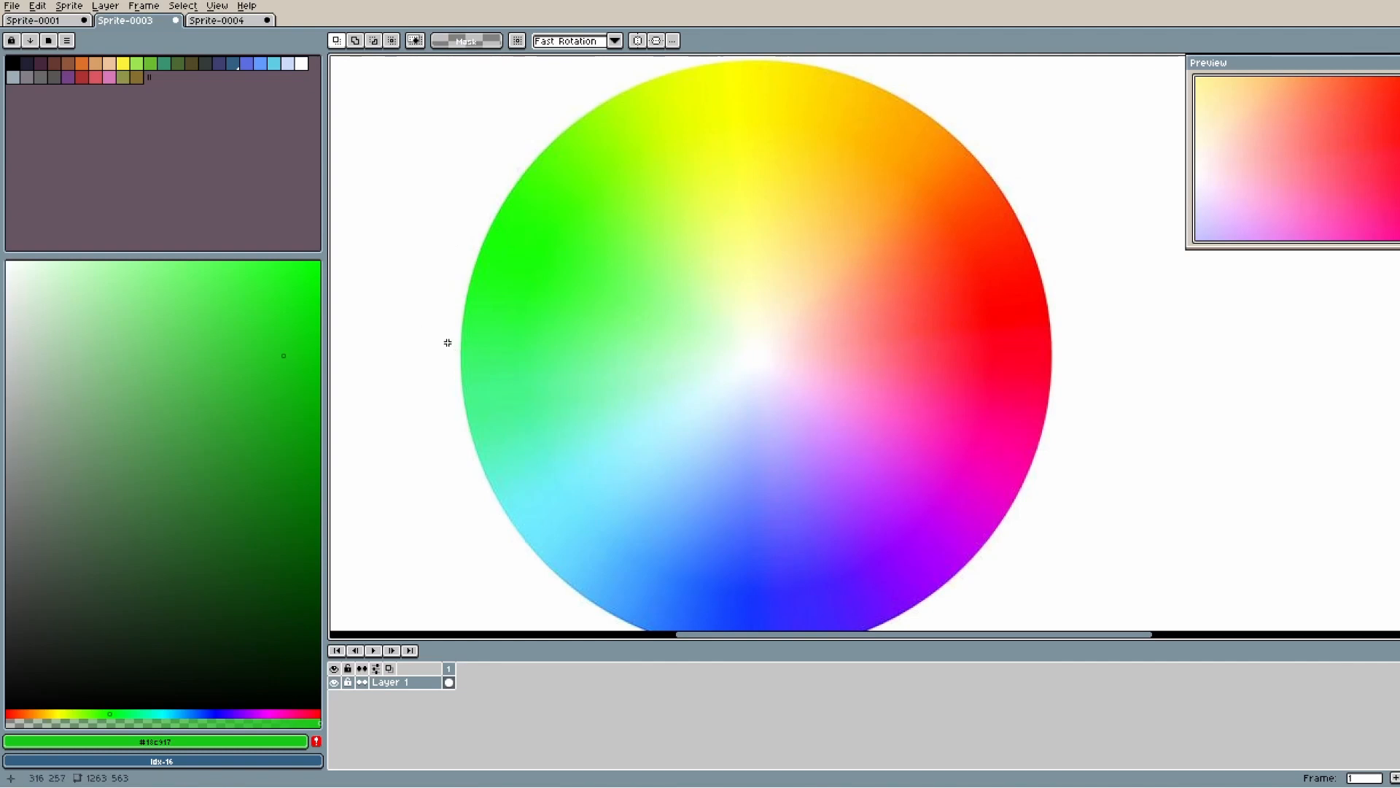
left_click_drag(453, 327, 1081, 320)
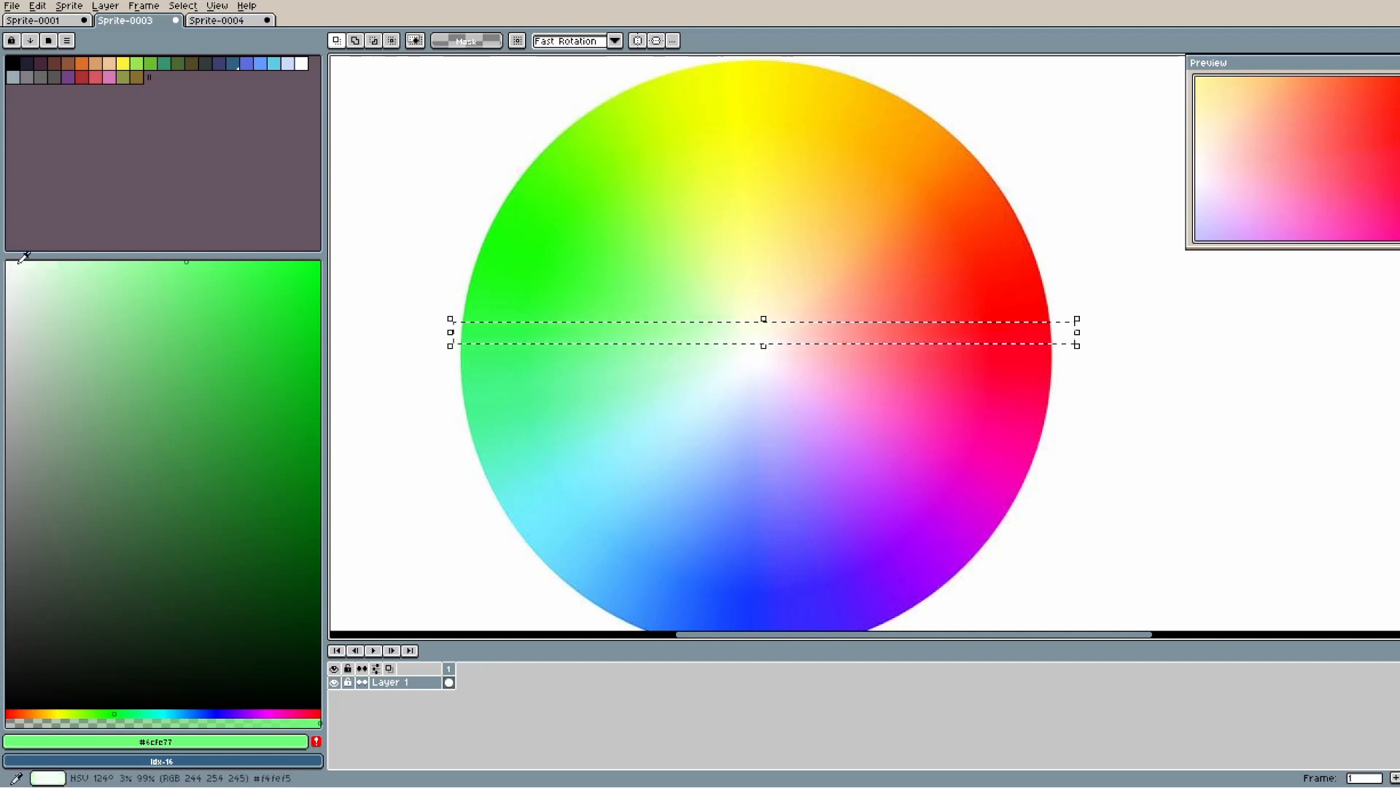
Eyedropper colours along the wheel's strip from light green through pale yellow and peach to bright red.
left_click(208, 294)
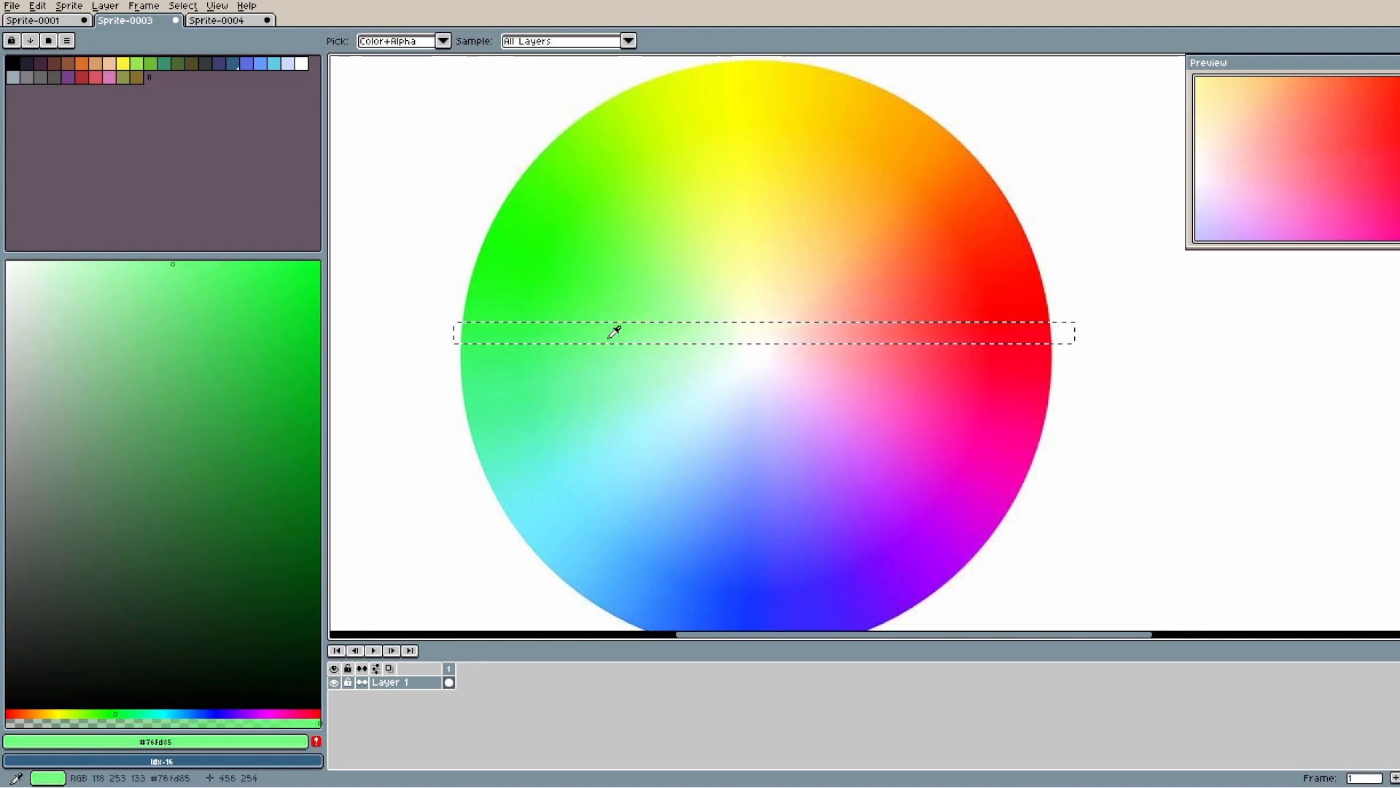
left_click(721, 335)
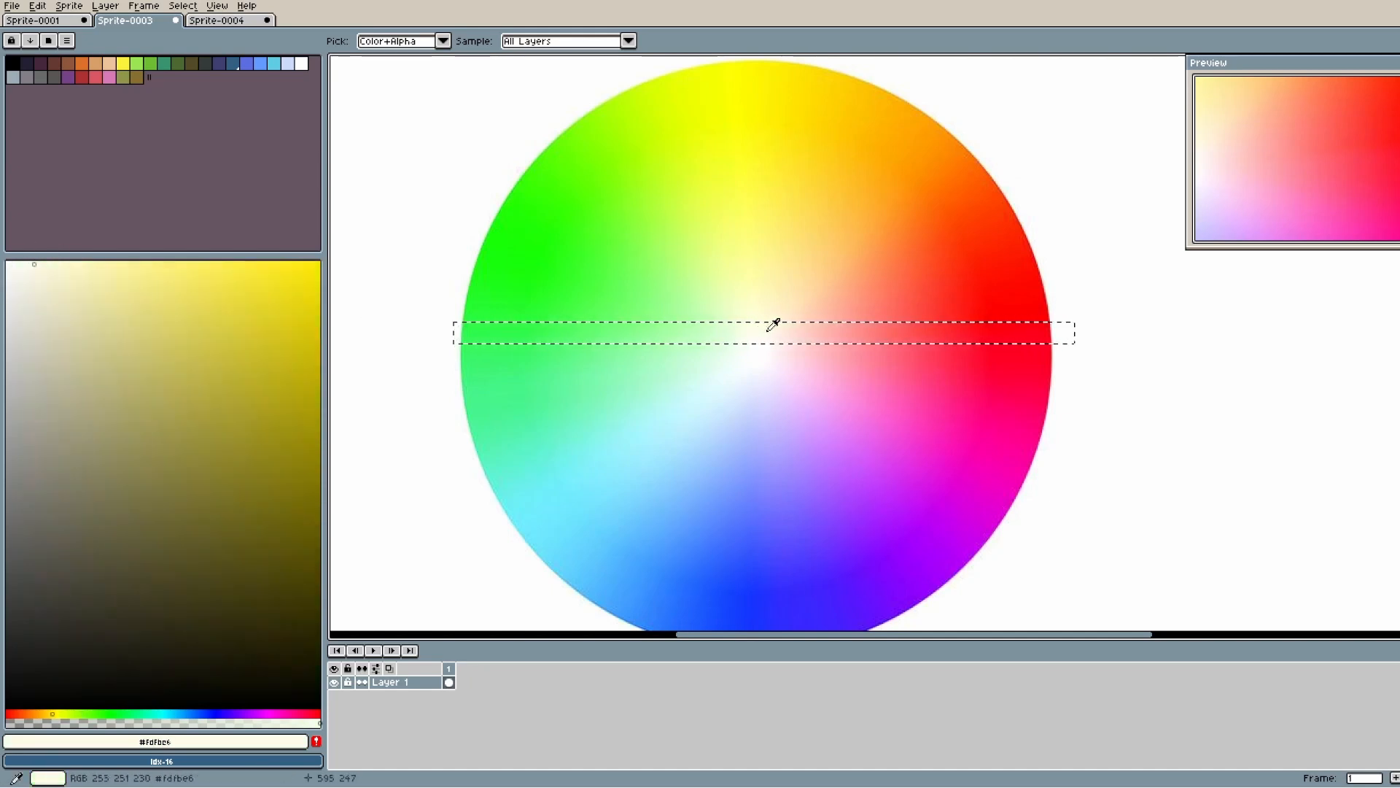
left_click(977, 344)
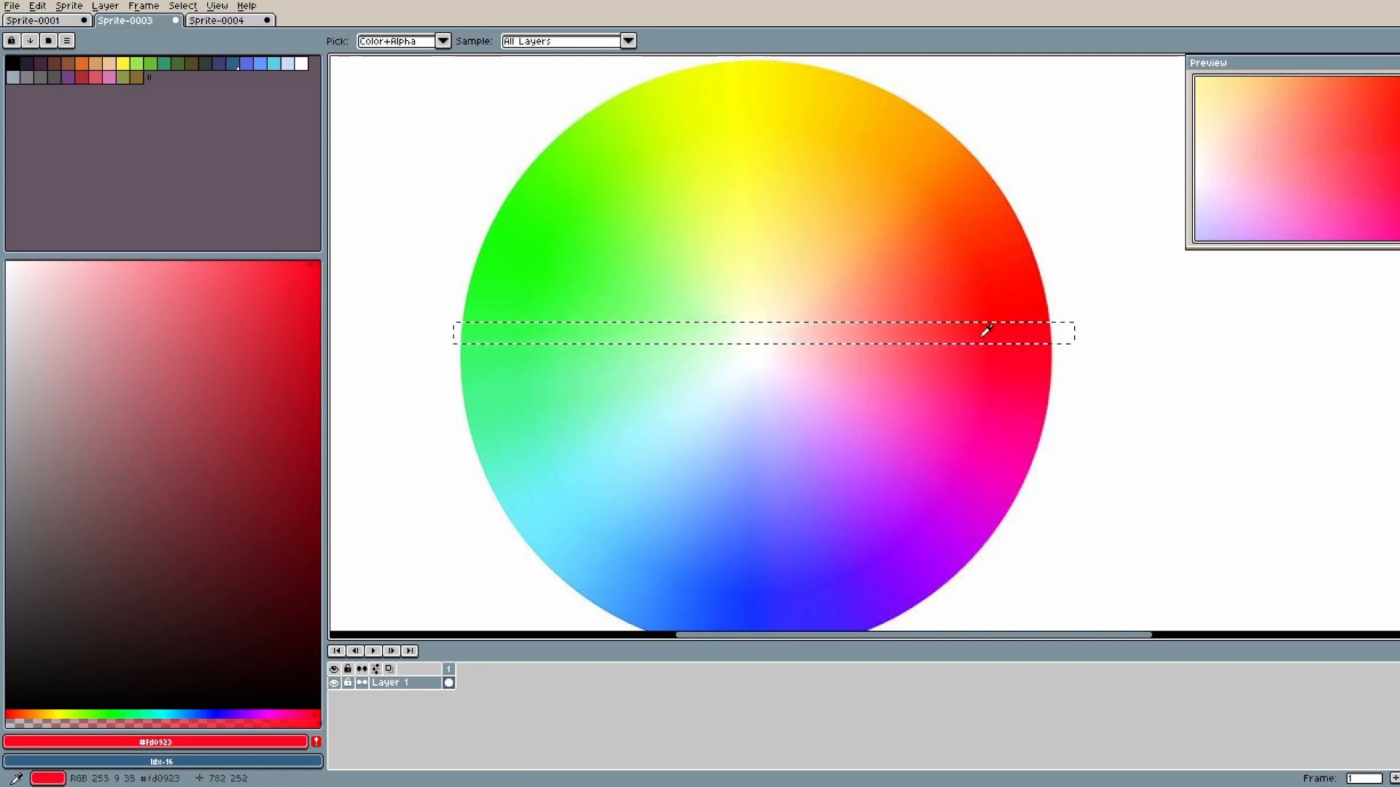
left_click(795, 342)
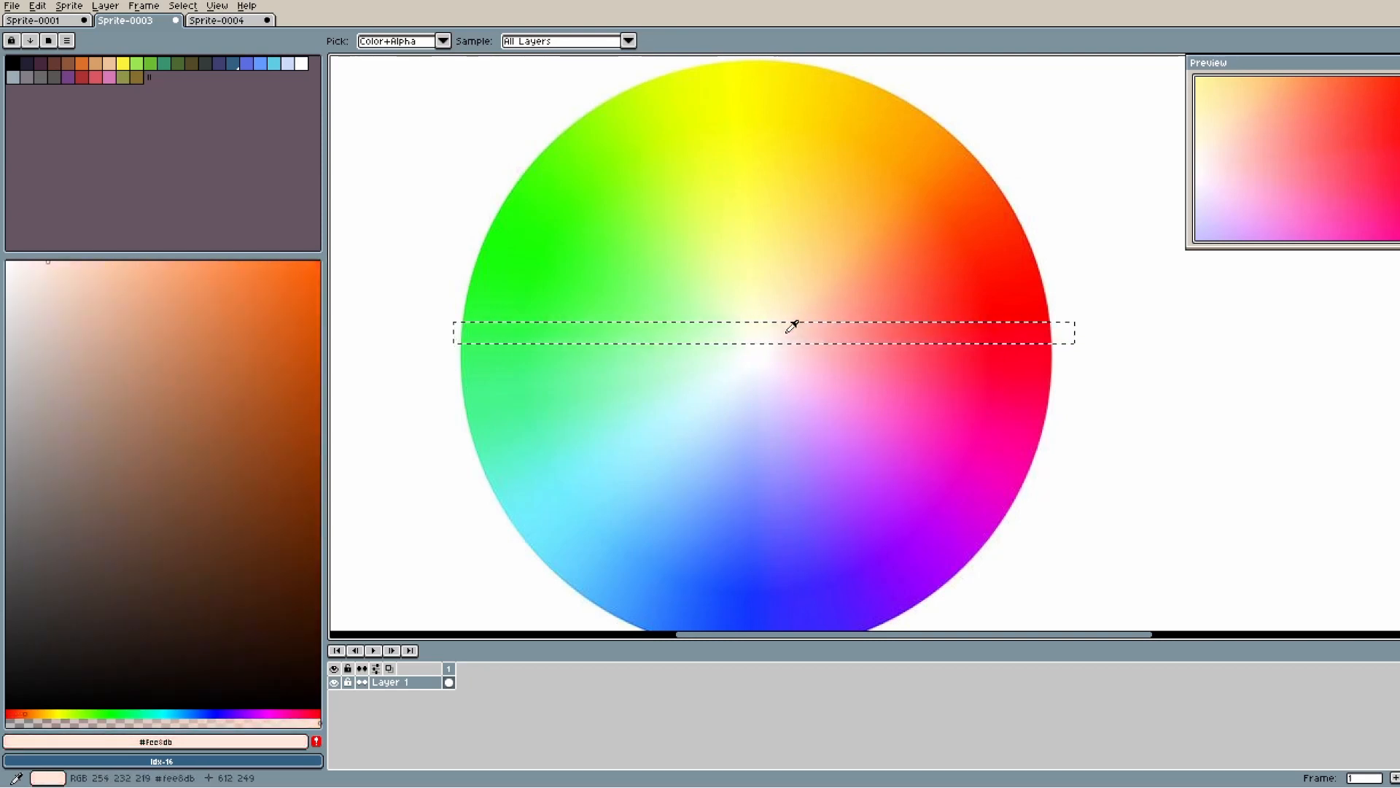
left_click(560, 343)
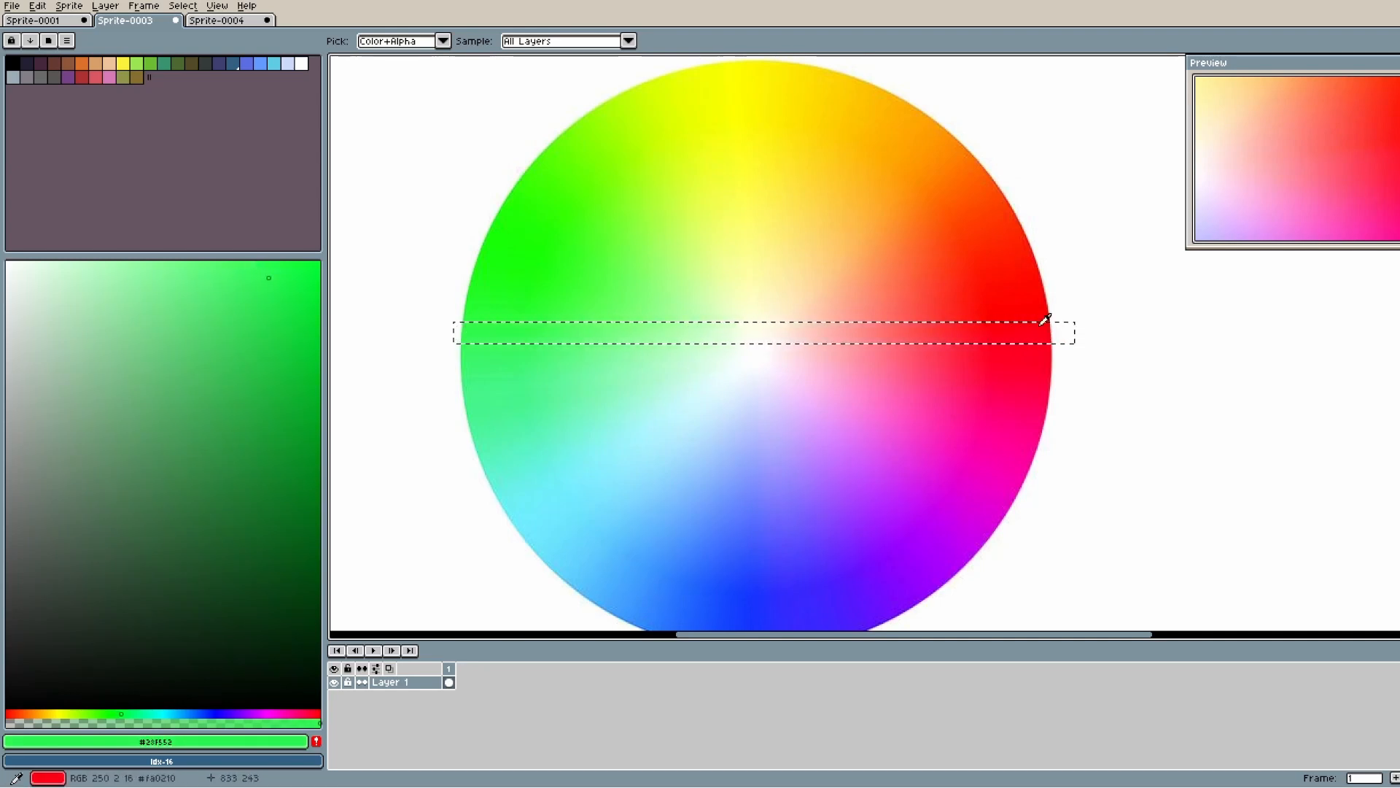
left_click(1047, 329)
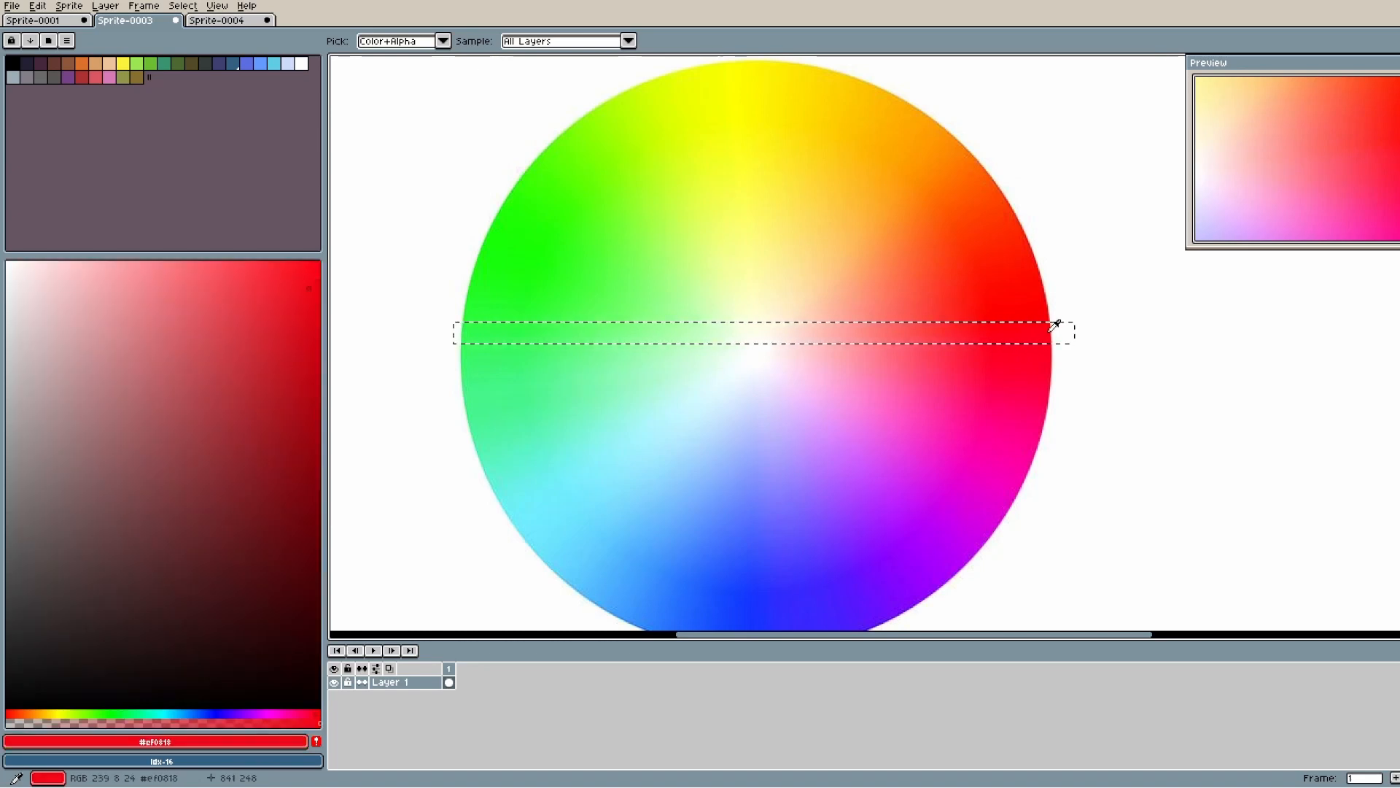
left_click(1023, 330)
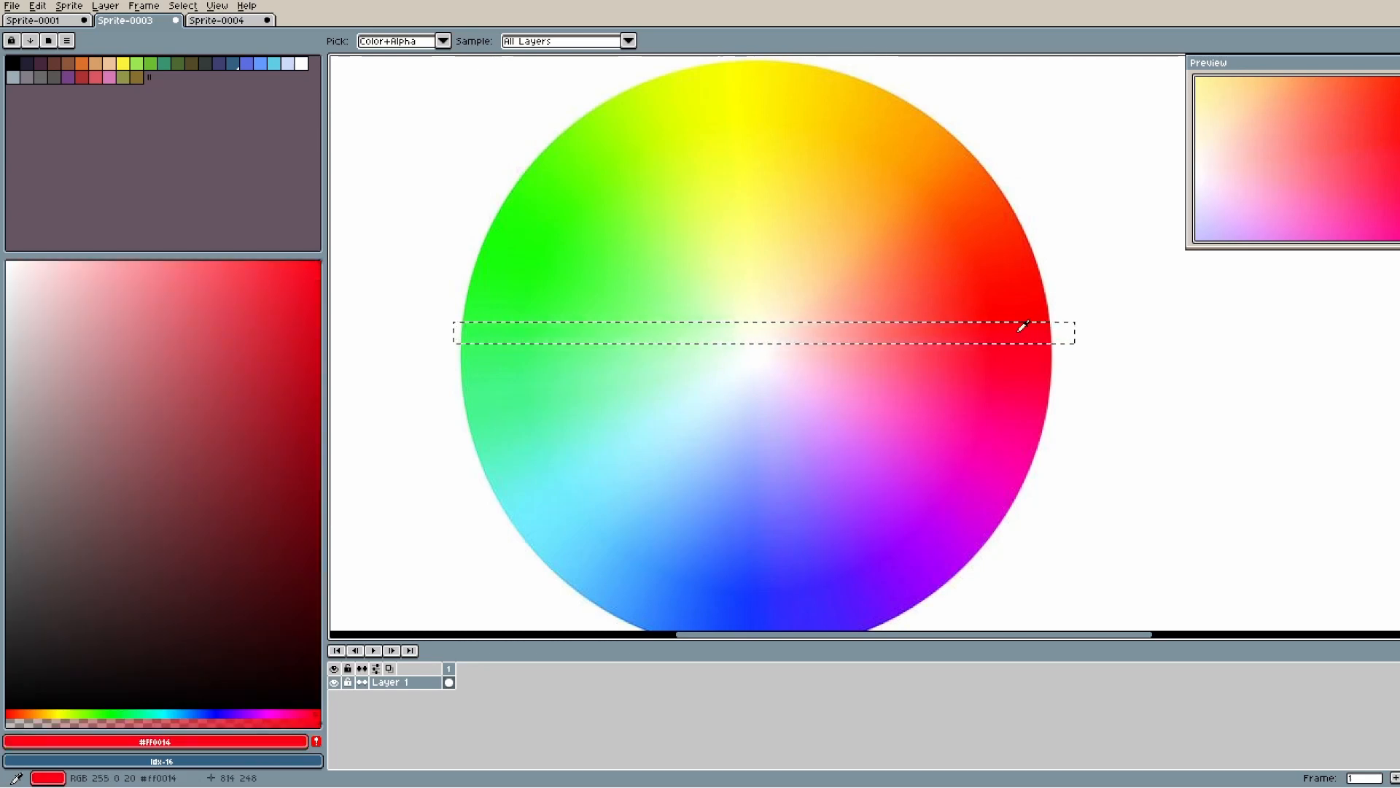
left_click(504, 279)
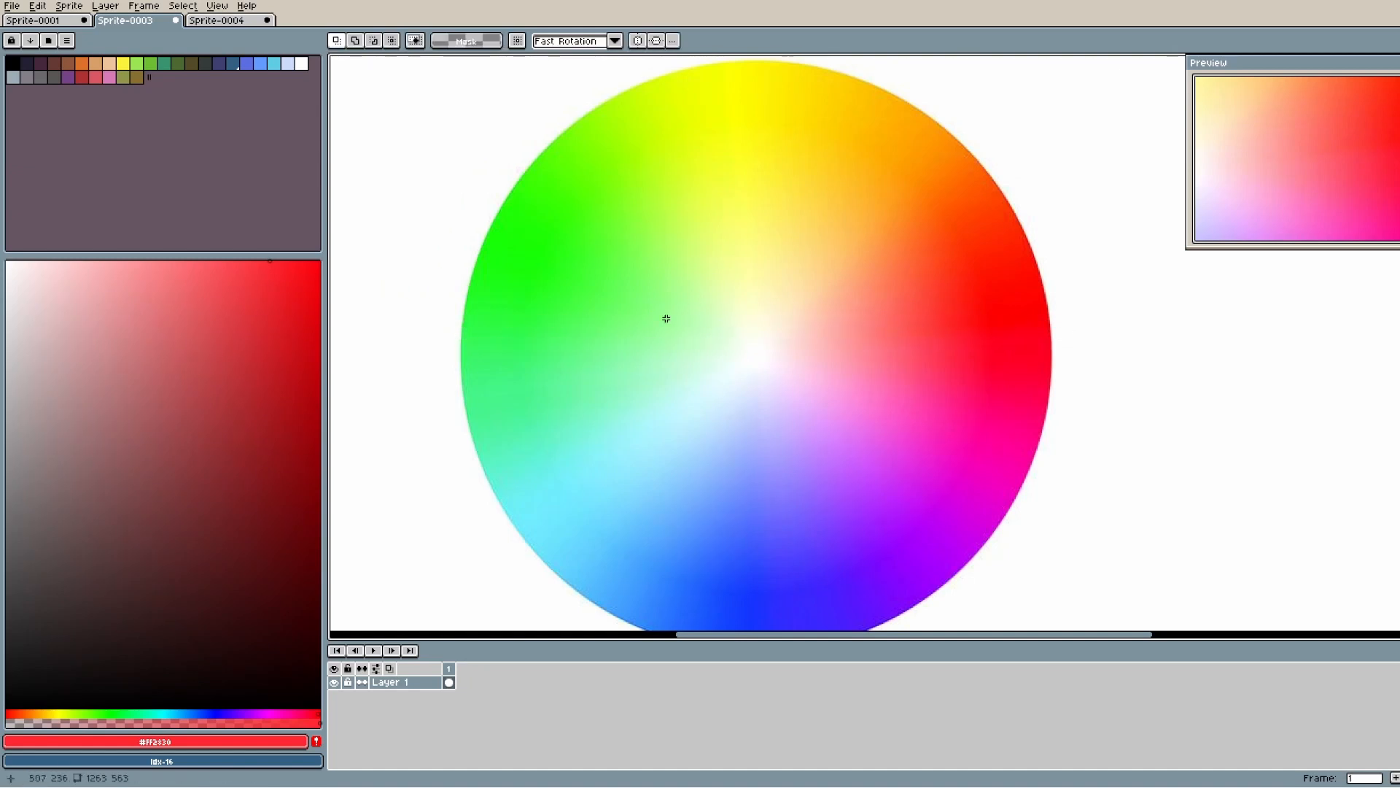
mouse_move(488, 336)
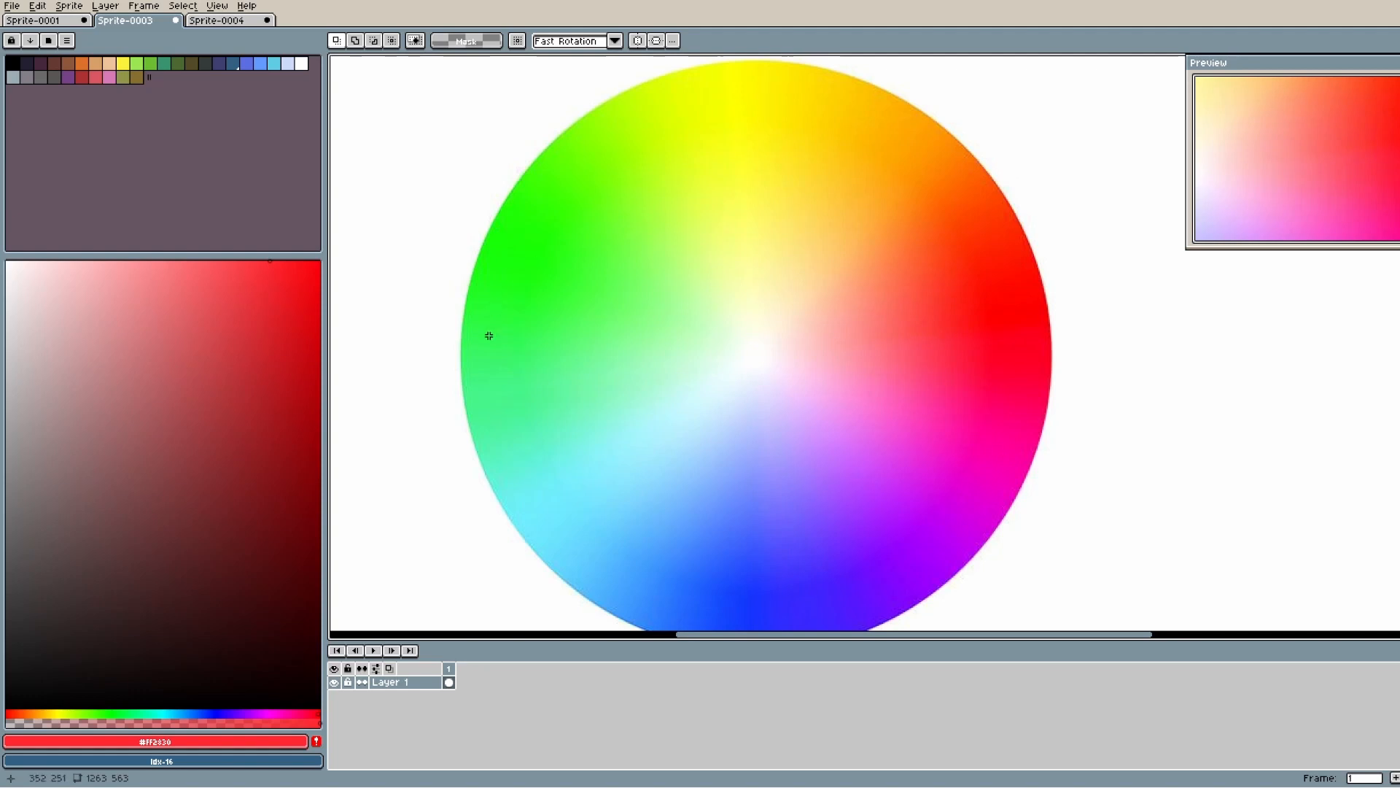
mouse_move(864, 253)
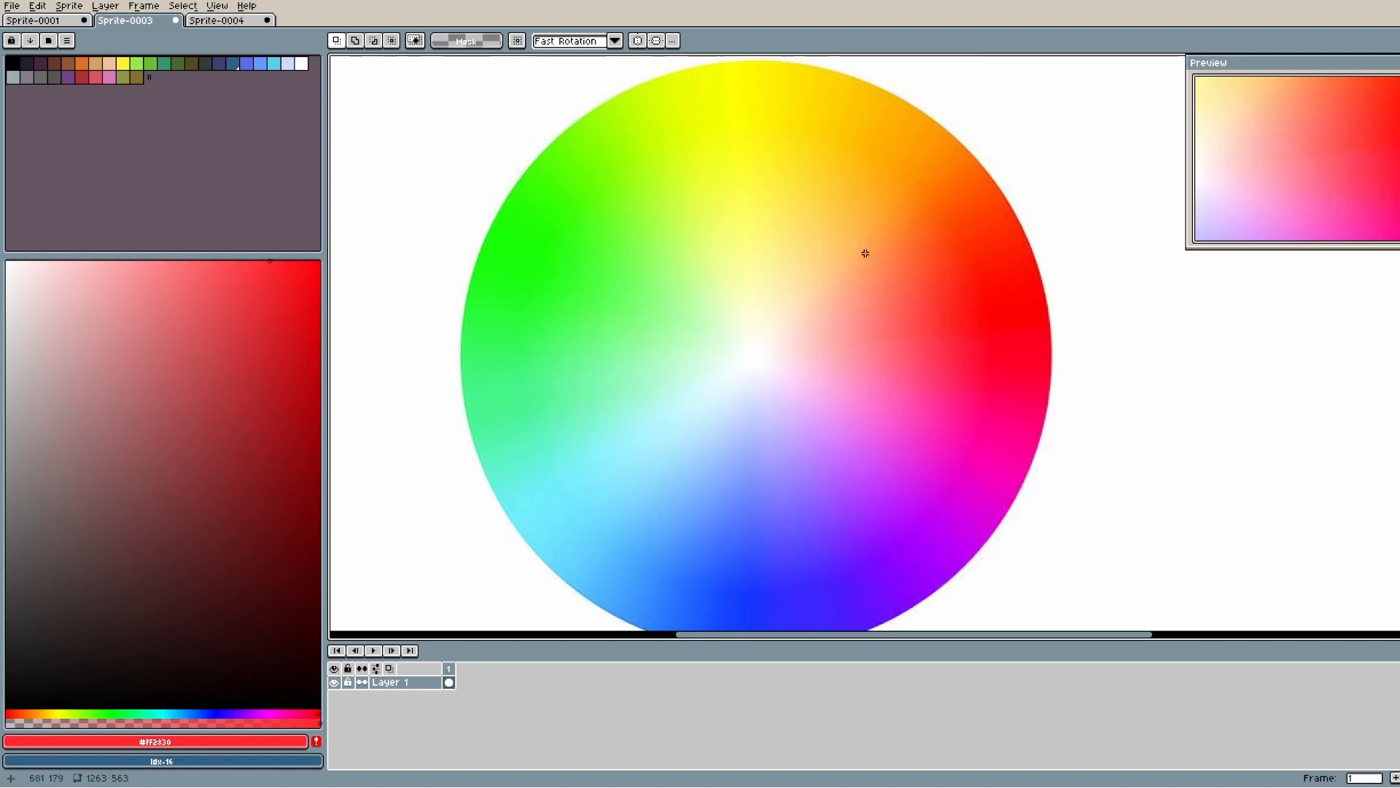
mouse_move(636, 306)
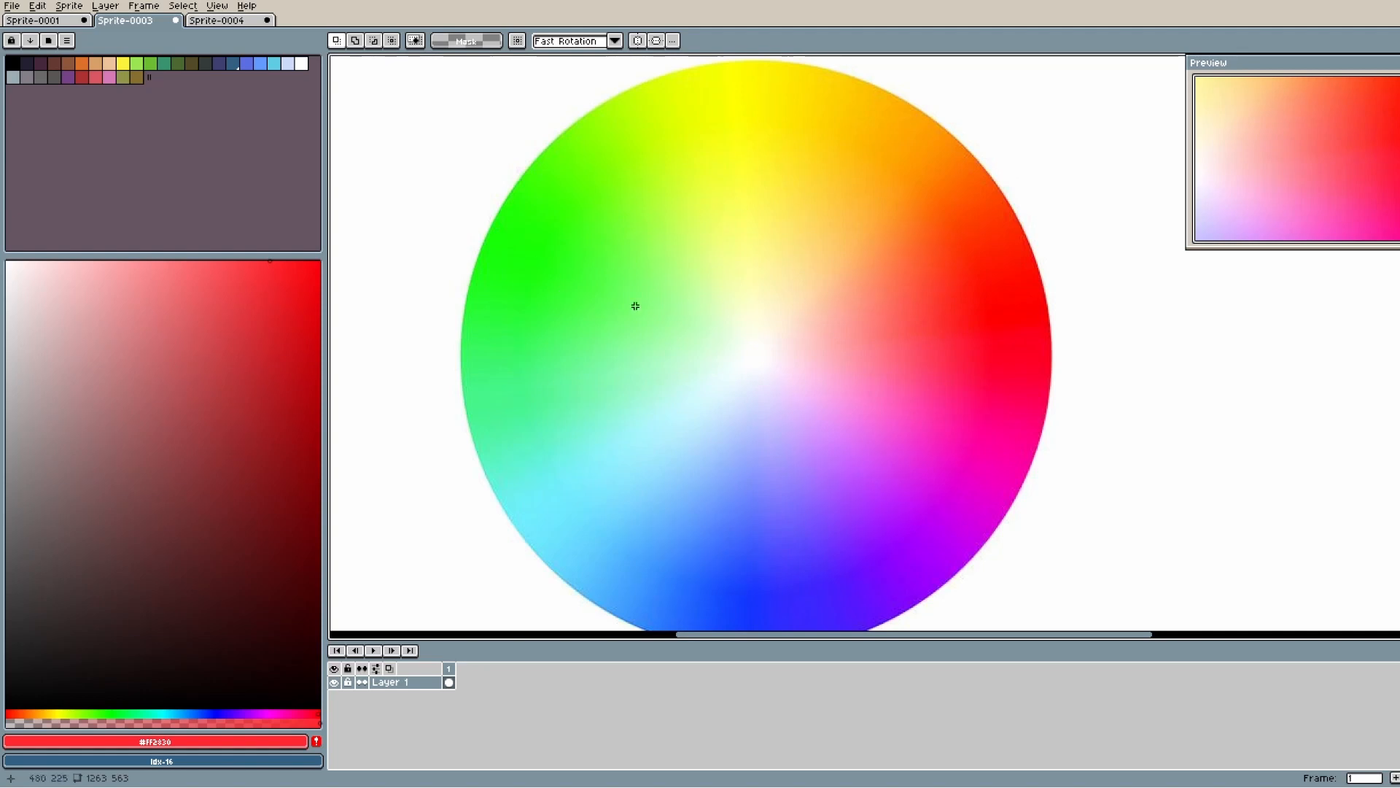
mouse_move(960, 324)
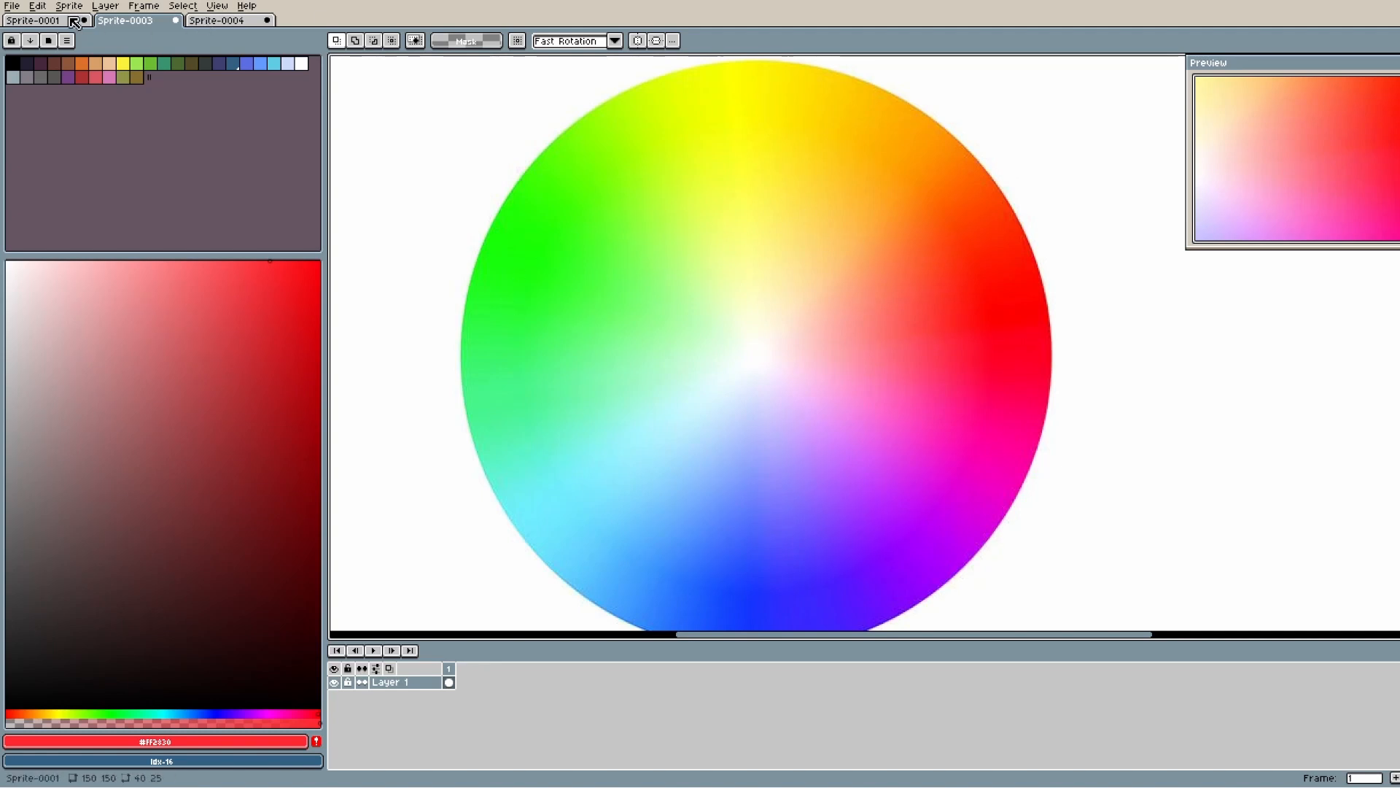
Re-sample the bar's green on Sprite-0001, then bring up the Sprite-0004 gradient document.
left_click(29, 24)
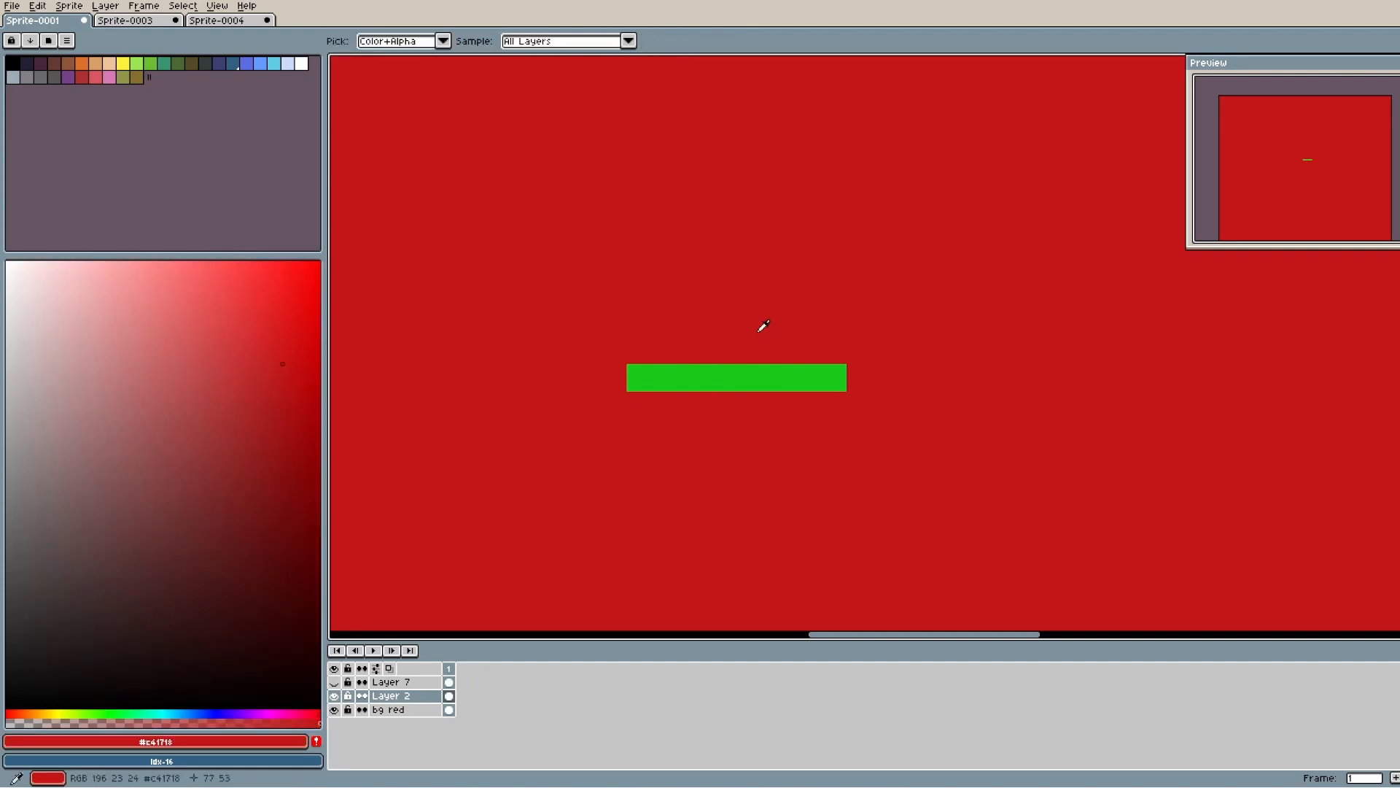
left_click(731, 377)
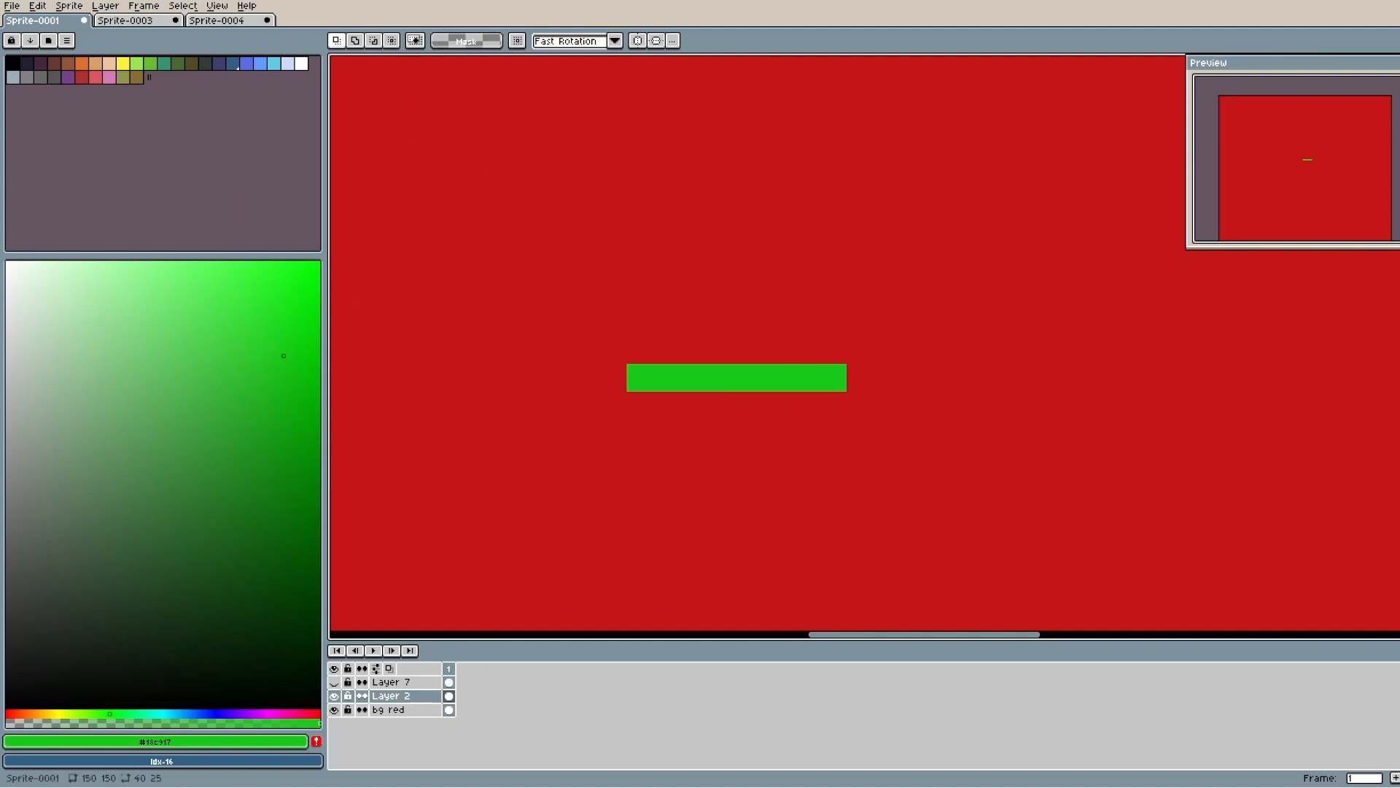
left_click(217, 21)
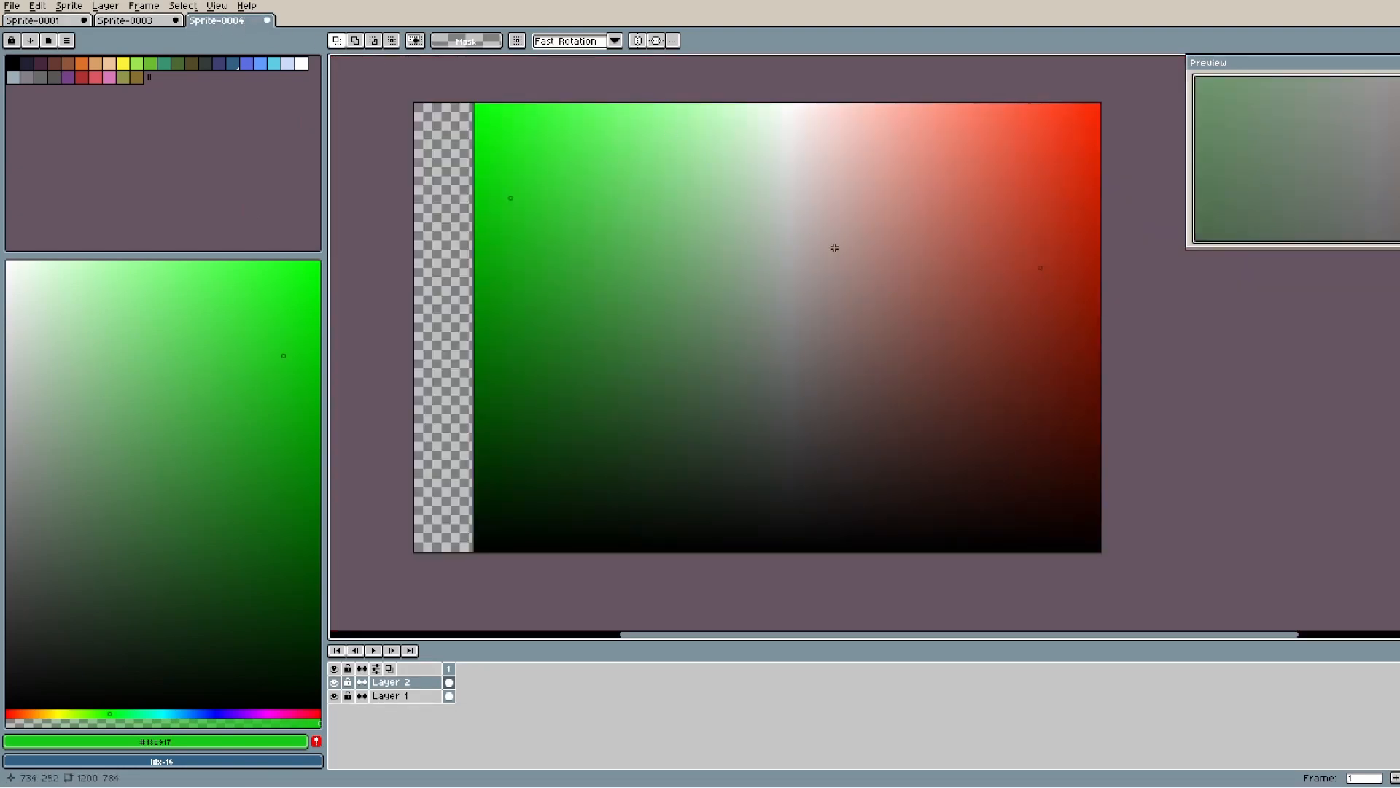
mouse_move(768, 161)
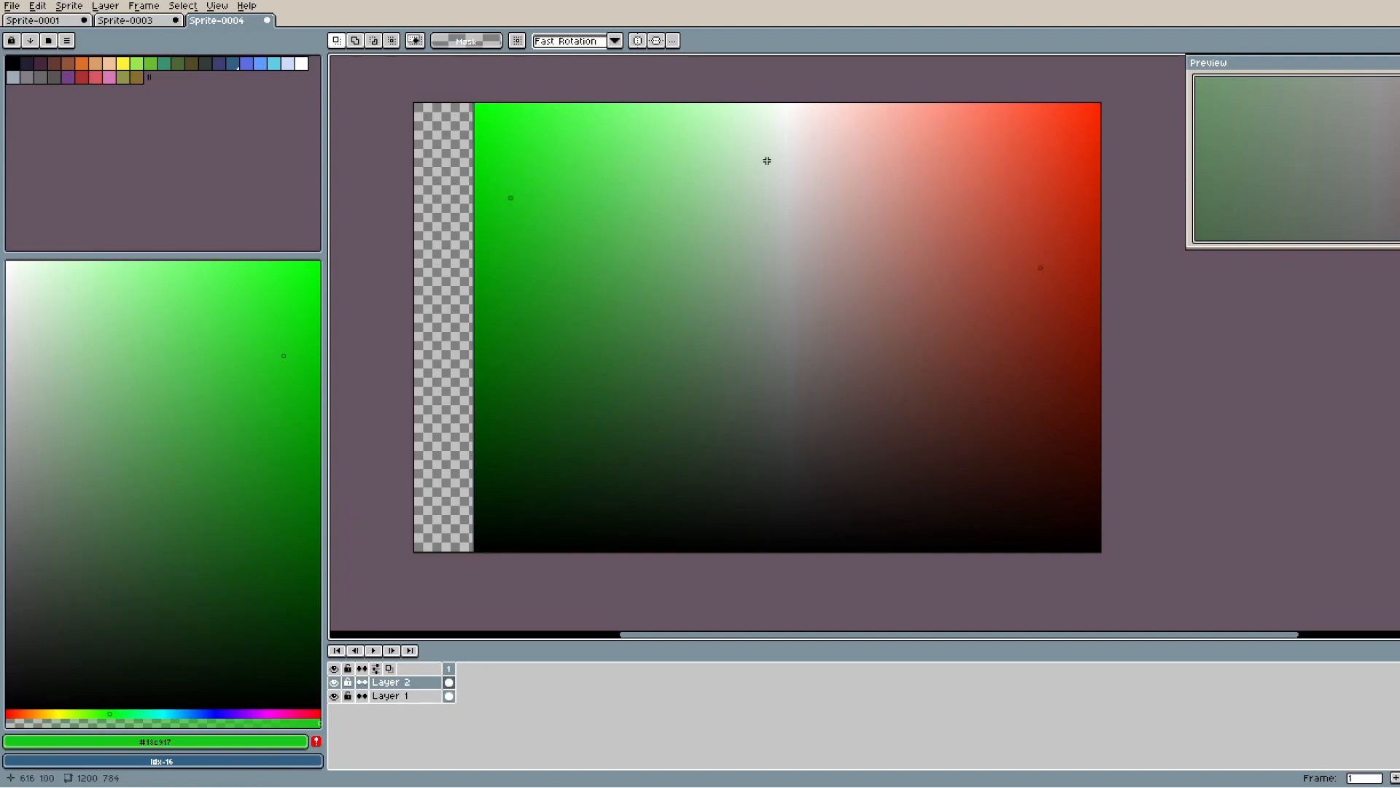
mouse_move(677, 210)
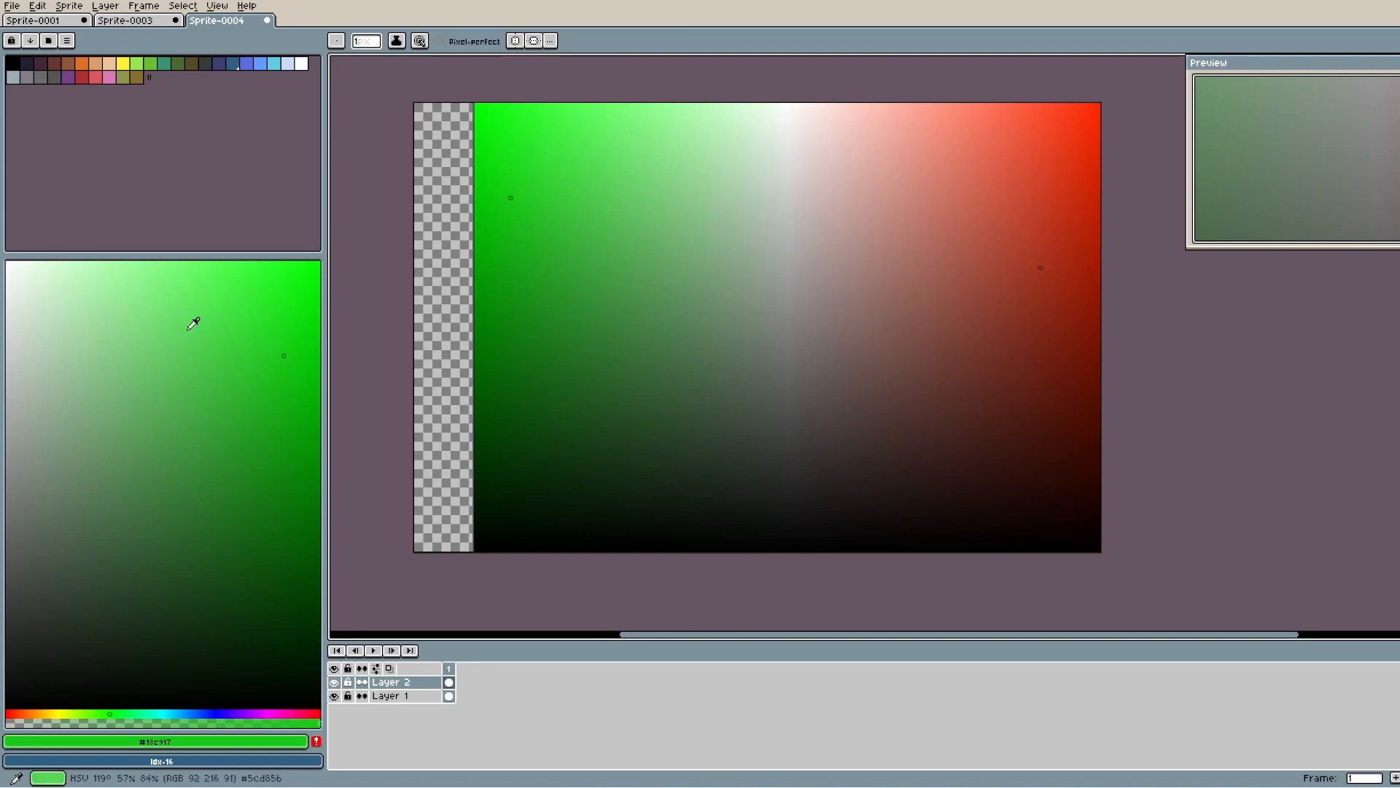
left_click_drag(475, 102, 788, 551)
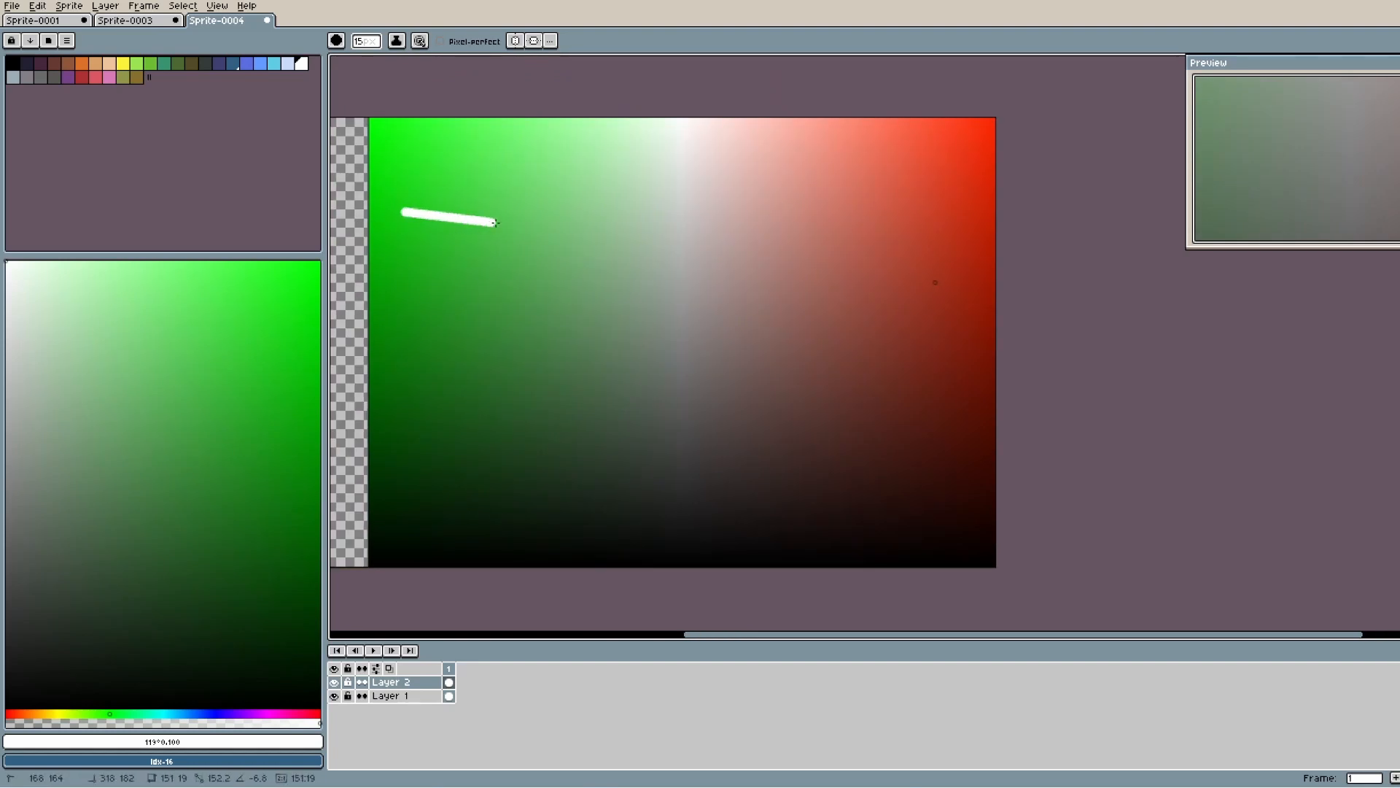
left_click_drag(496, 222, 935, 280)
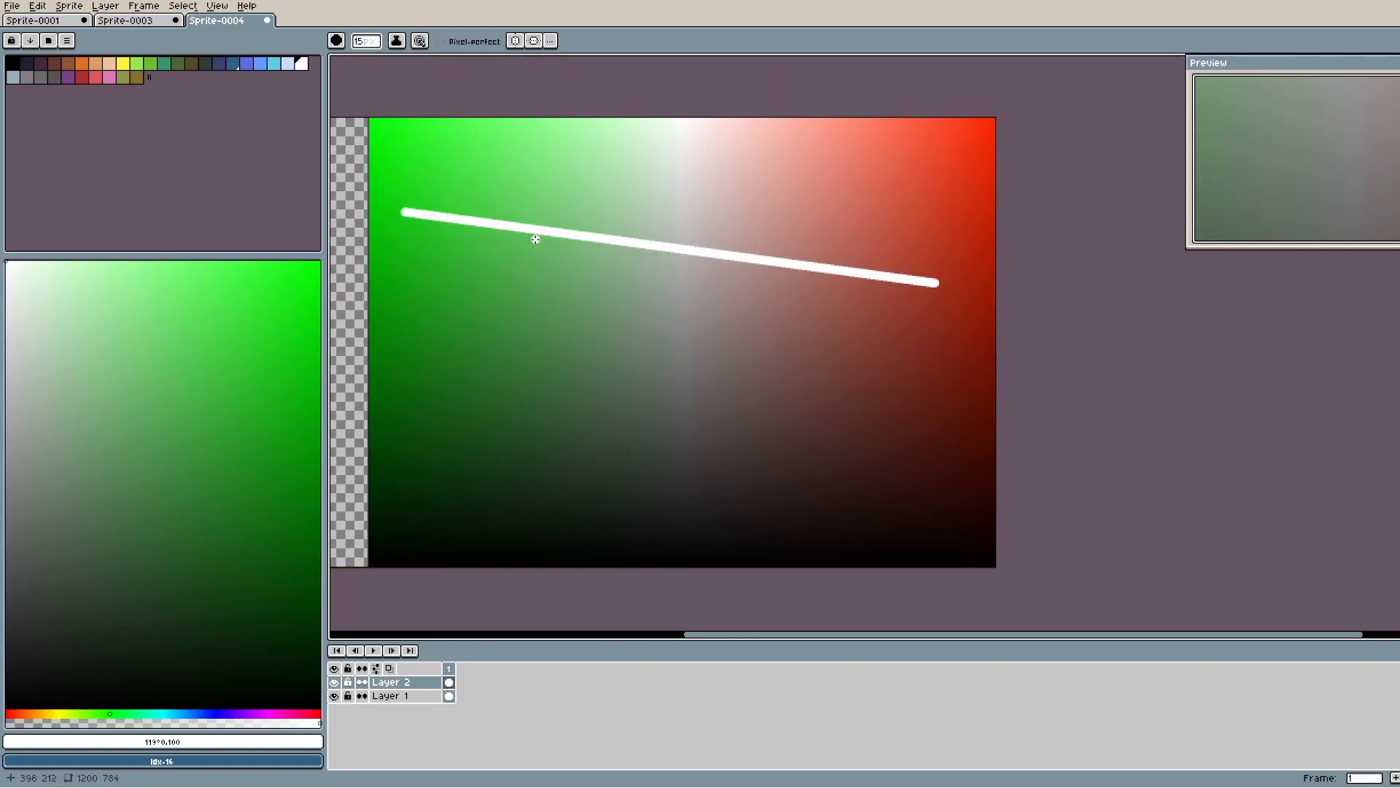
mouse_move(513, 239)
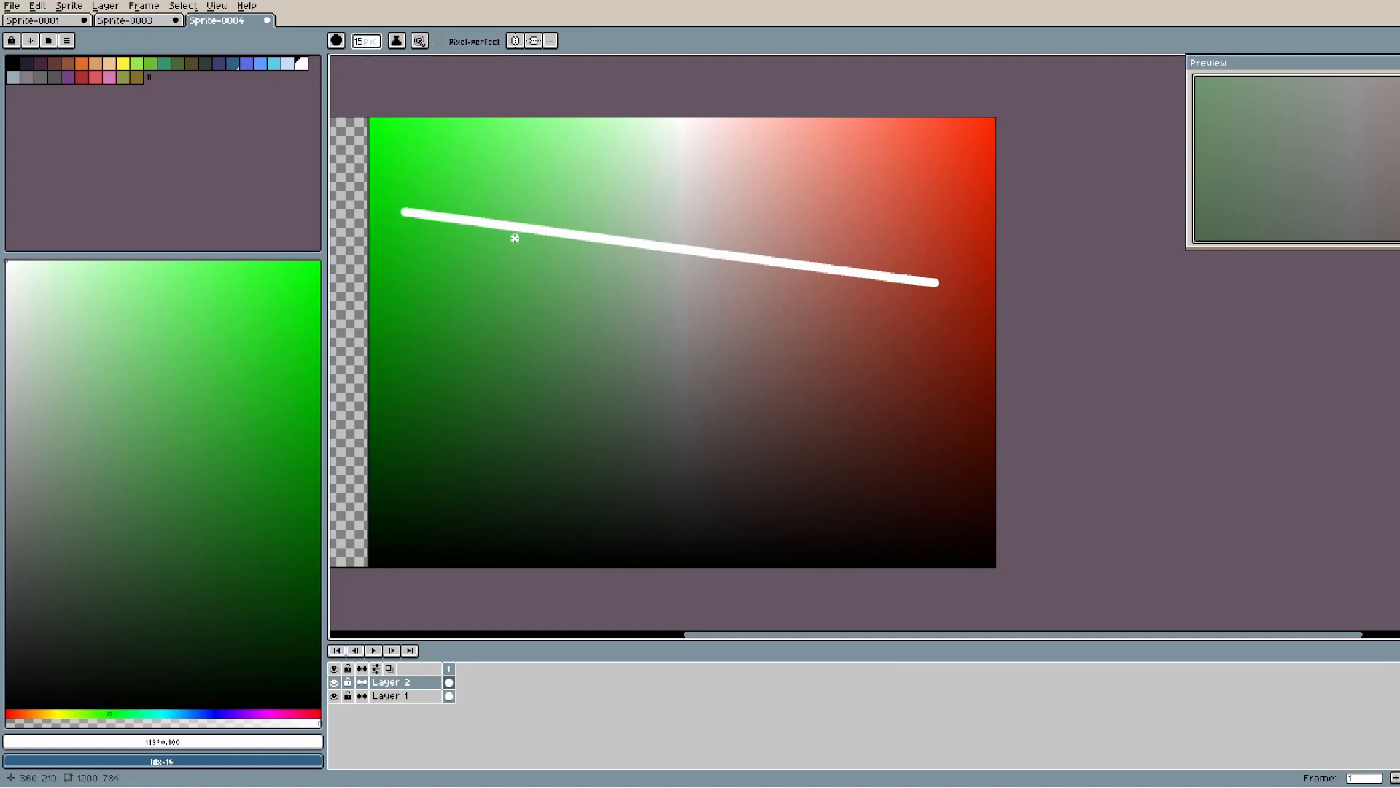
mouse_move(595, 249)
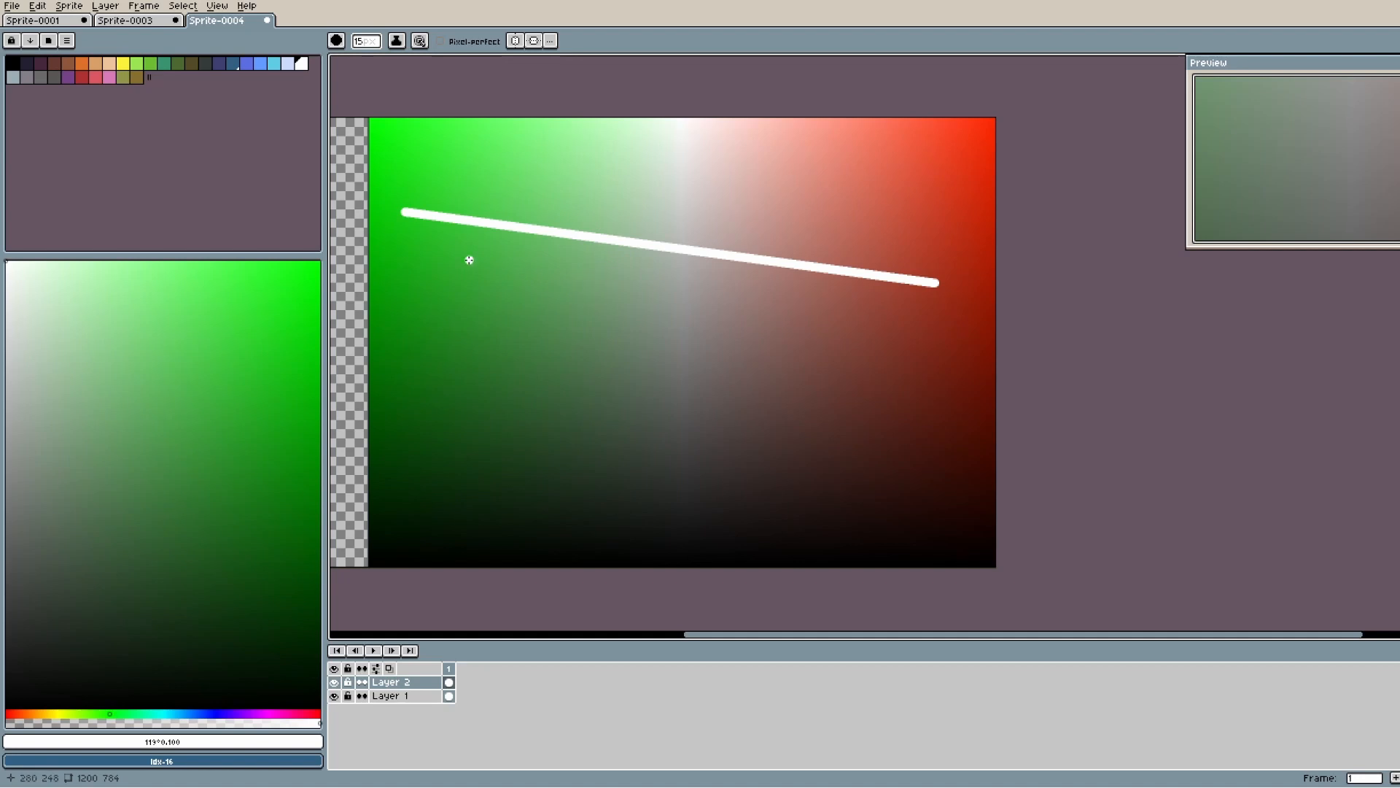
mouse_move(609, 276)
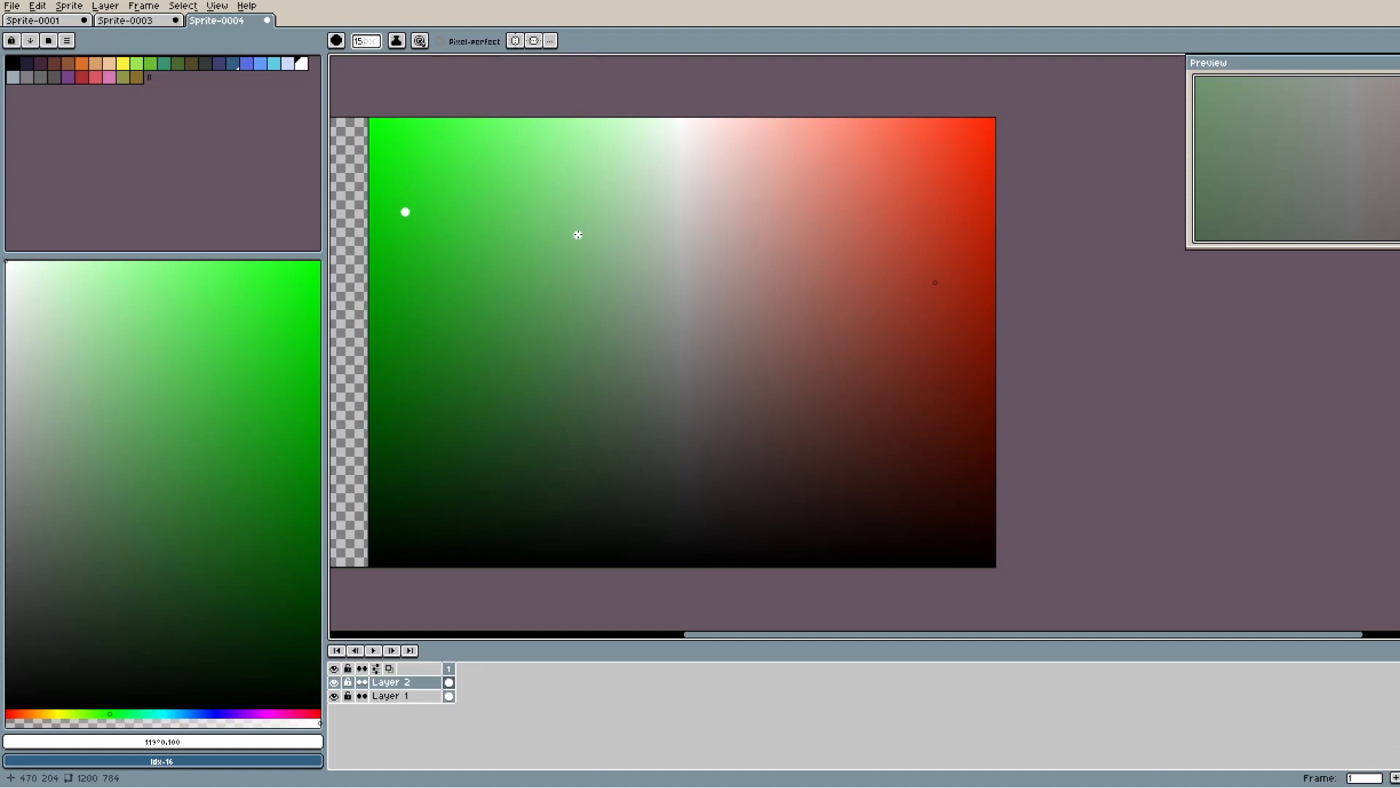
mouse_move(676, 248)
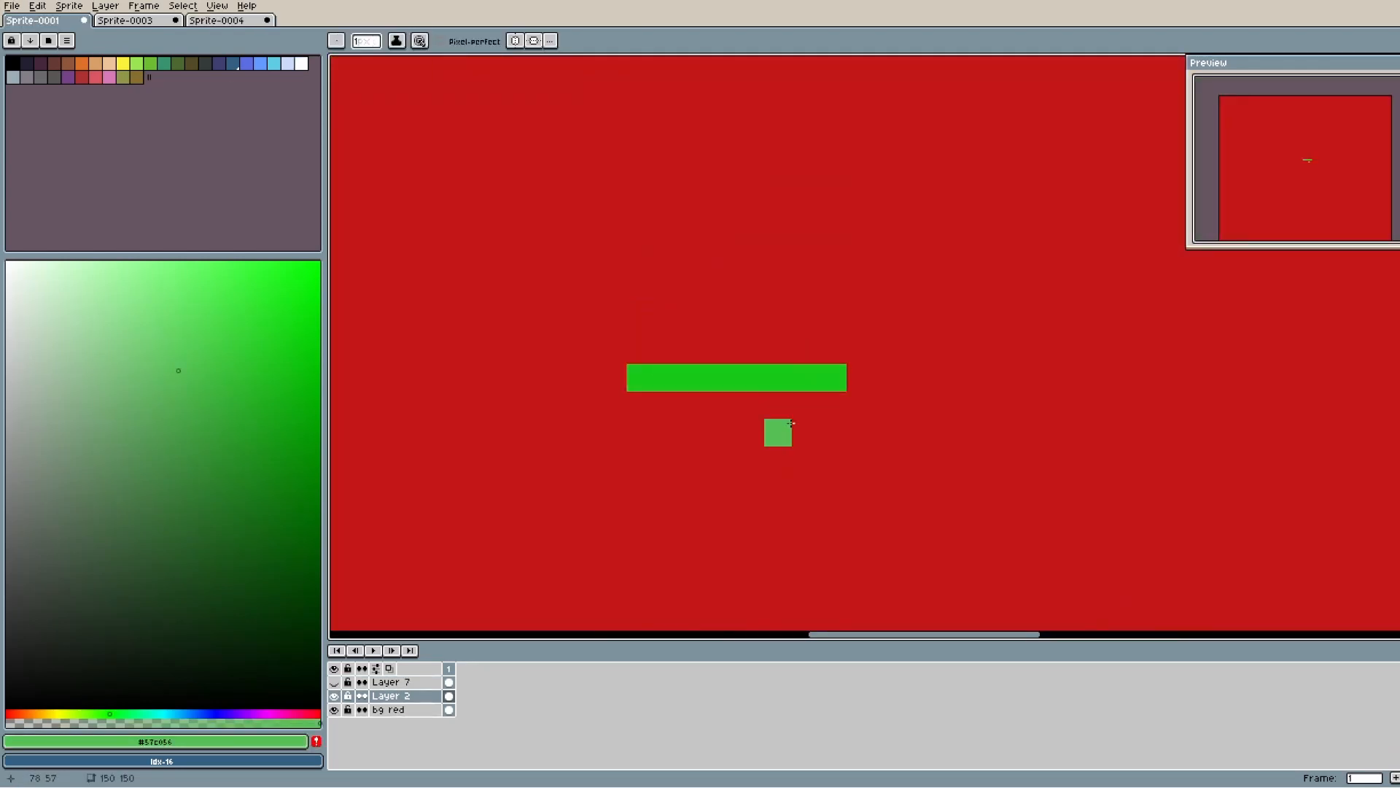
Check colours in the Sprite-0004 gradient and Sprite-0003 wheel, then return to the red canvas.
left_click(212, 20)
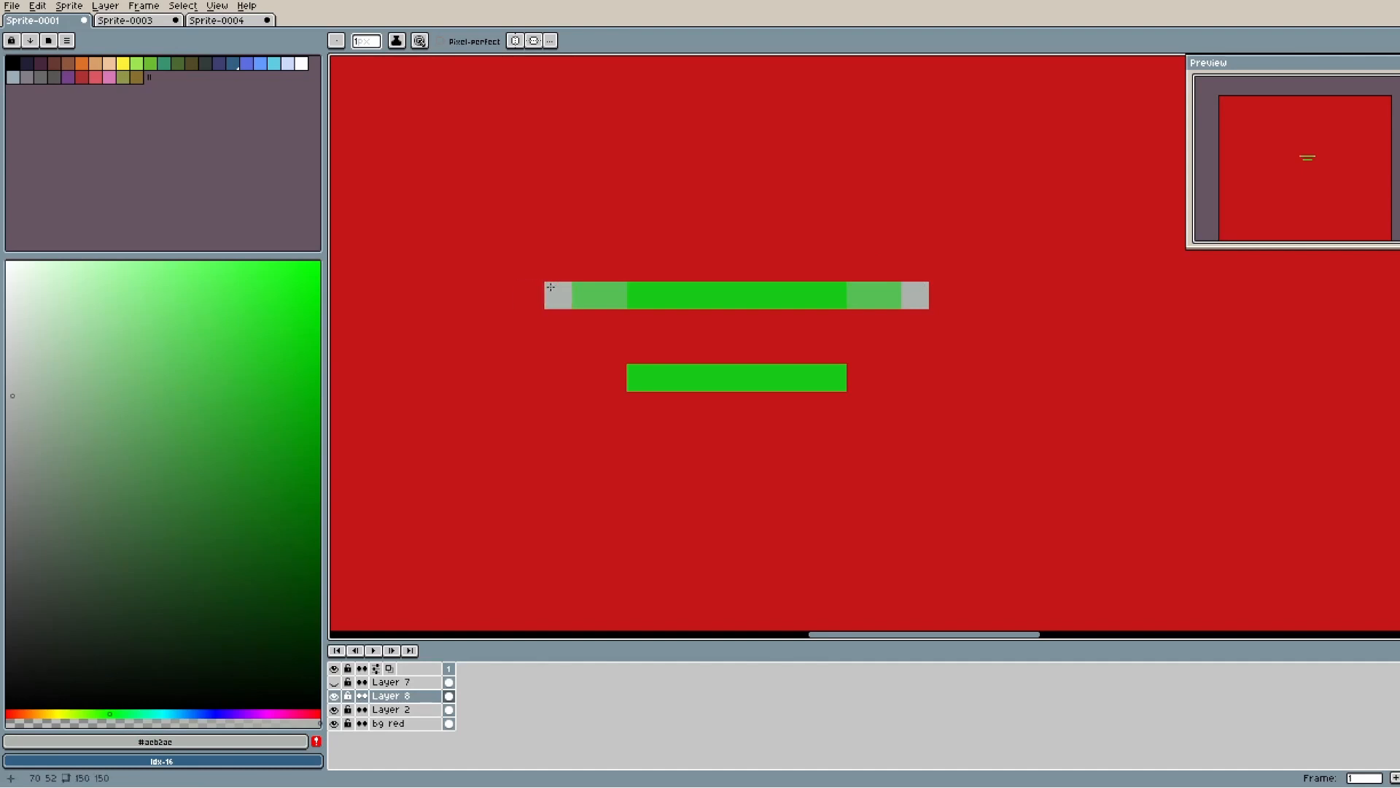
left_click(222, 20)
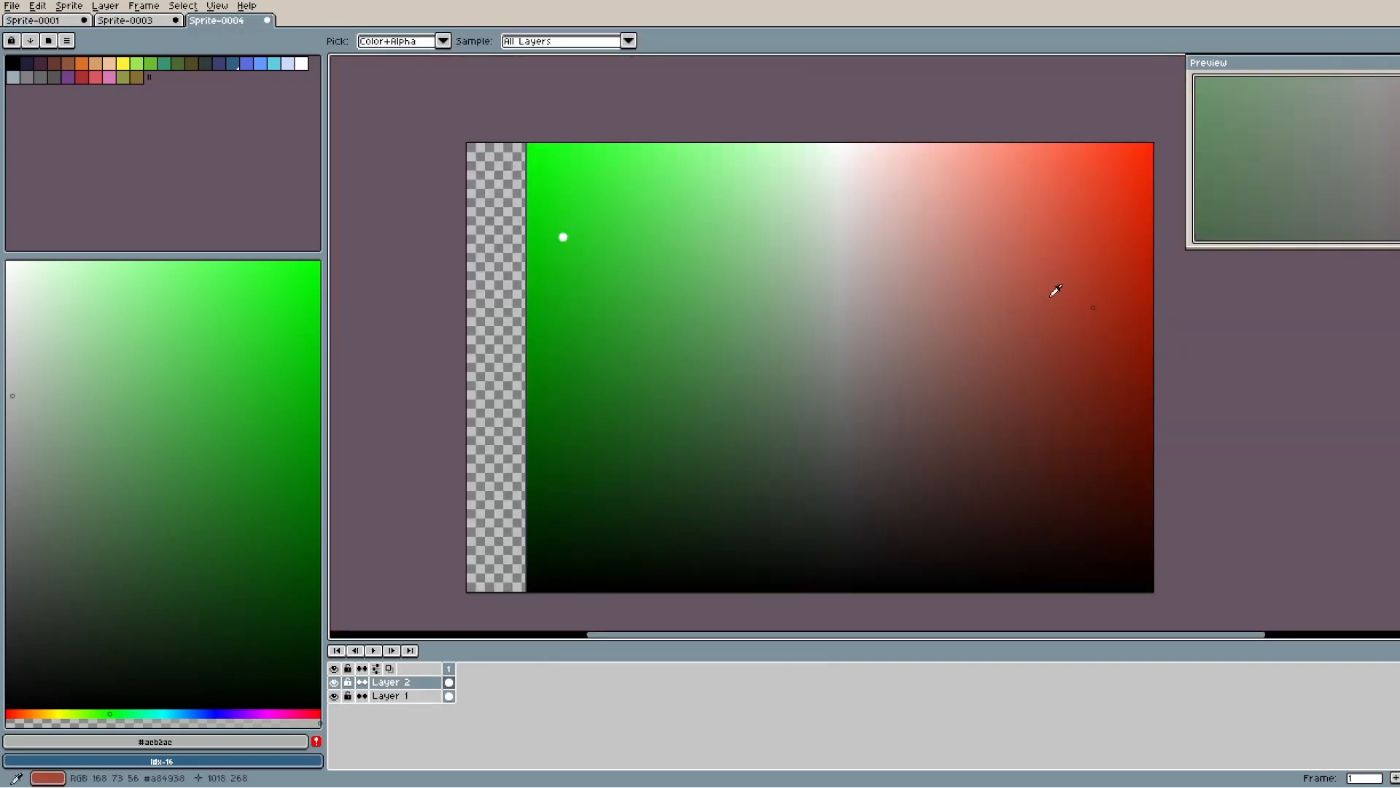
left_click(134, 21)
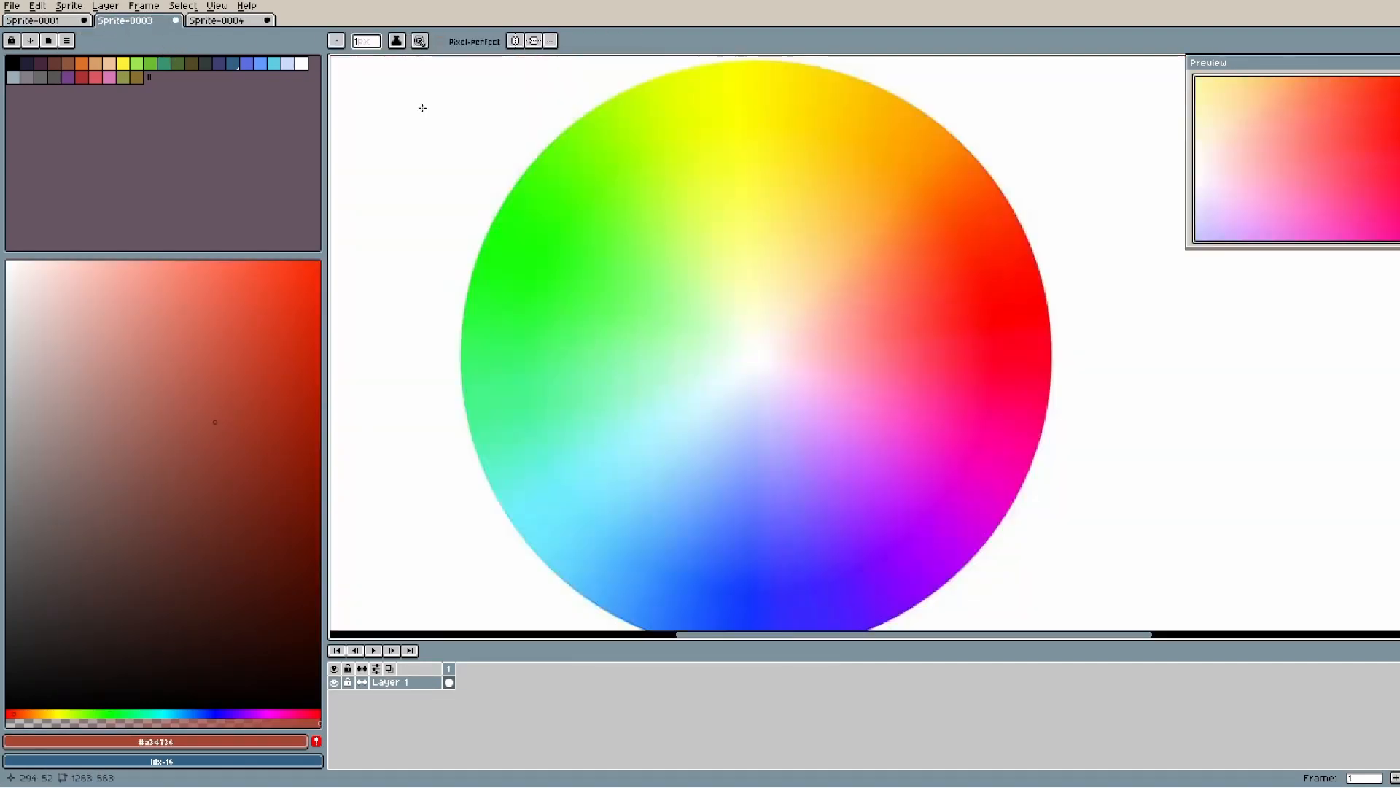
left_click(37, 23)
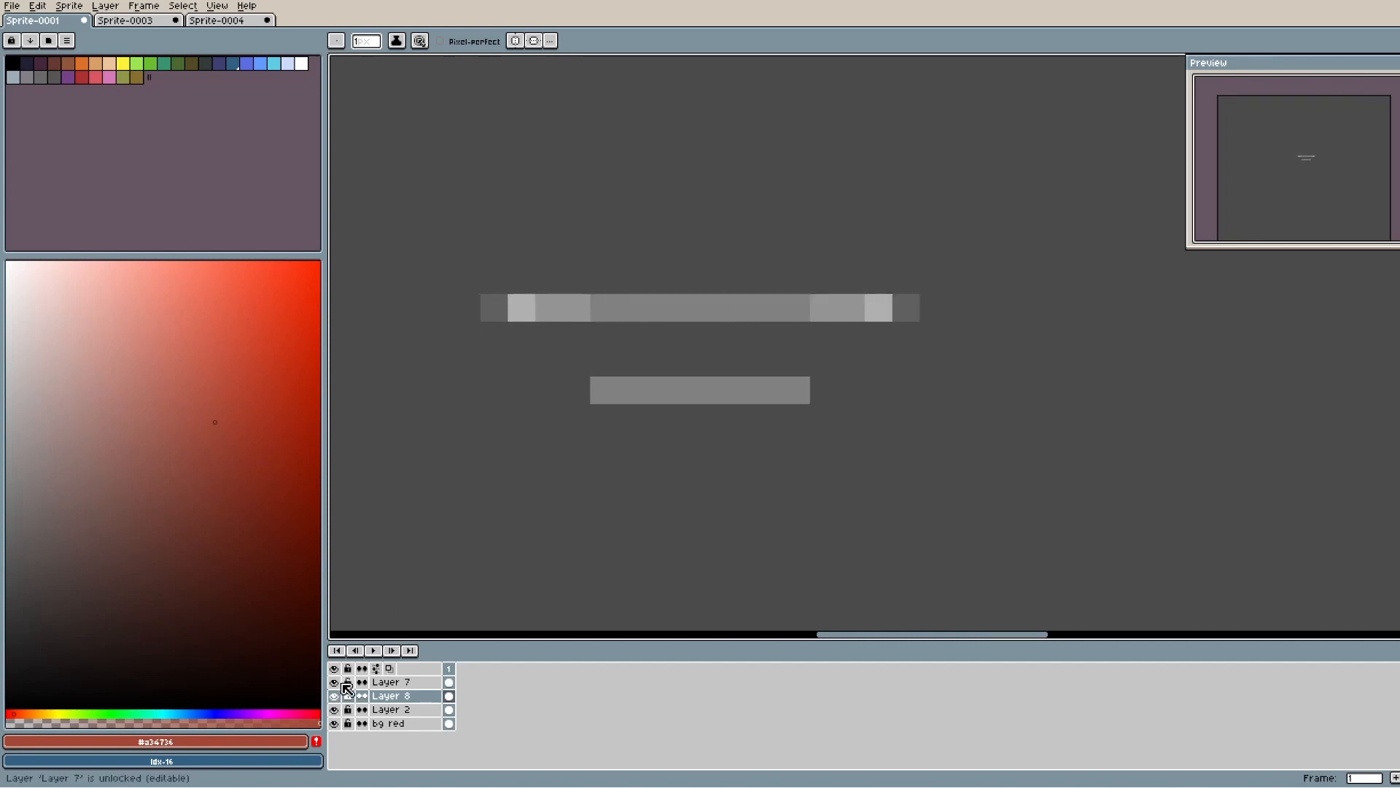
Pencil temporary number notes onto the Sprite-0004 gradient and then remove them.
left_click(220, 21)
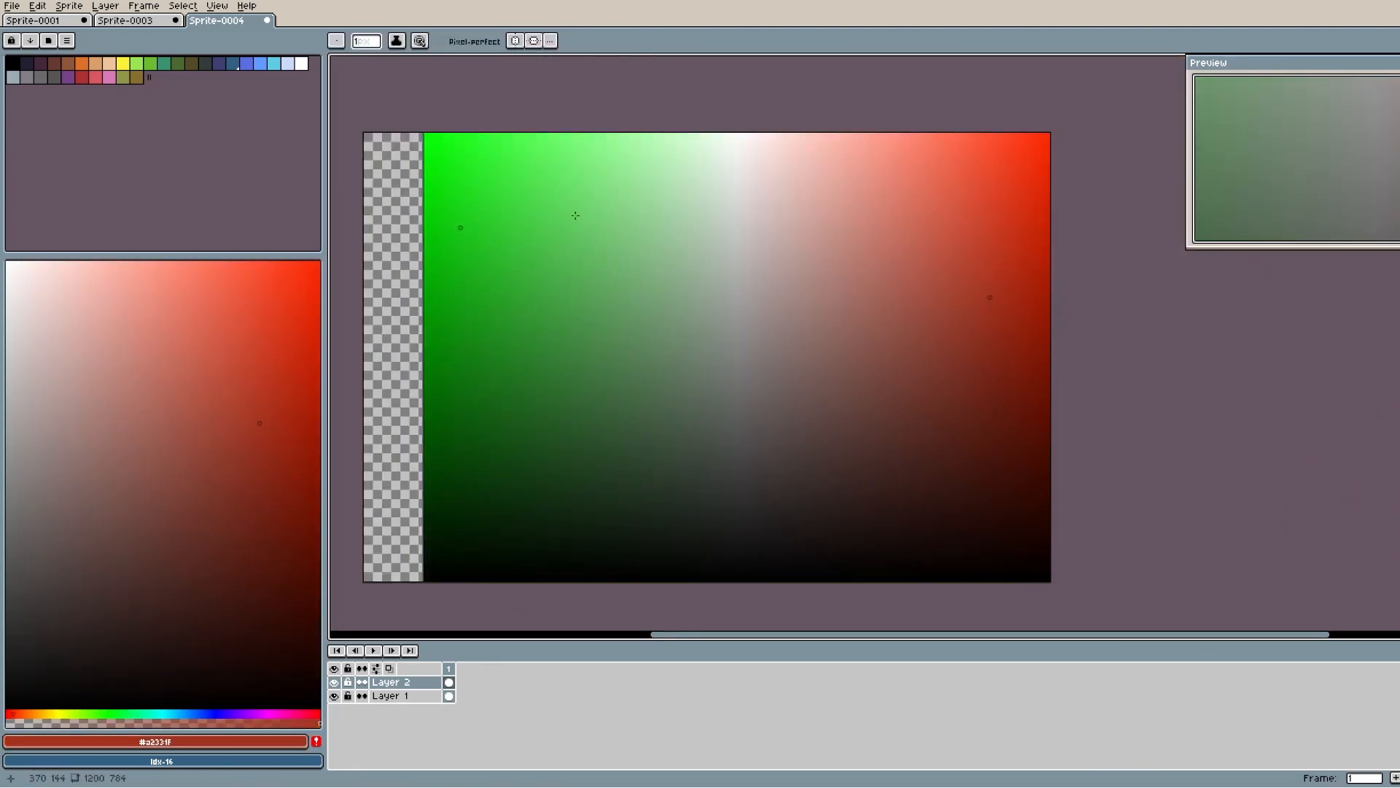
mouse_move(789, 283)
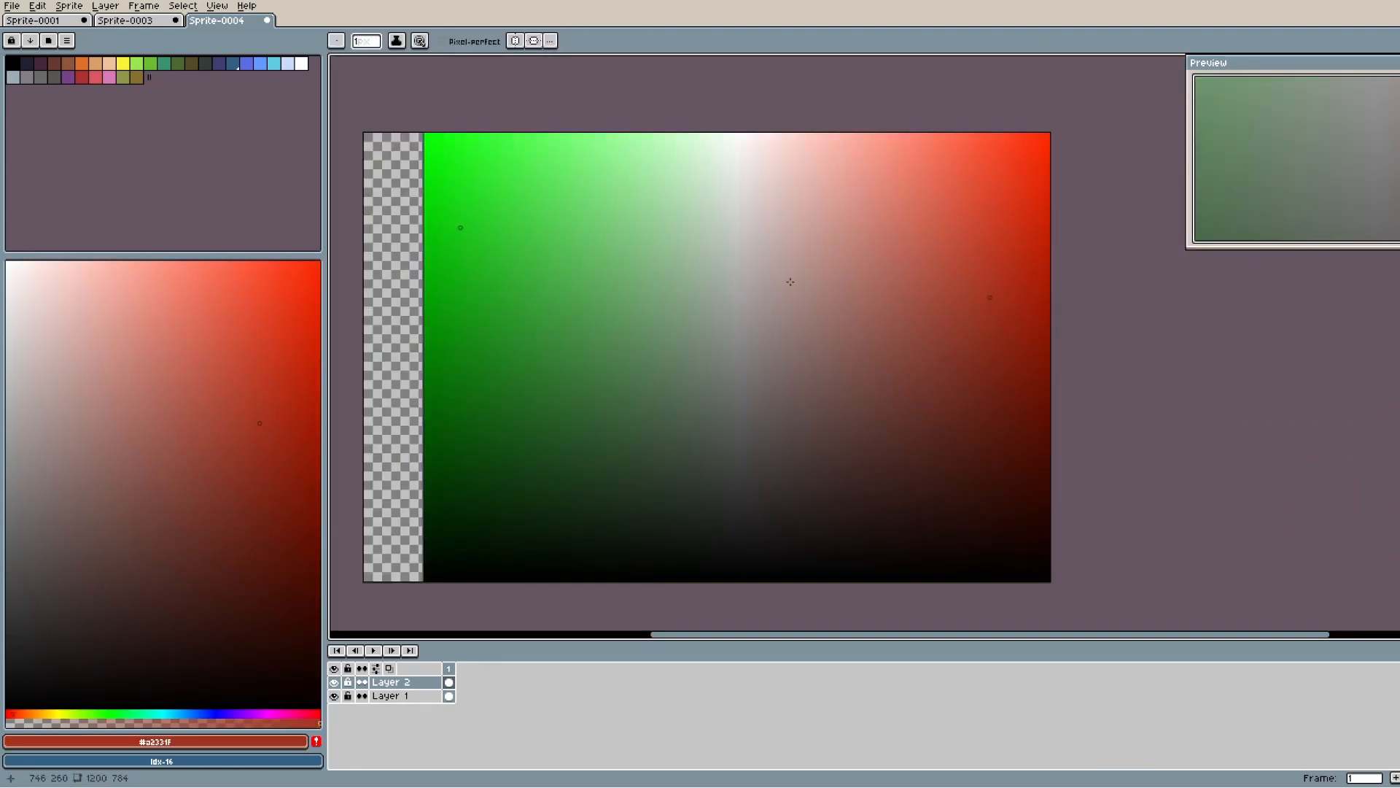
mouse_move(661, 219)
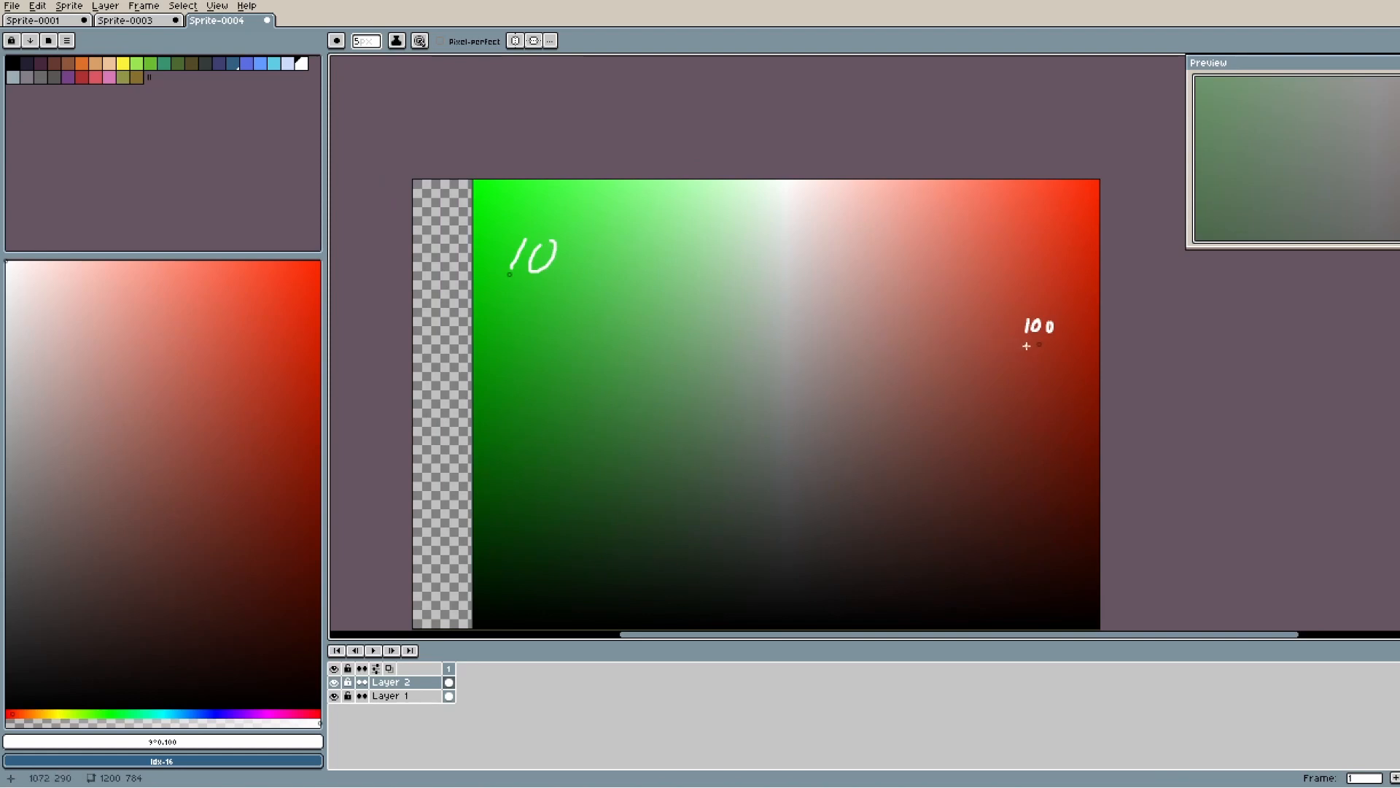
left_click_drag(1027, 347, 982, 337)
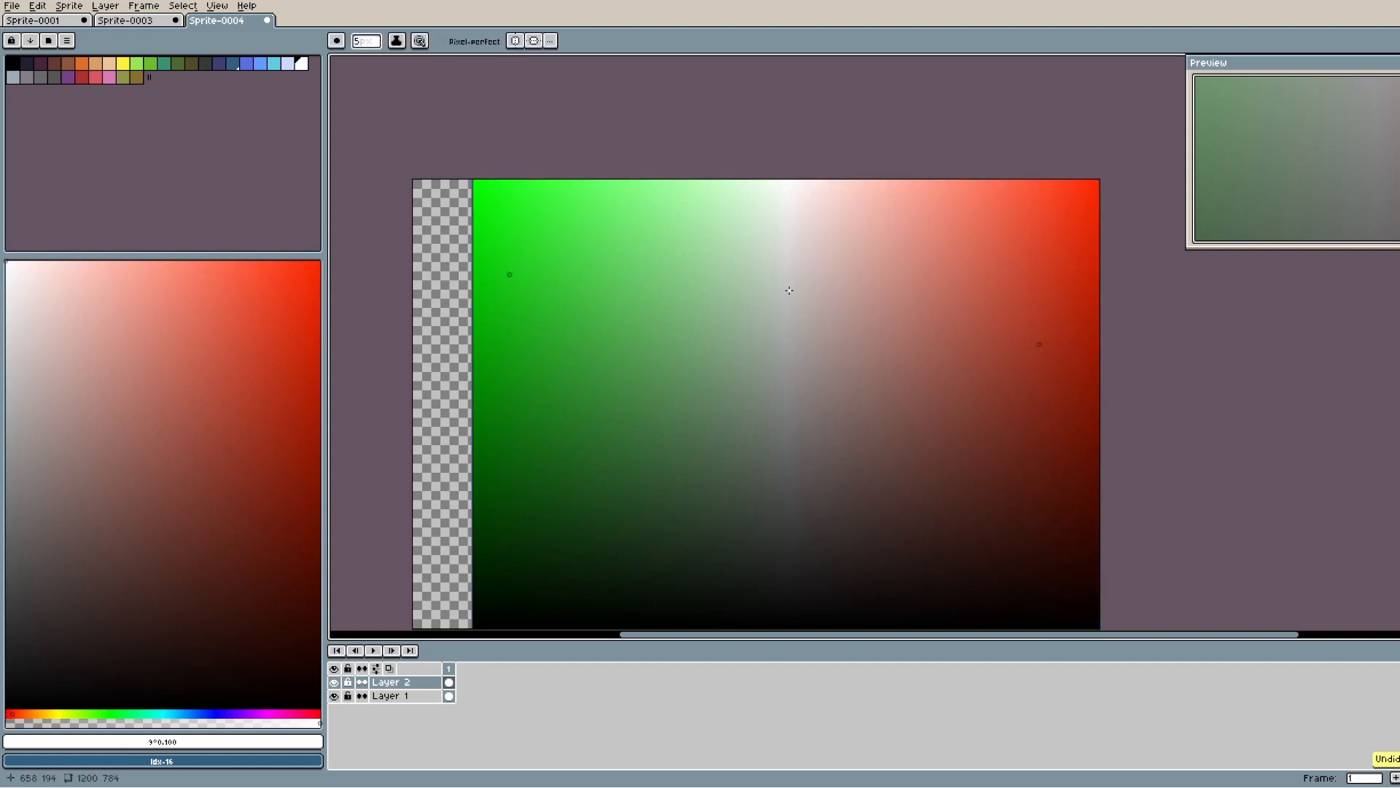
left_click(135, 20)
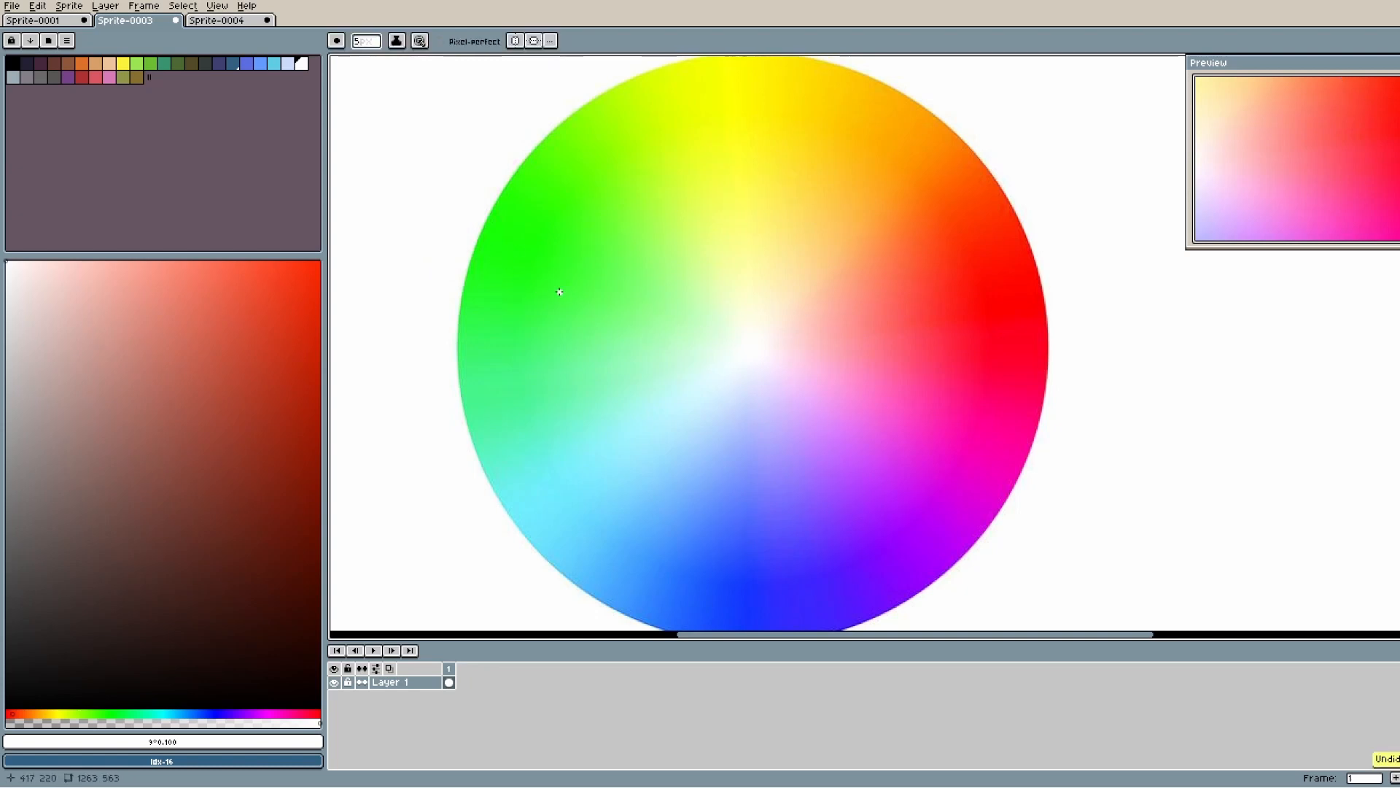
Draw a white arc over the colour wheel from green through yellow to red, then return to Sprite-0001.
left_click_drag(559, 291, 993, 339)
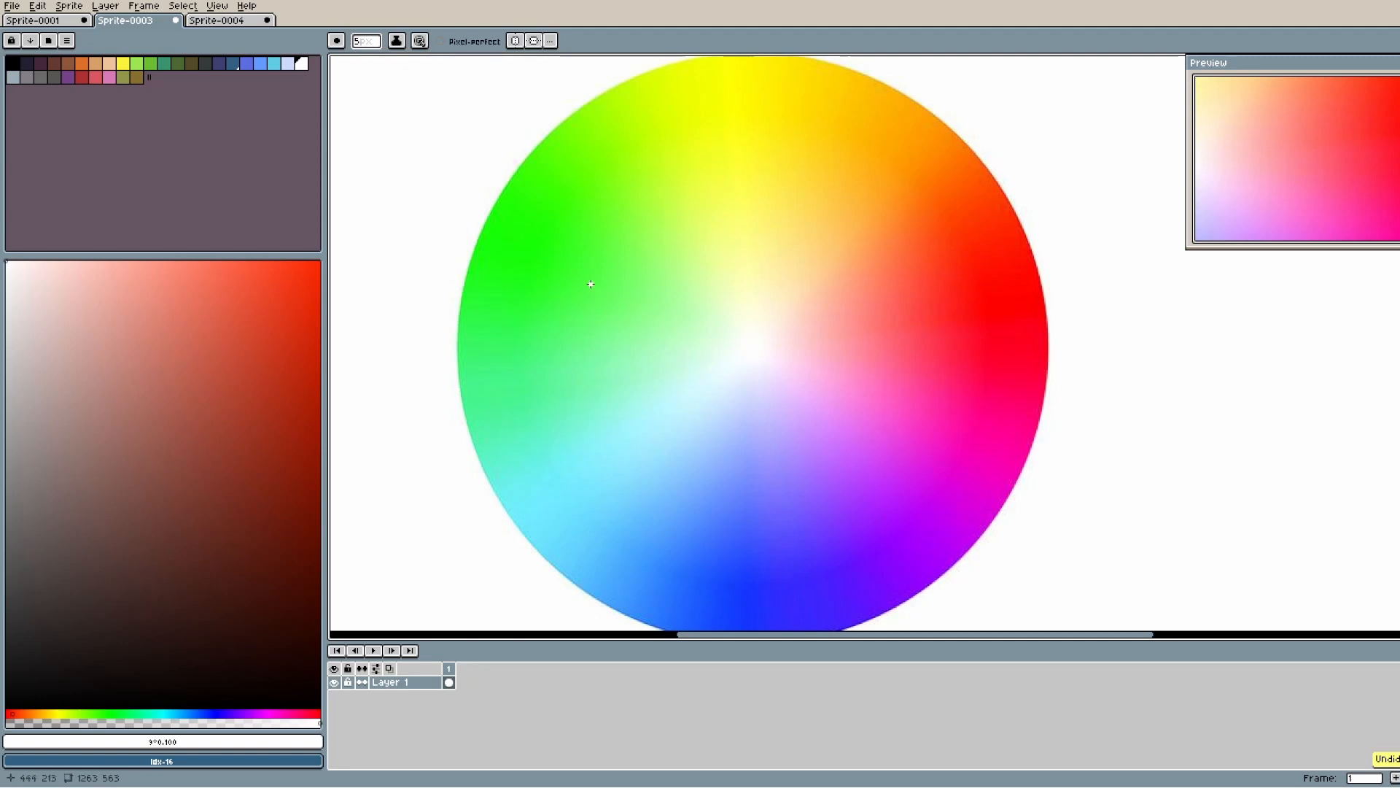
left_click_drag(536, 277, 849, 260)
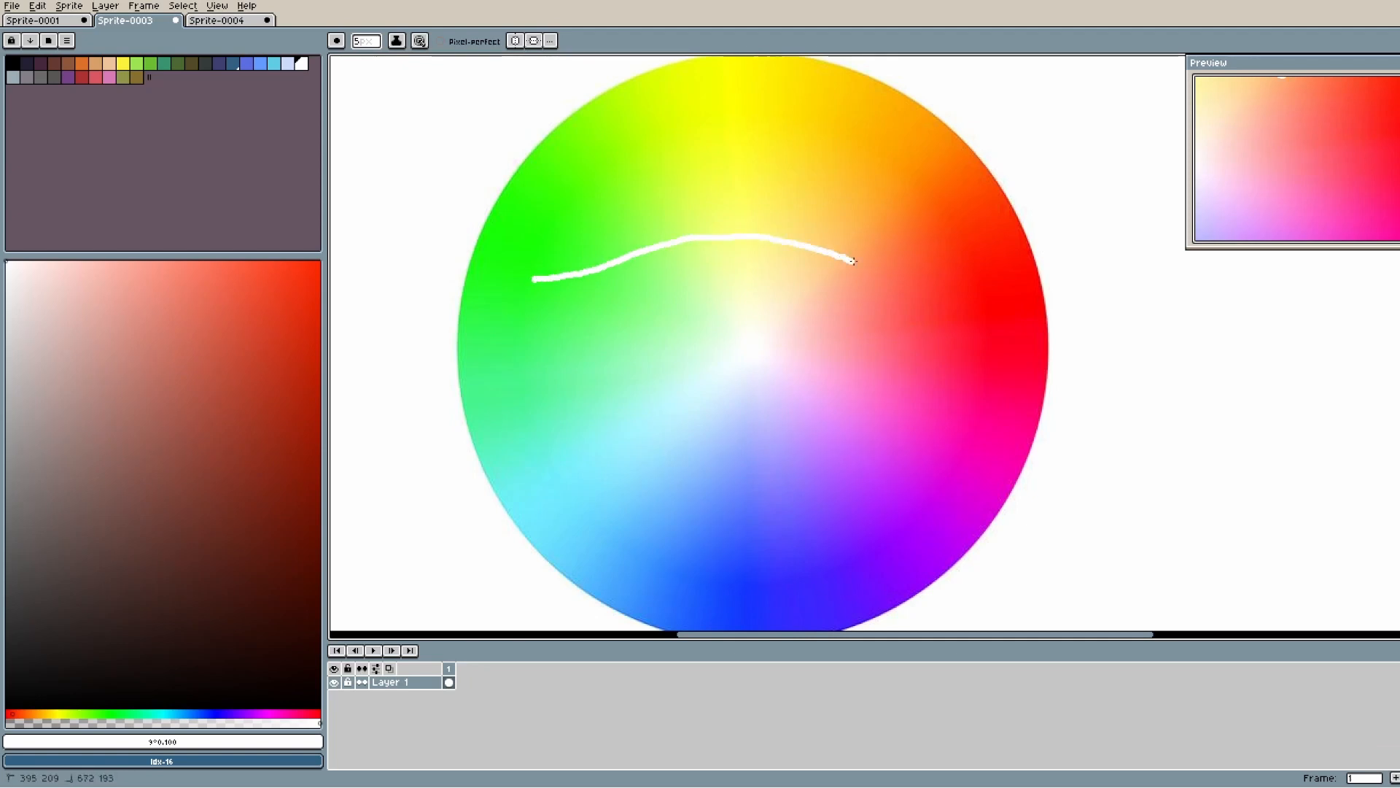
left_click_drag(853, 261, 992, 328)
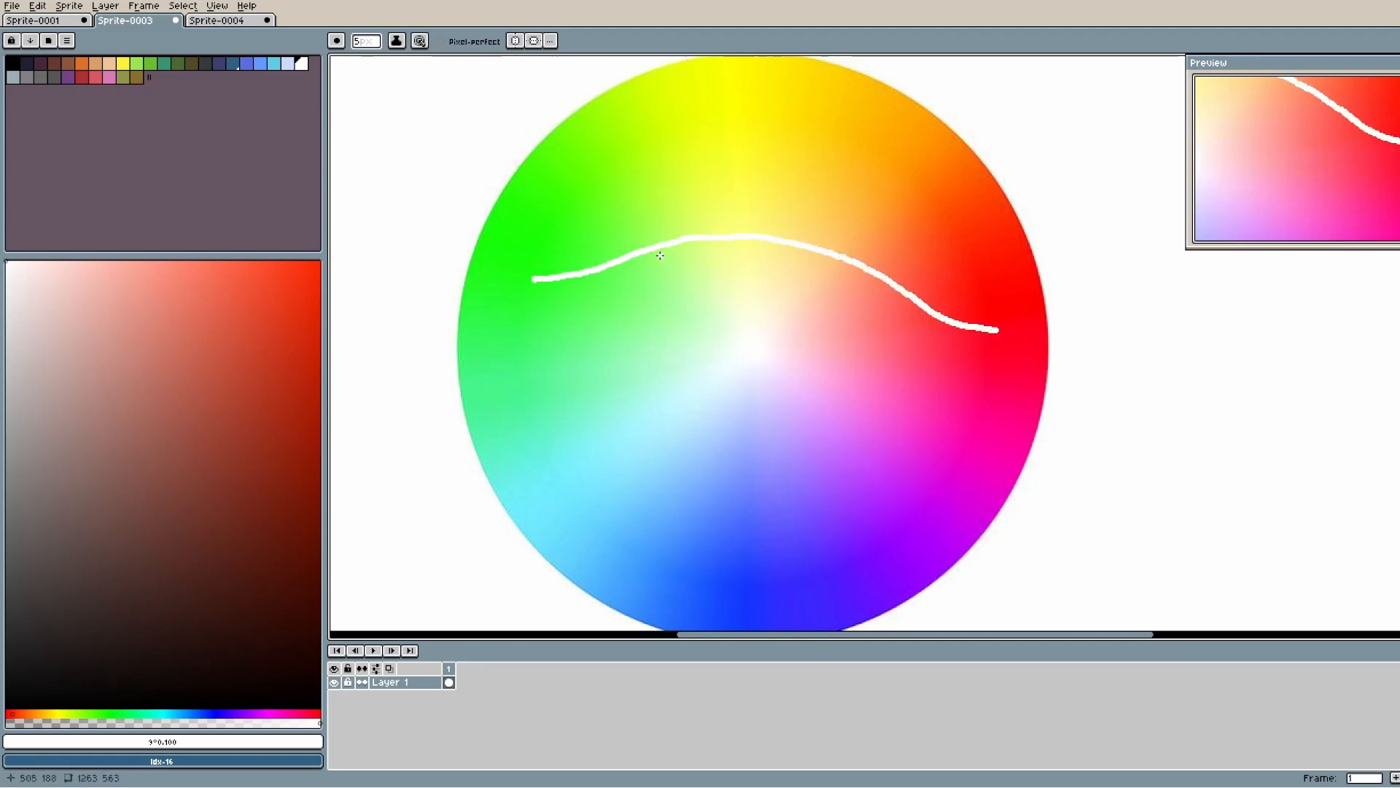
mouse_move(658, 257)
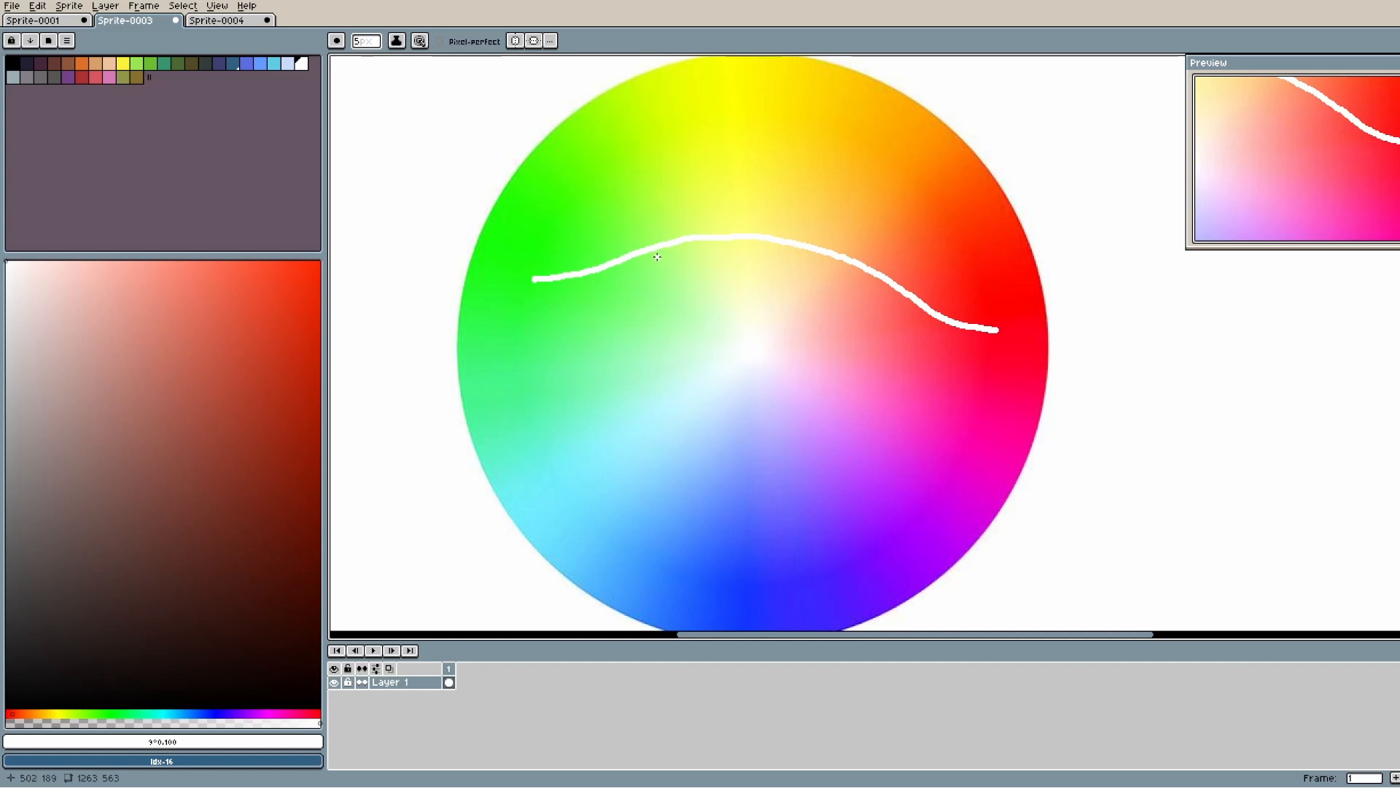
mouse_move(763, 262)
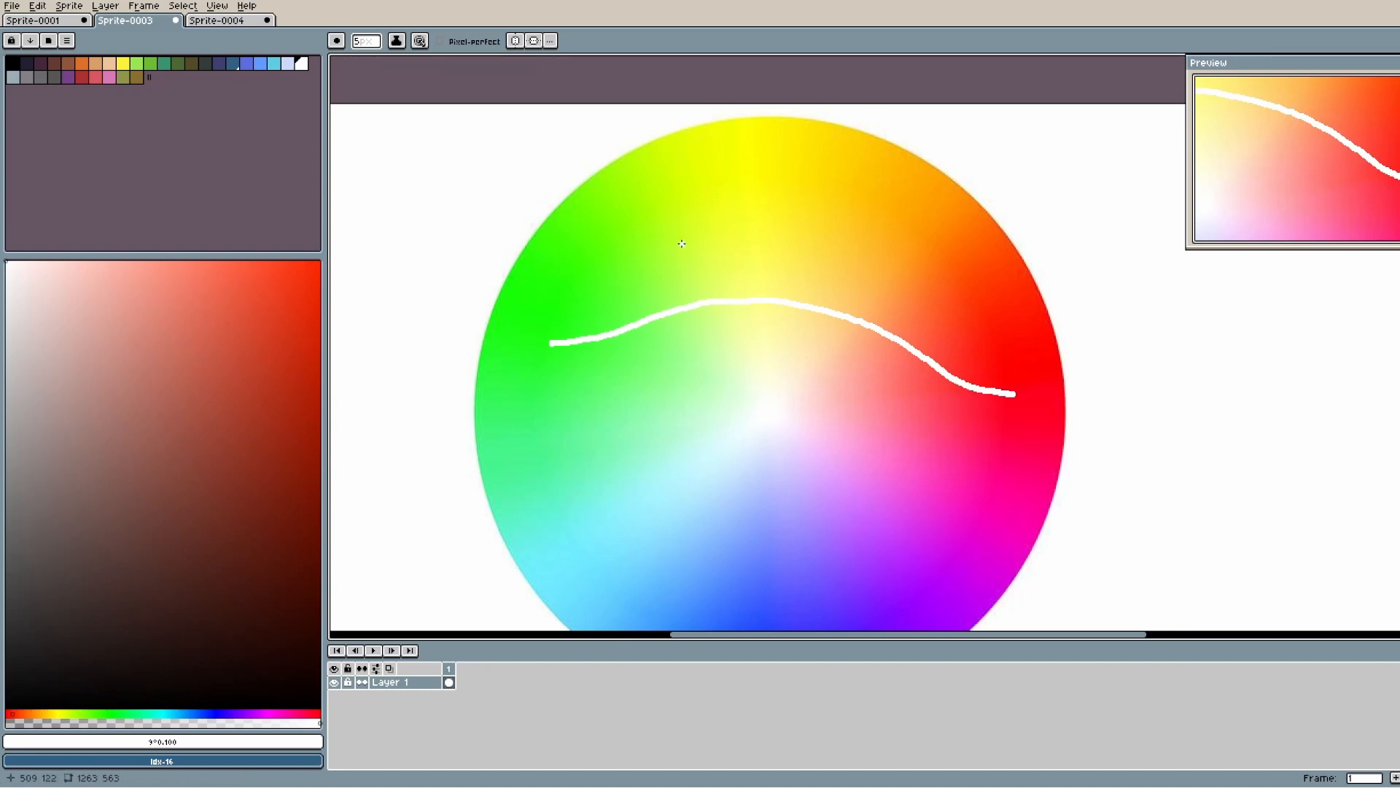
mouse_move(773, 186)
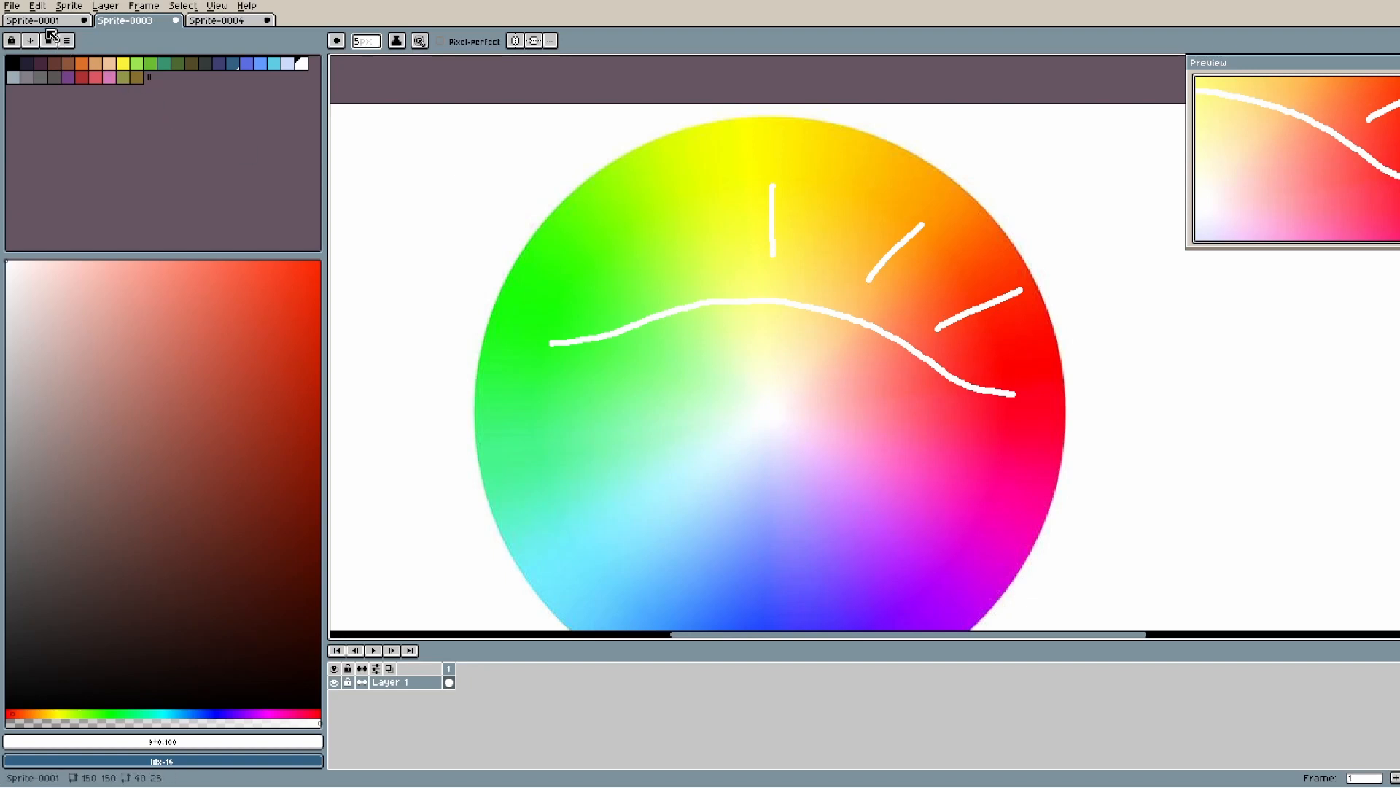
left_click(40, 21)
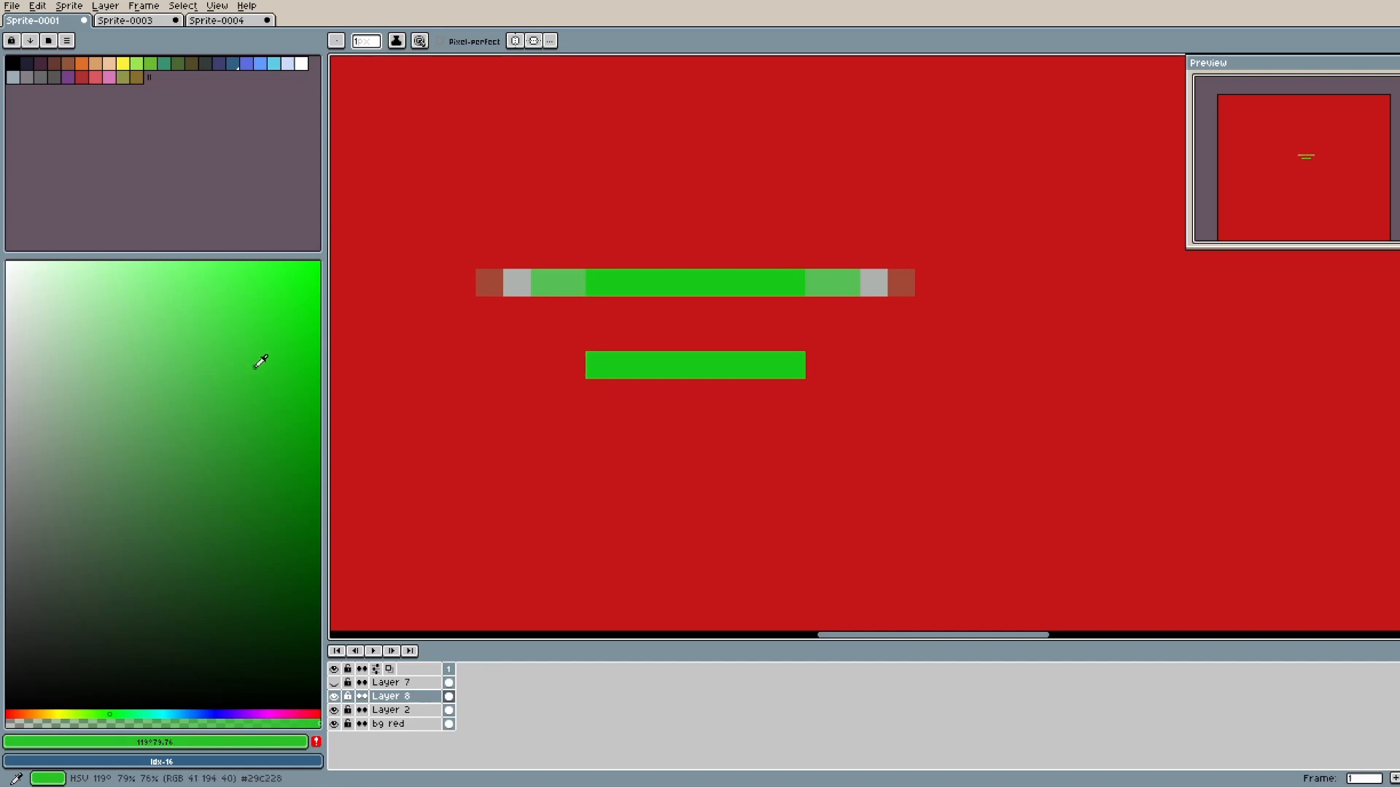
Pick up the line's bright green and shift its hue toward yellow, trying a very dark green shade.
left_click(236, 464)
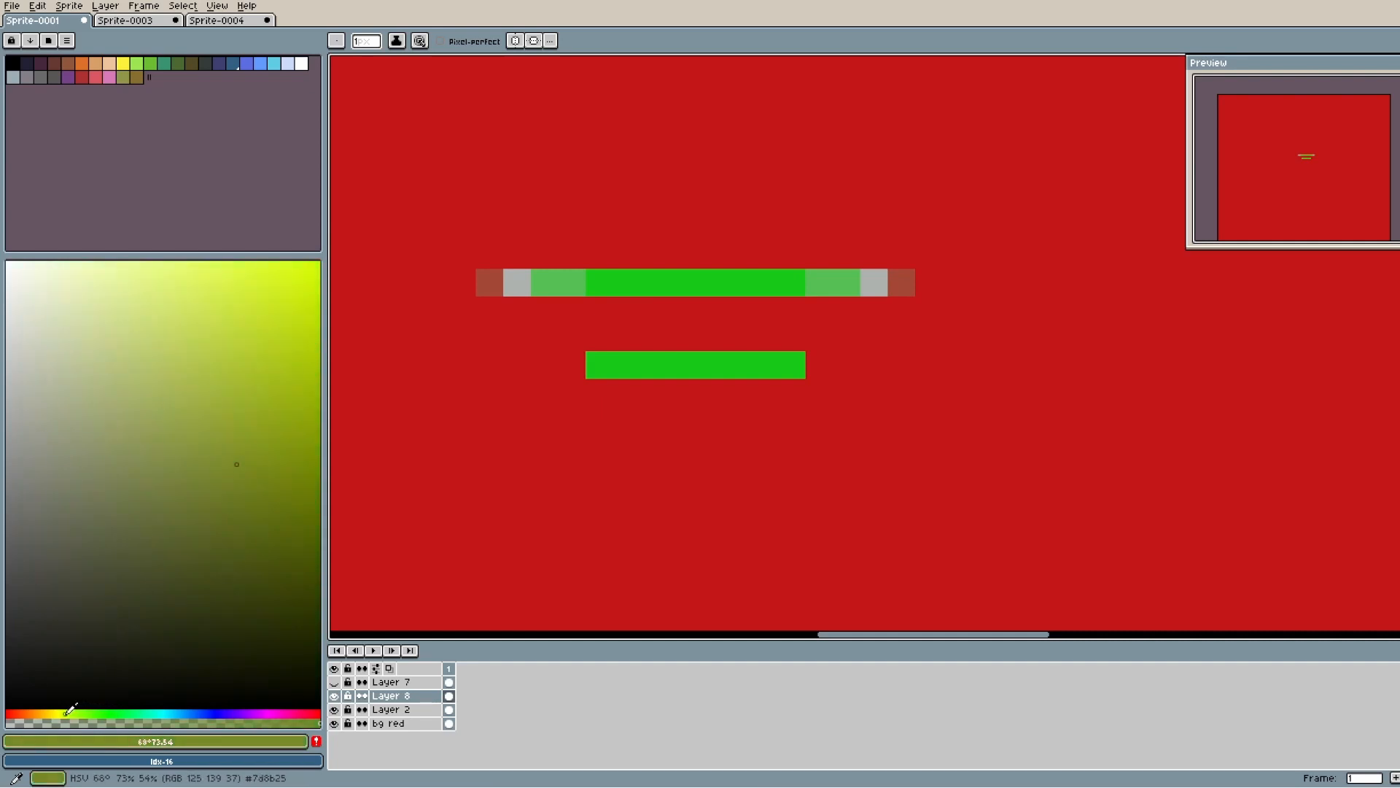
left_click(109, 720)
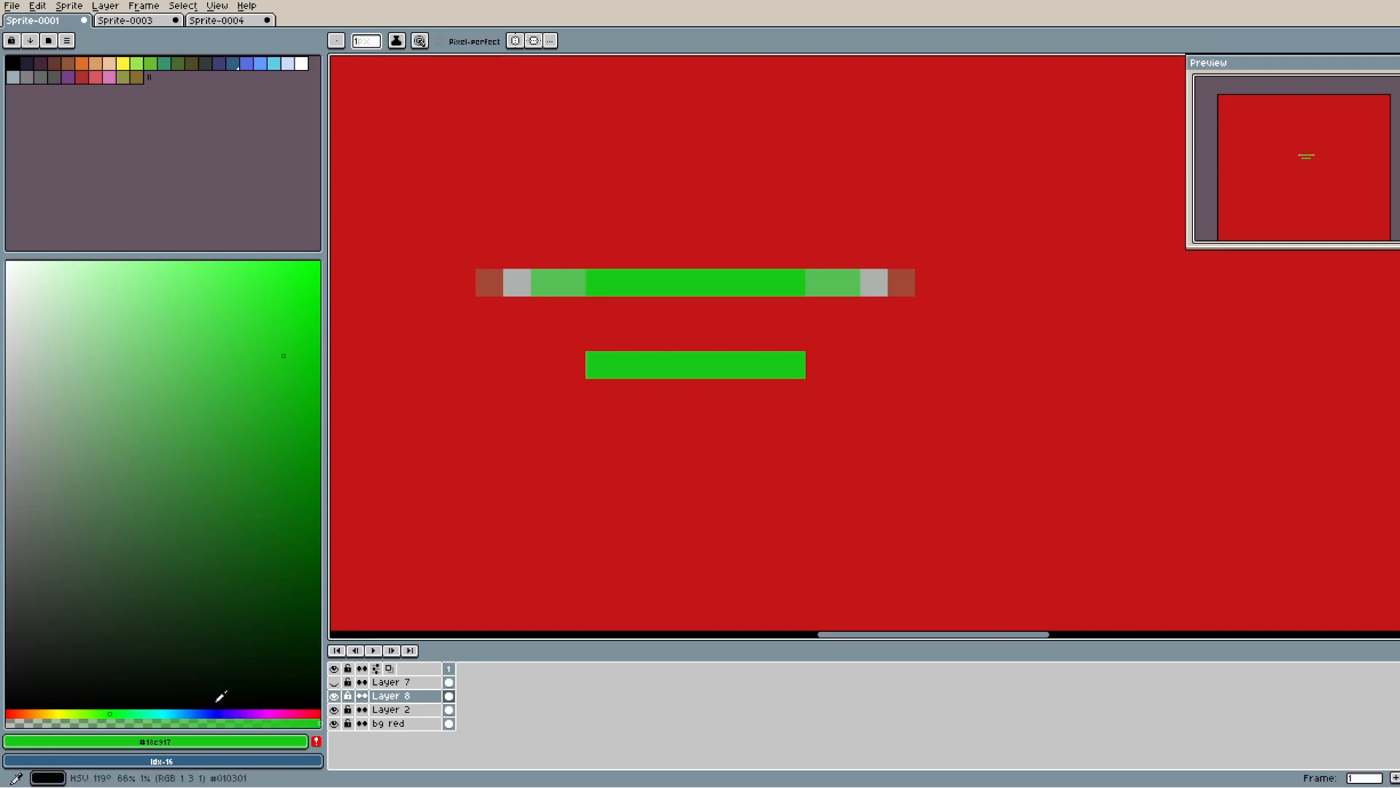
left_click(134, 24)
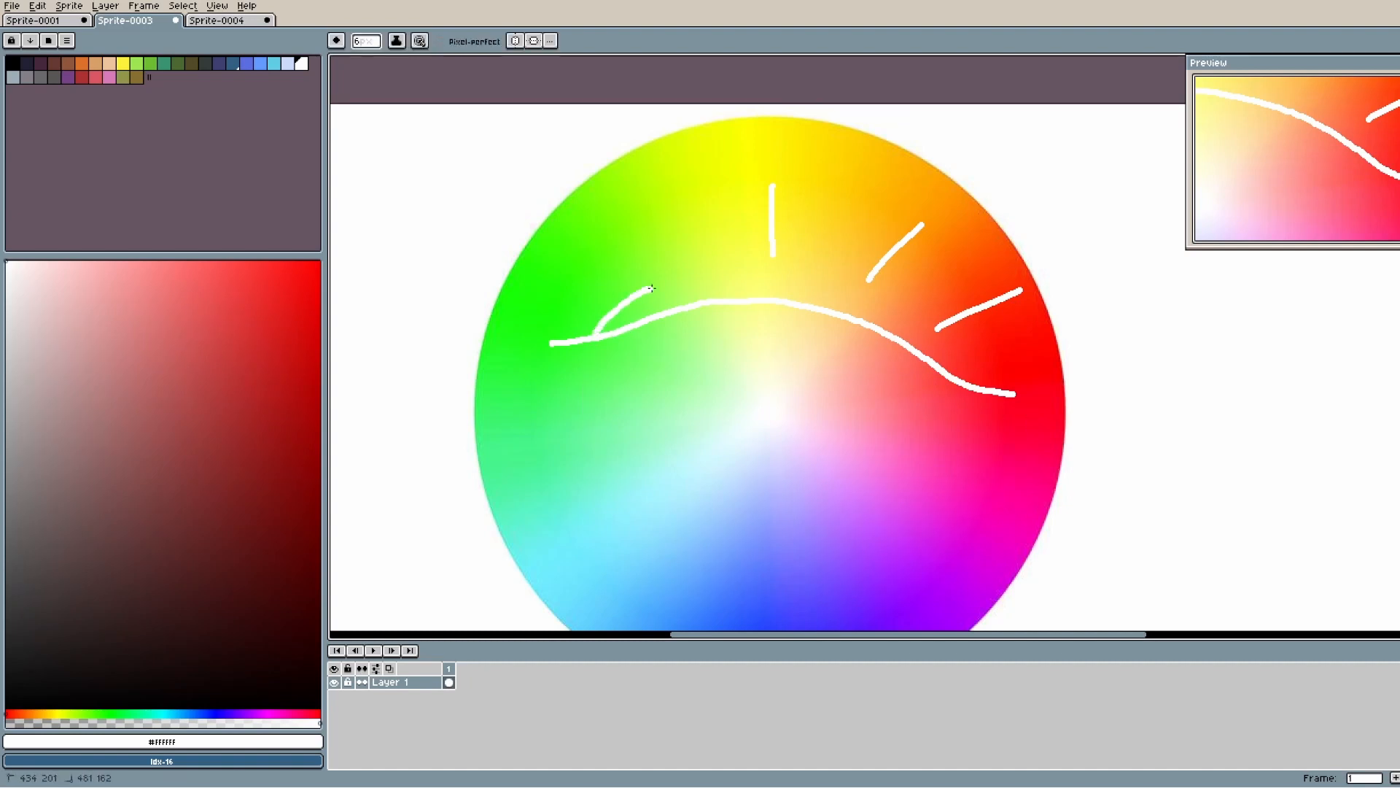
left_click(42, 24)
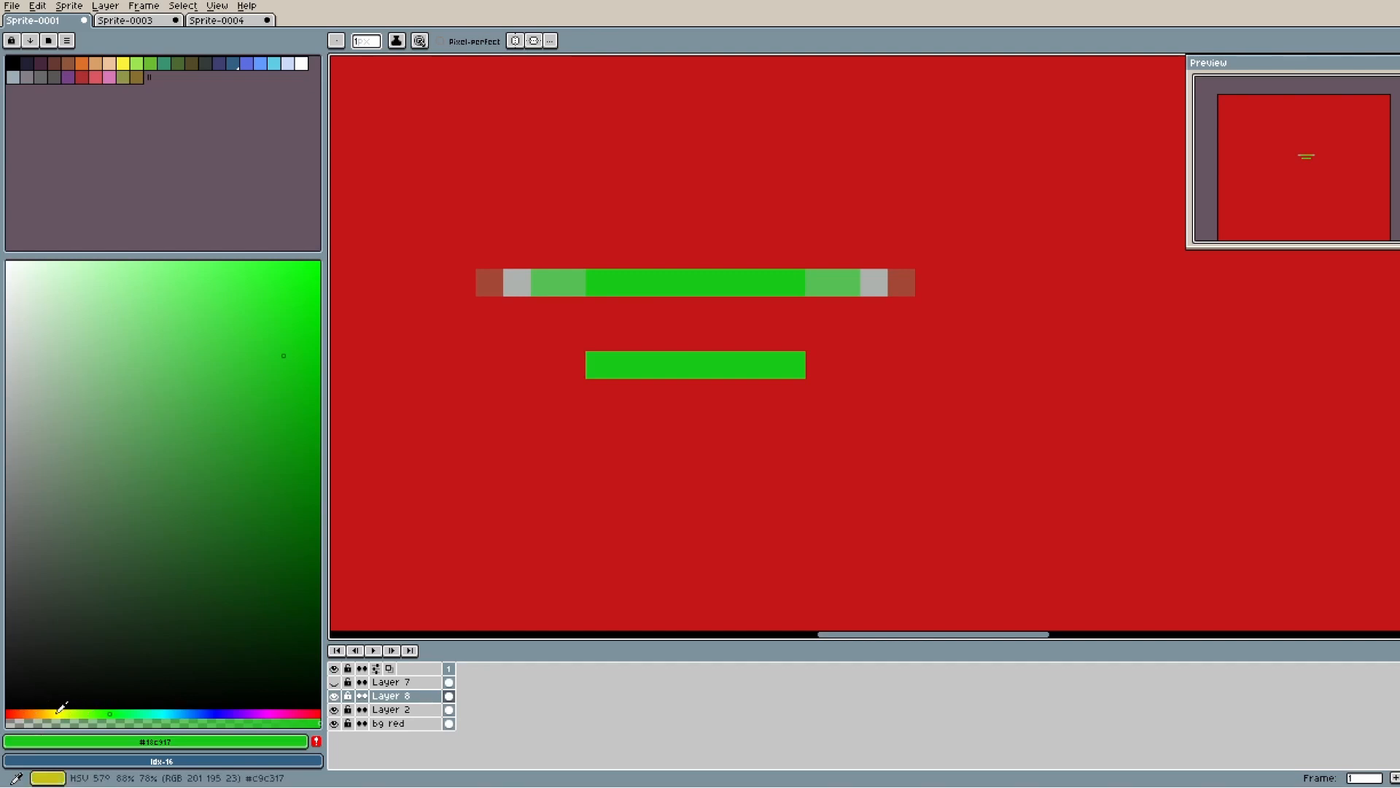
Shift the drawing colour's hue further toward yellow-orange for the line's olive end pixels.
left_click(78, 720)
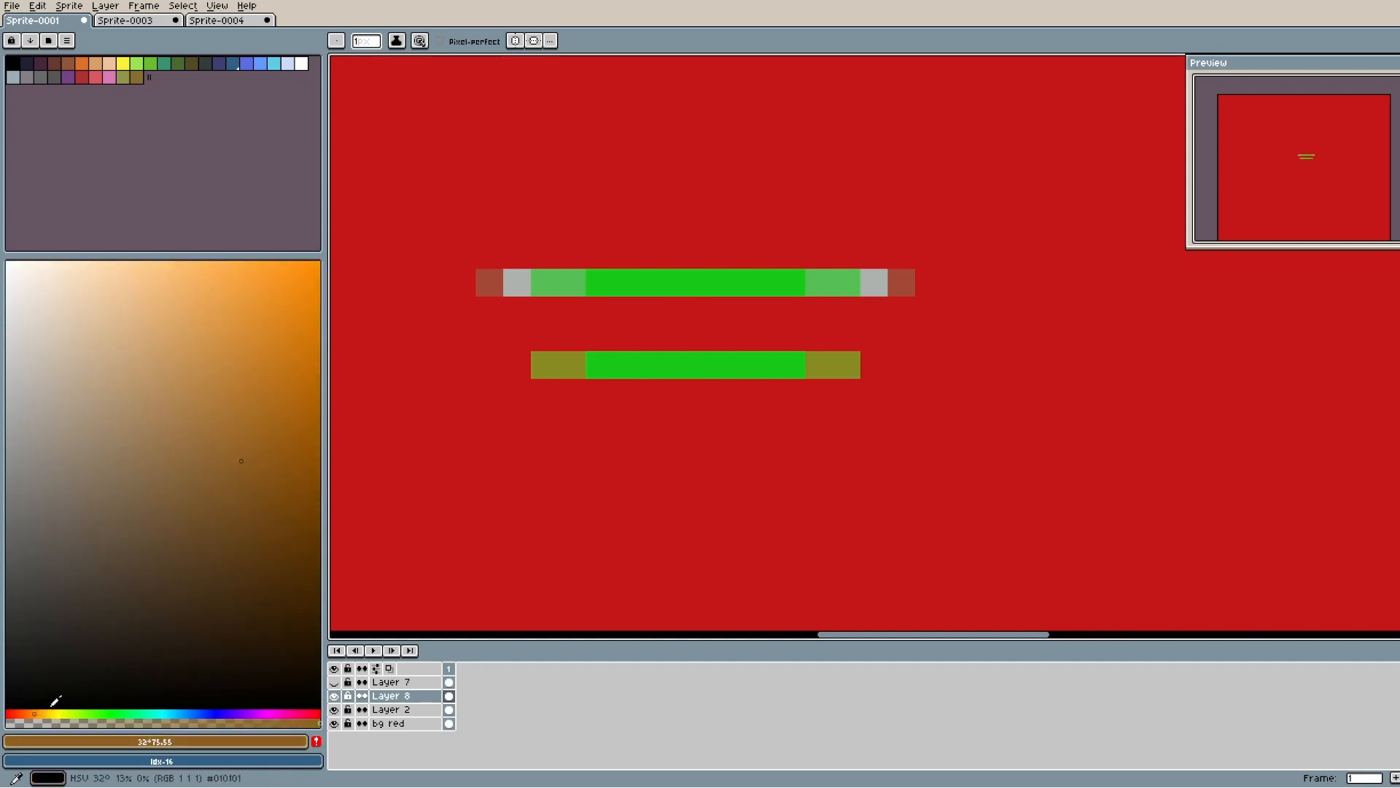
left_click(251, 443)
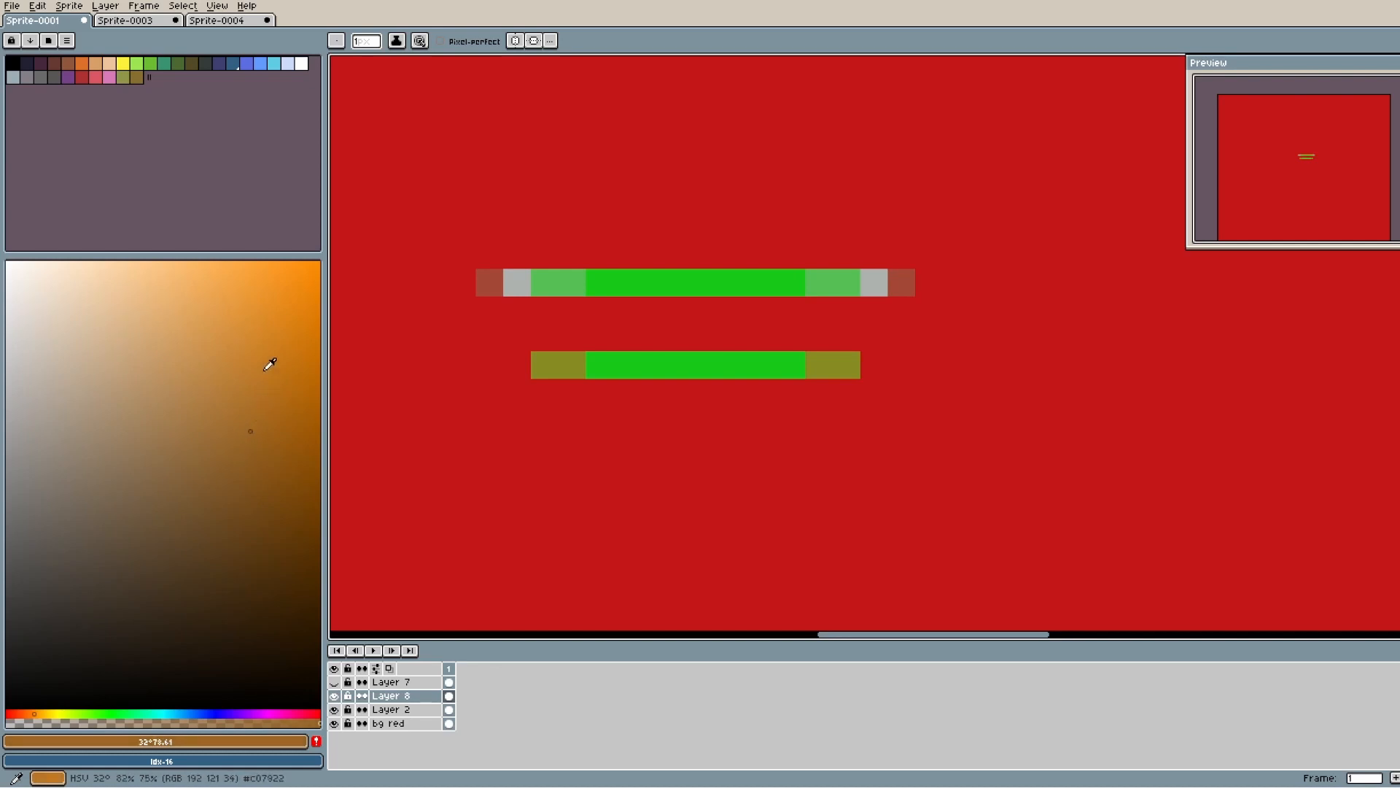
left_click(654, 420)
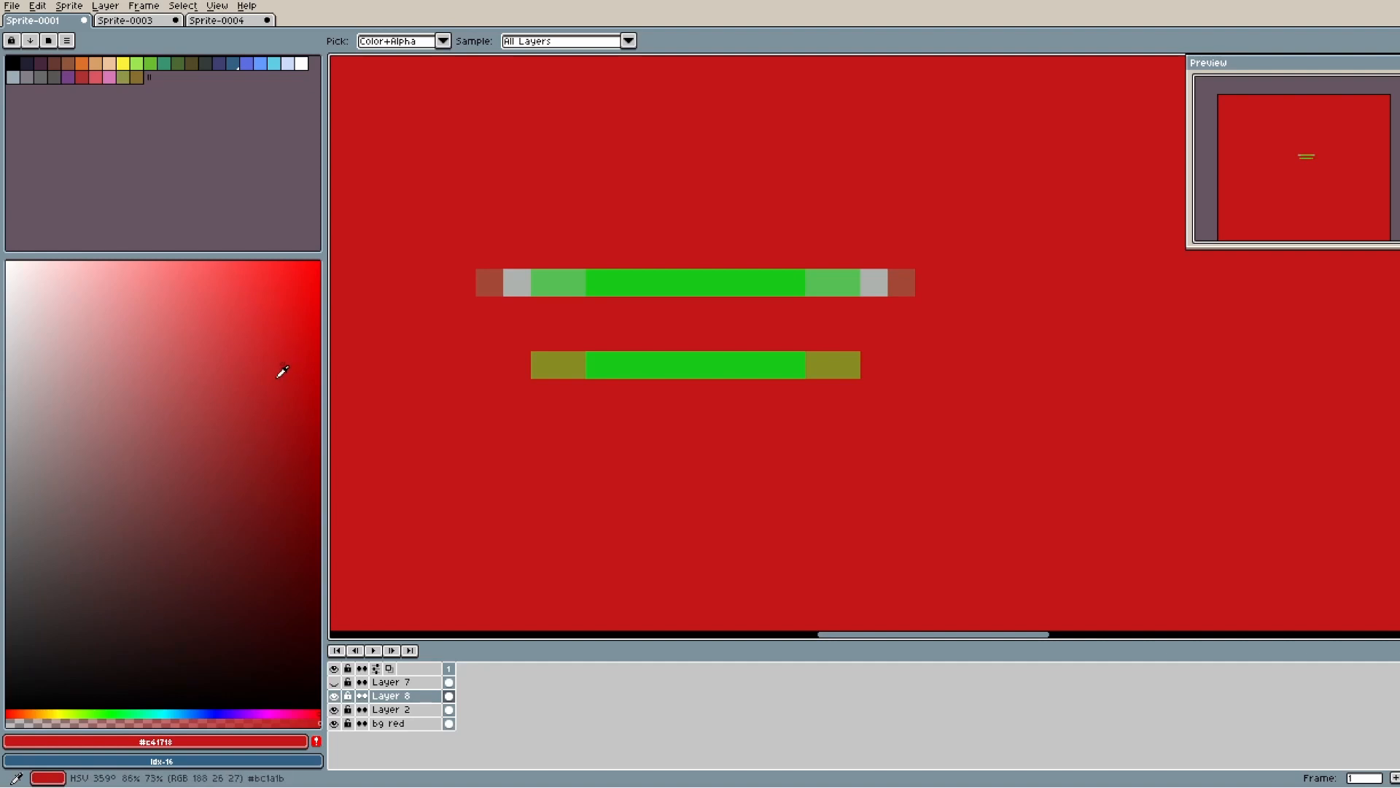
left_click(219, 21)
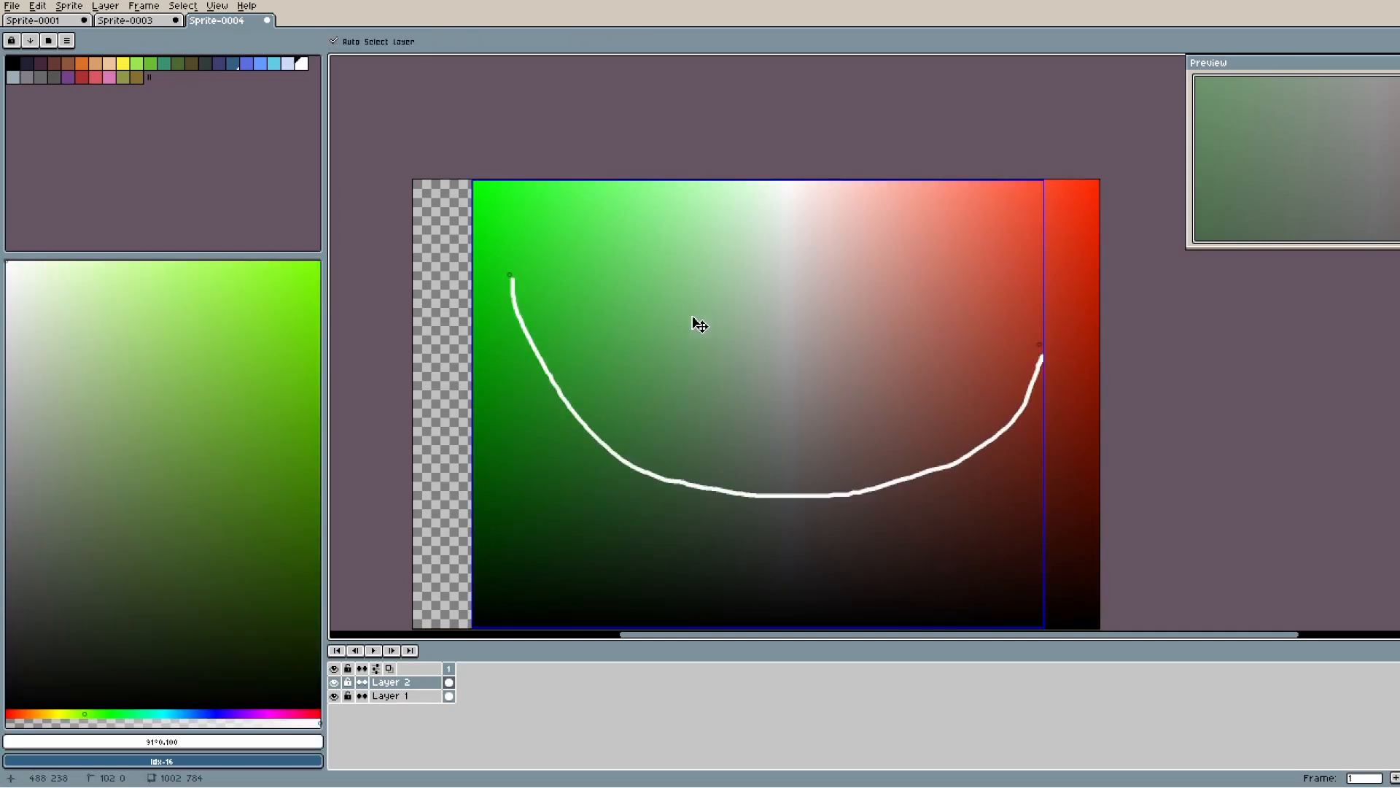
left_click(42, 20)
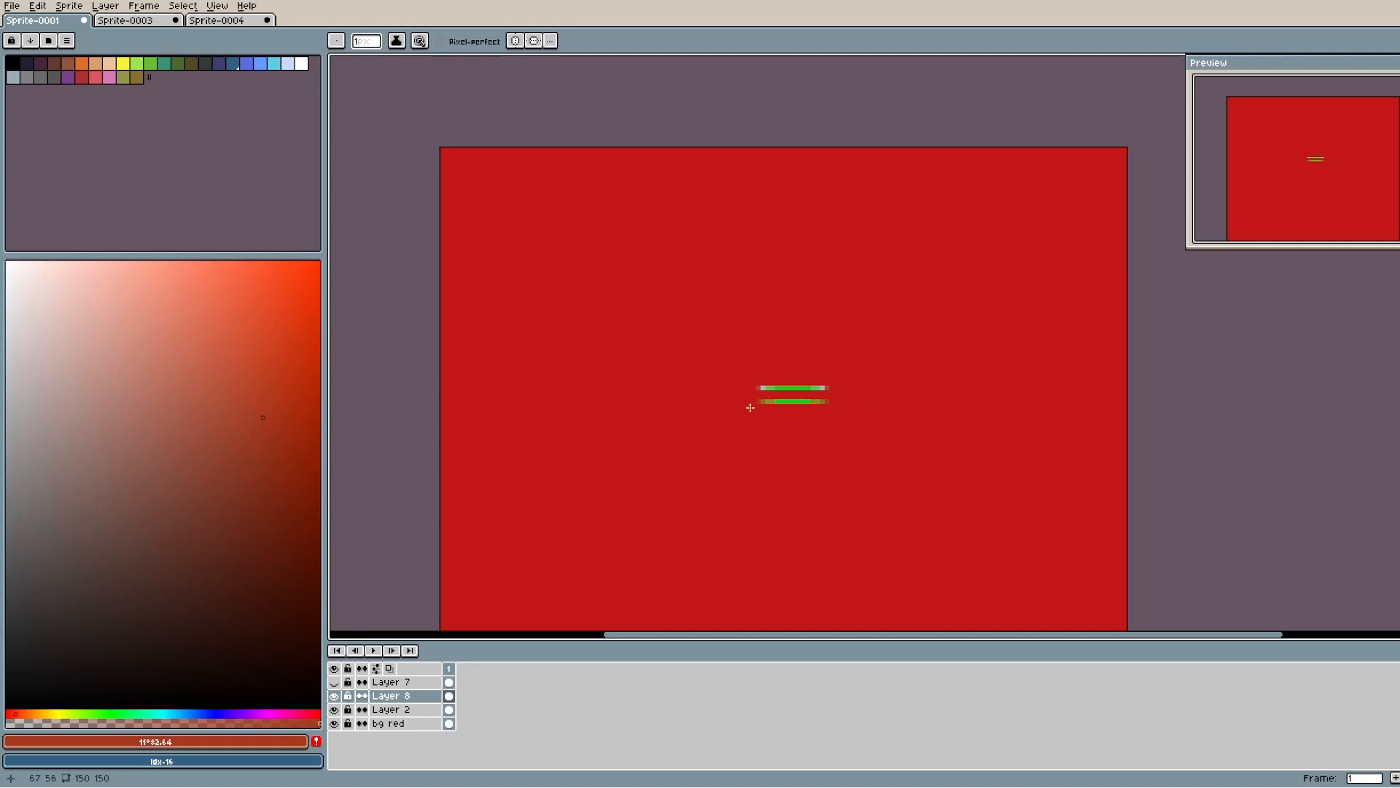
Zoom in on the two green lines on the red canvas.
left_click(333, 683)
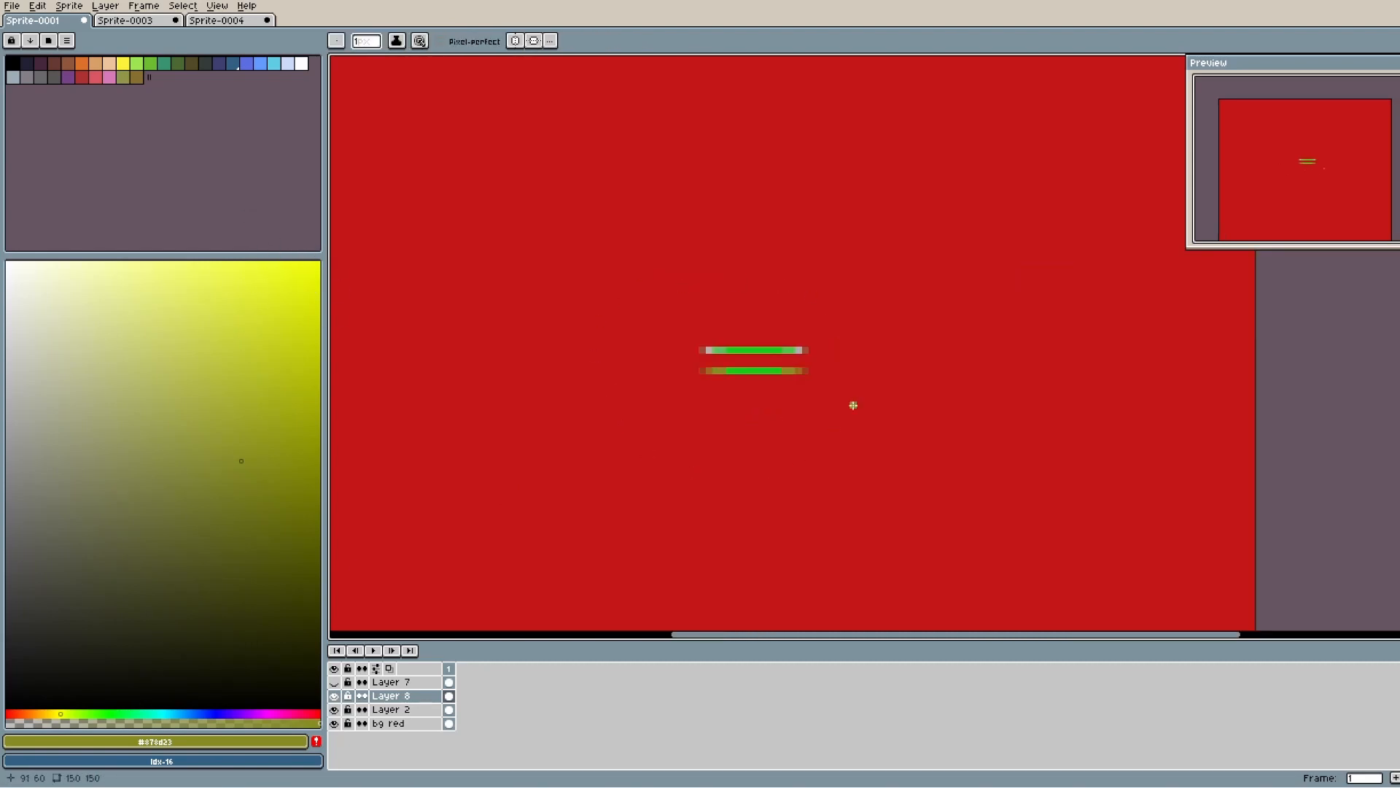
mouse_move(818, 397)
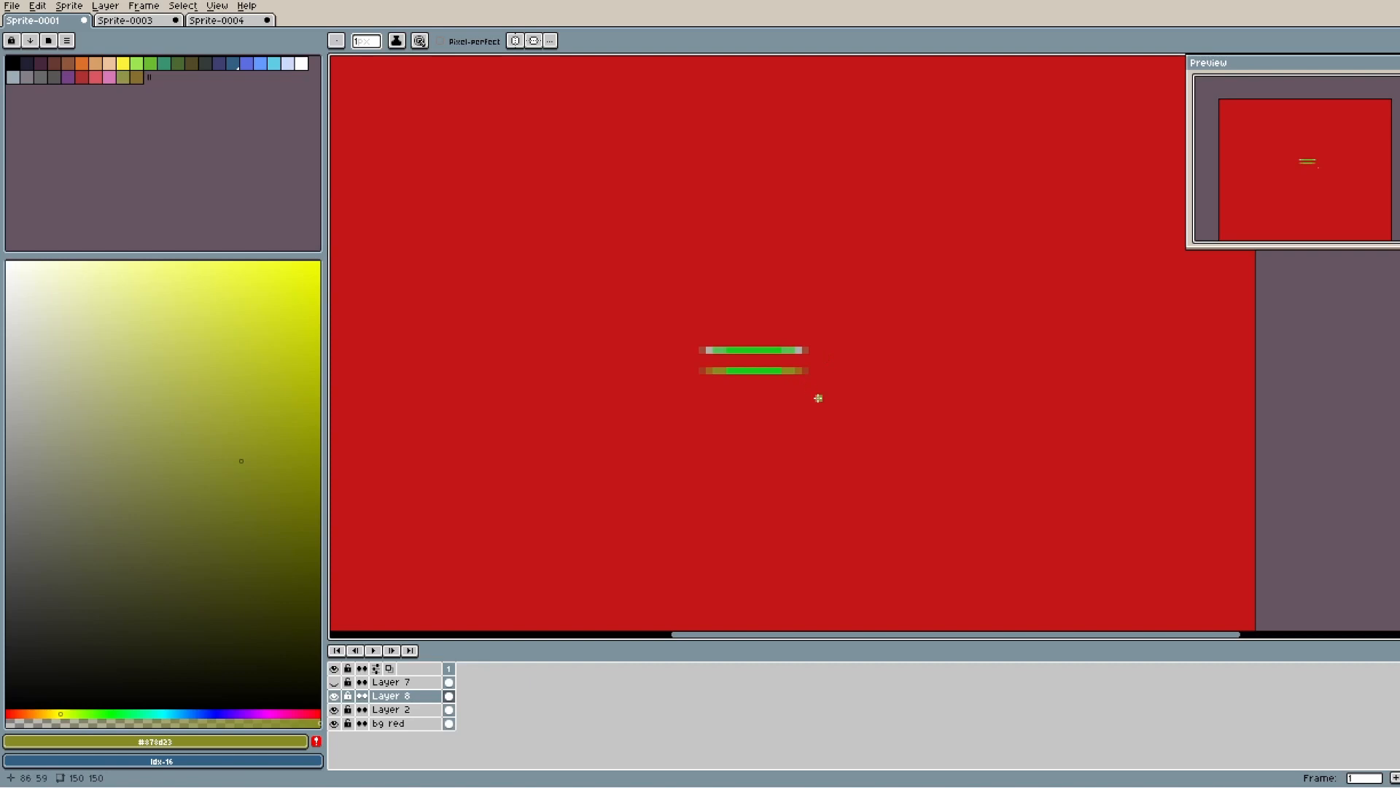
mouse_move(814, 391)
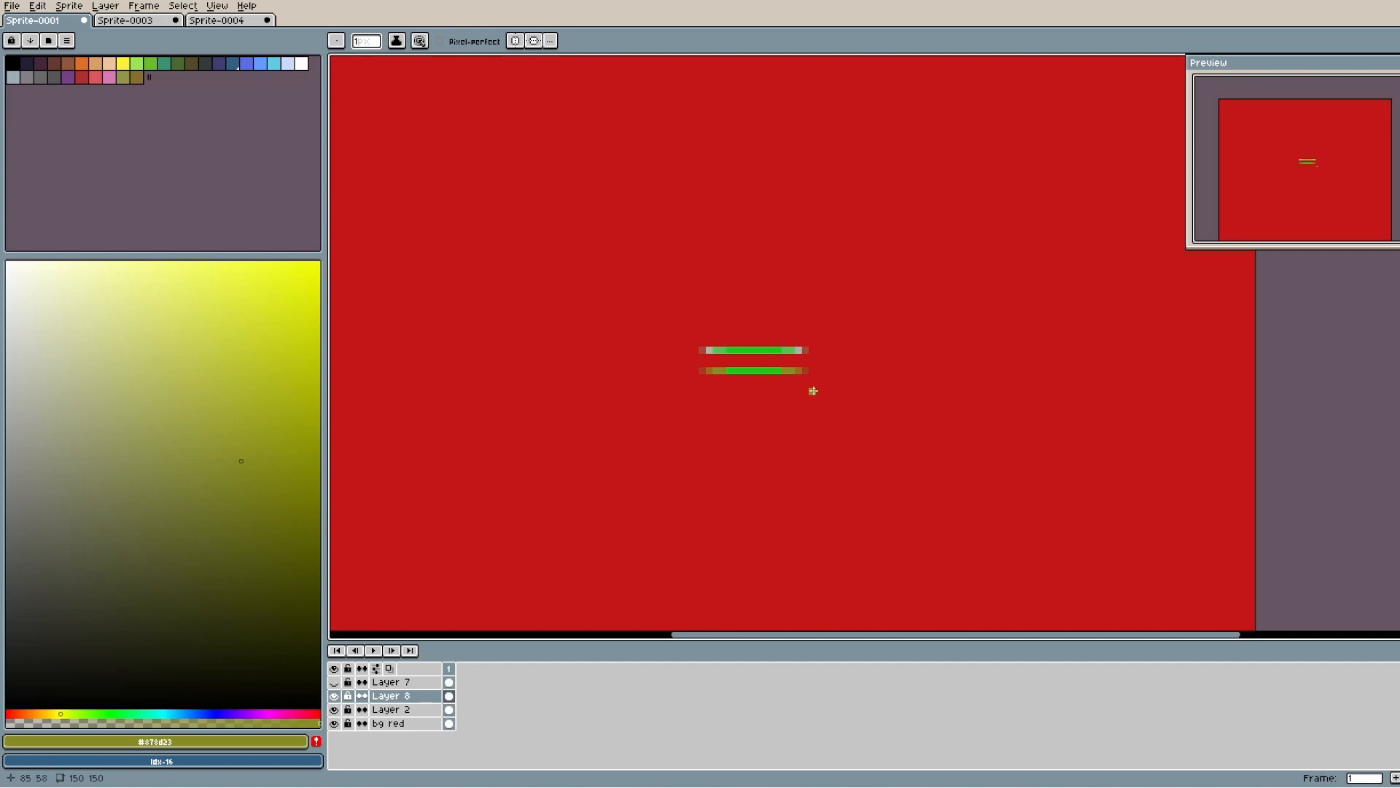
mouse_move(820, 391)
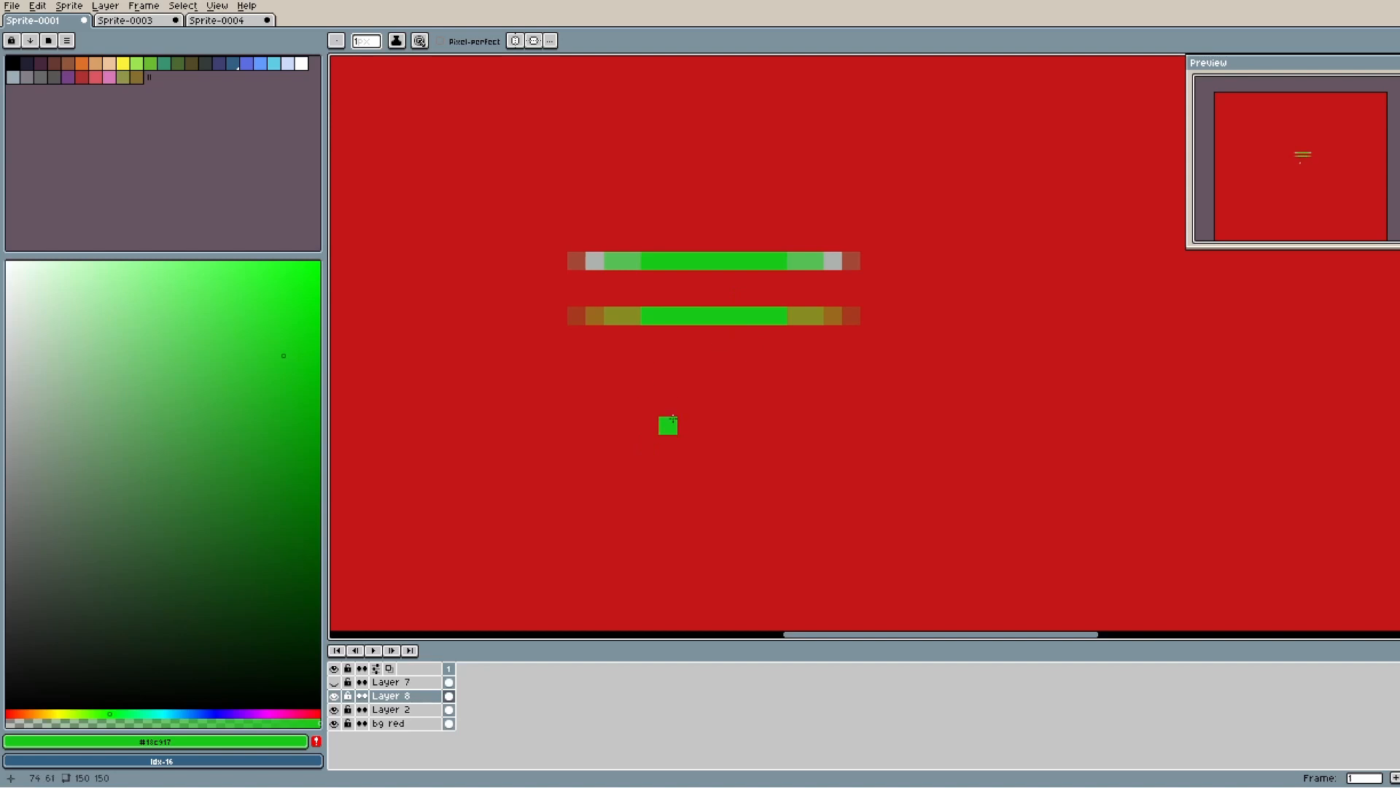
Draw a third green line and lower its stacked layers' opacity to 112 and 63 in Layer Properties.
left_click_drag(669, 426, 775, 440)
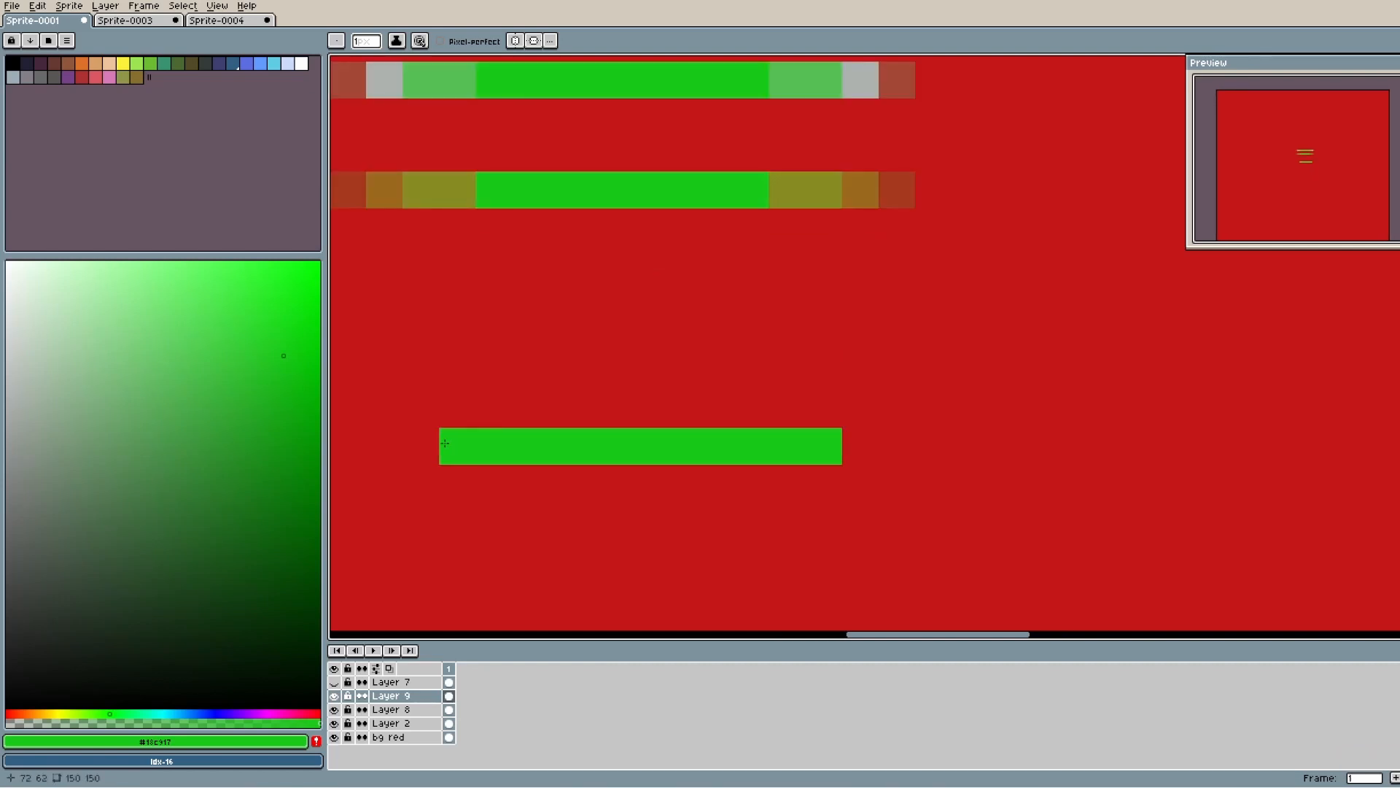
double_click(393, 695)
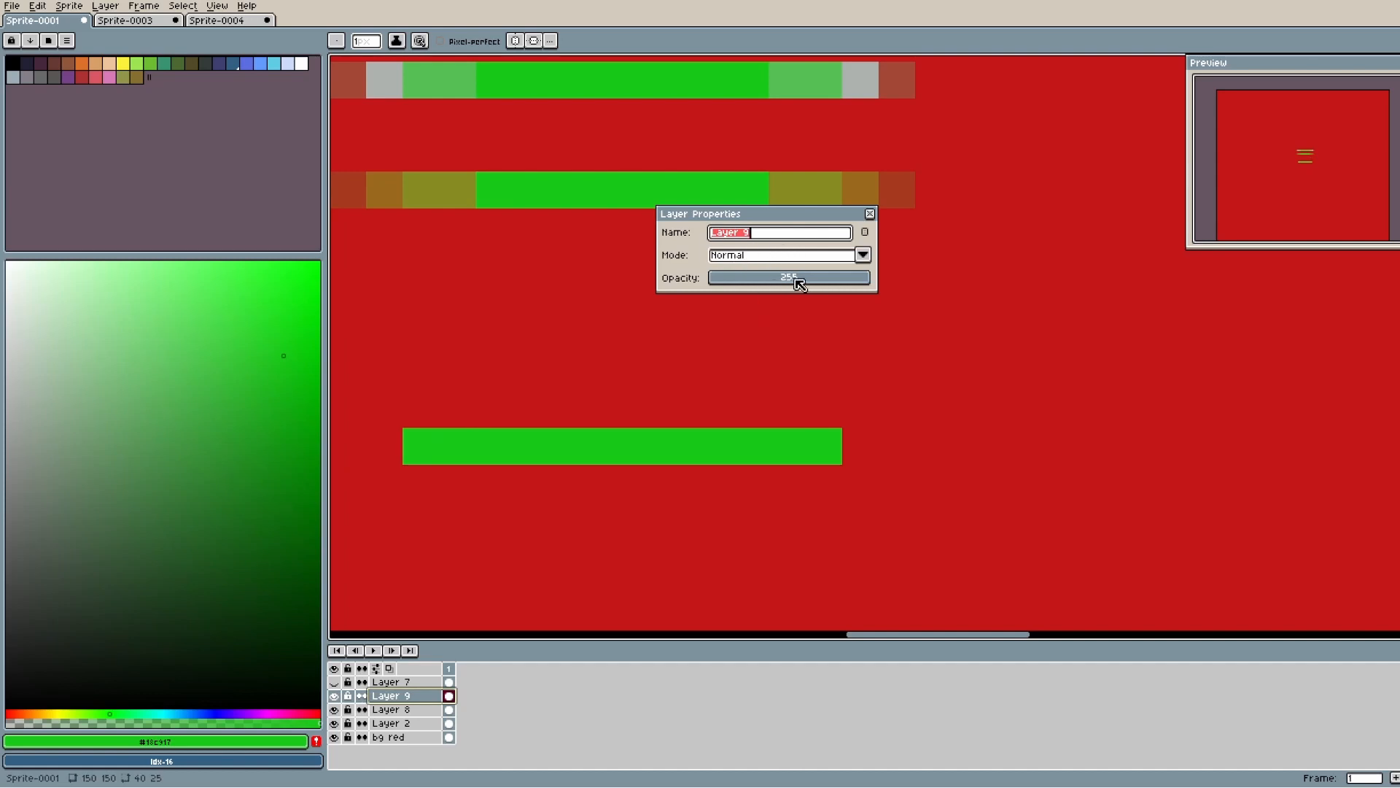
left_click_drag(795, 277, 787, 277)
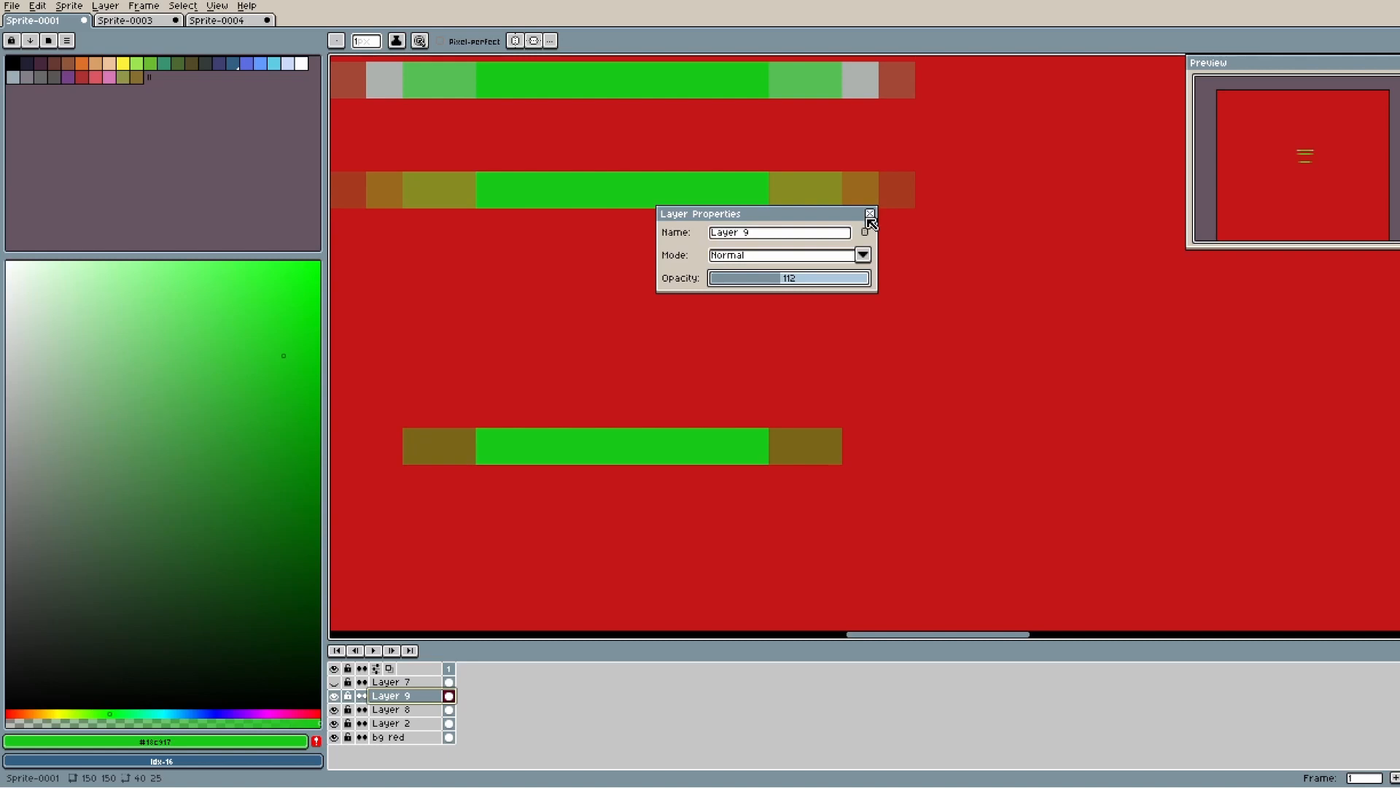
left_click(865, 212)
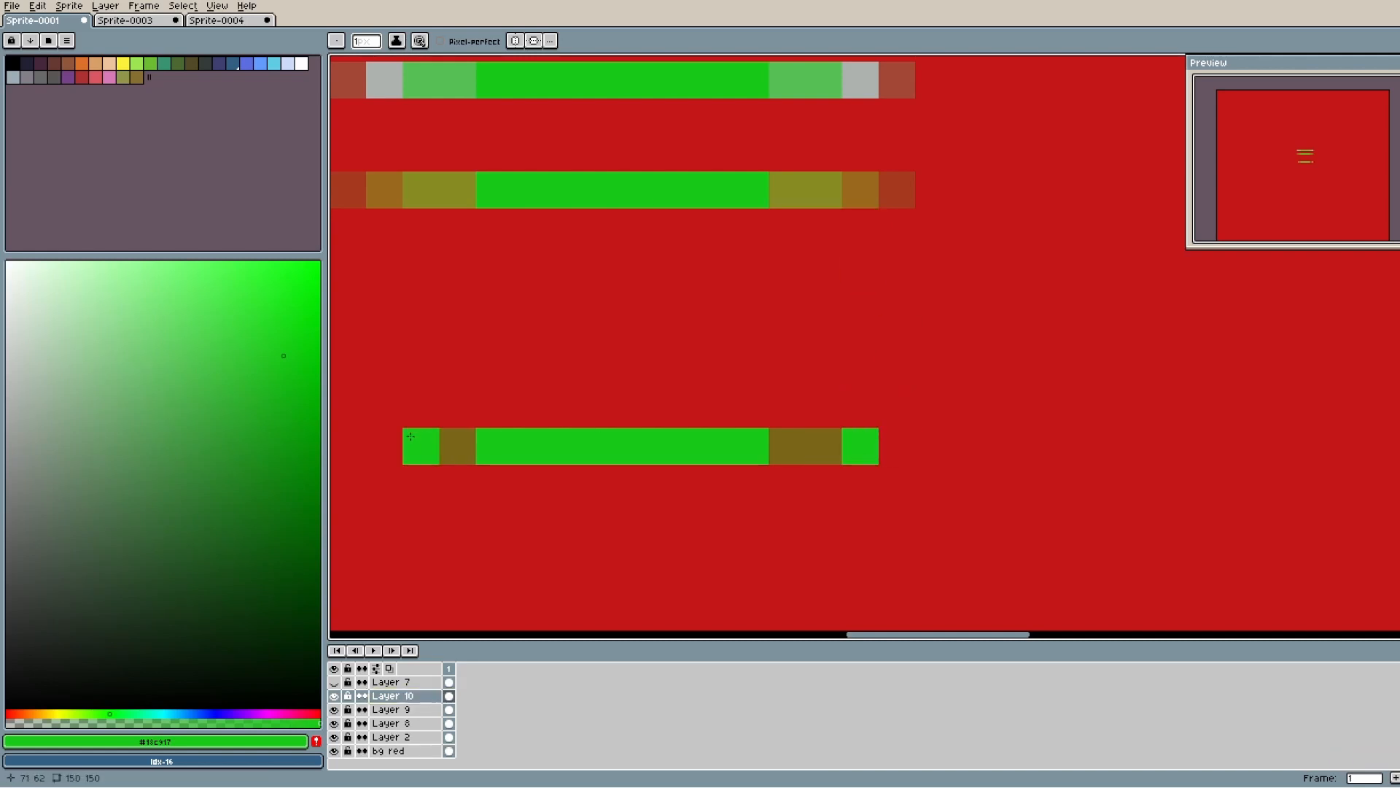
double_click(397, 695)
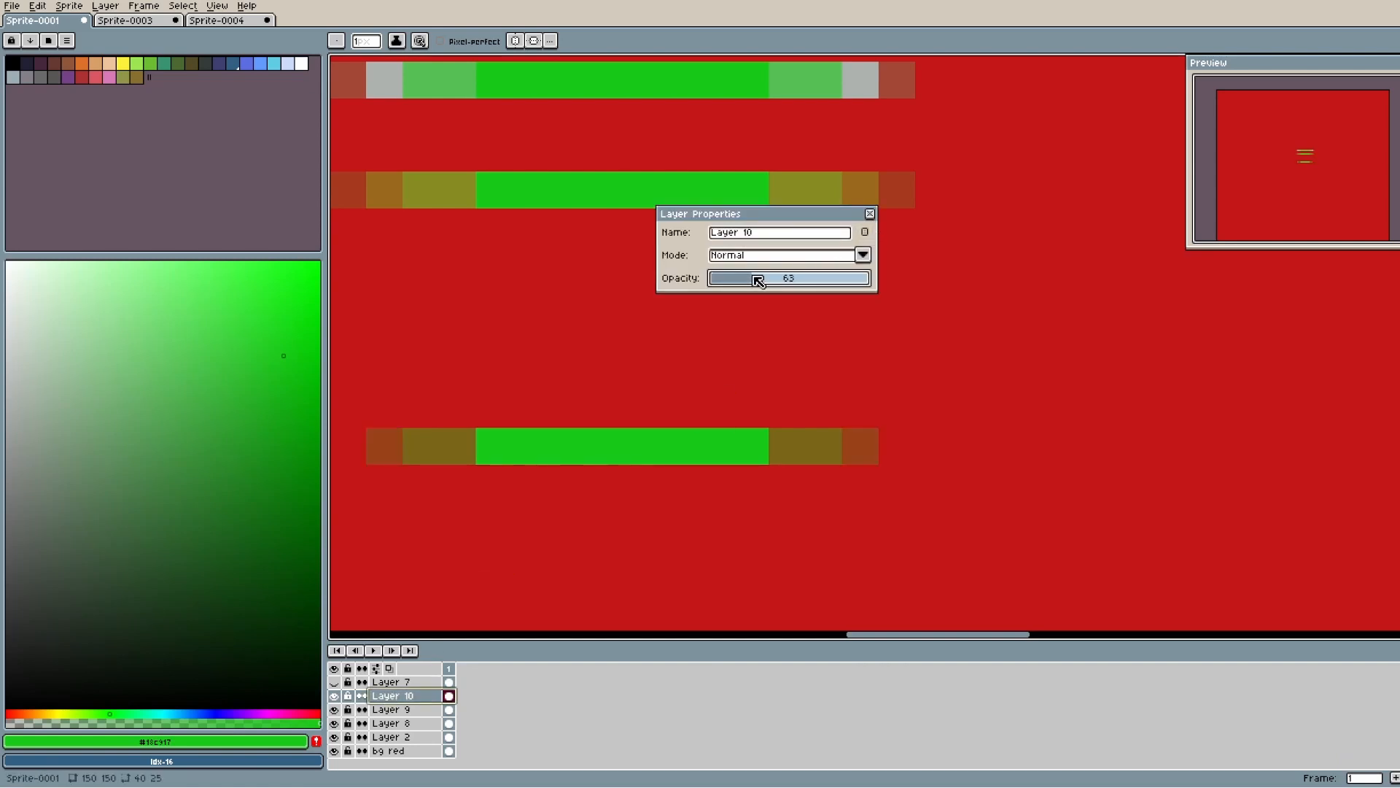
left_click(868, 213)
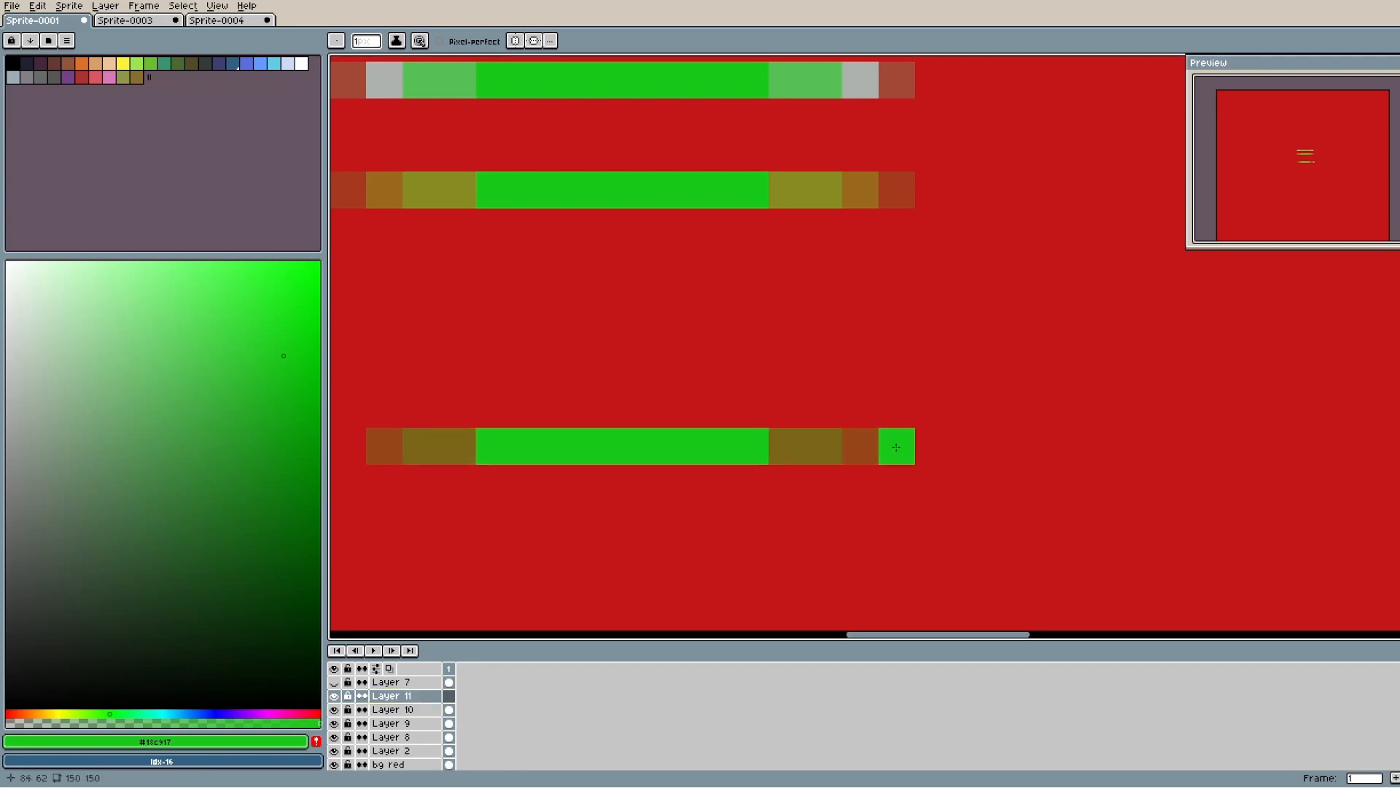
double_click(394, 695)
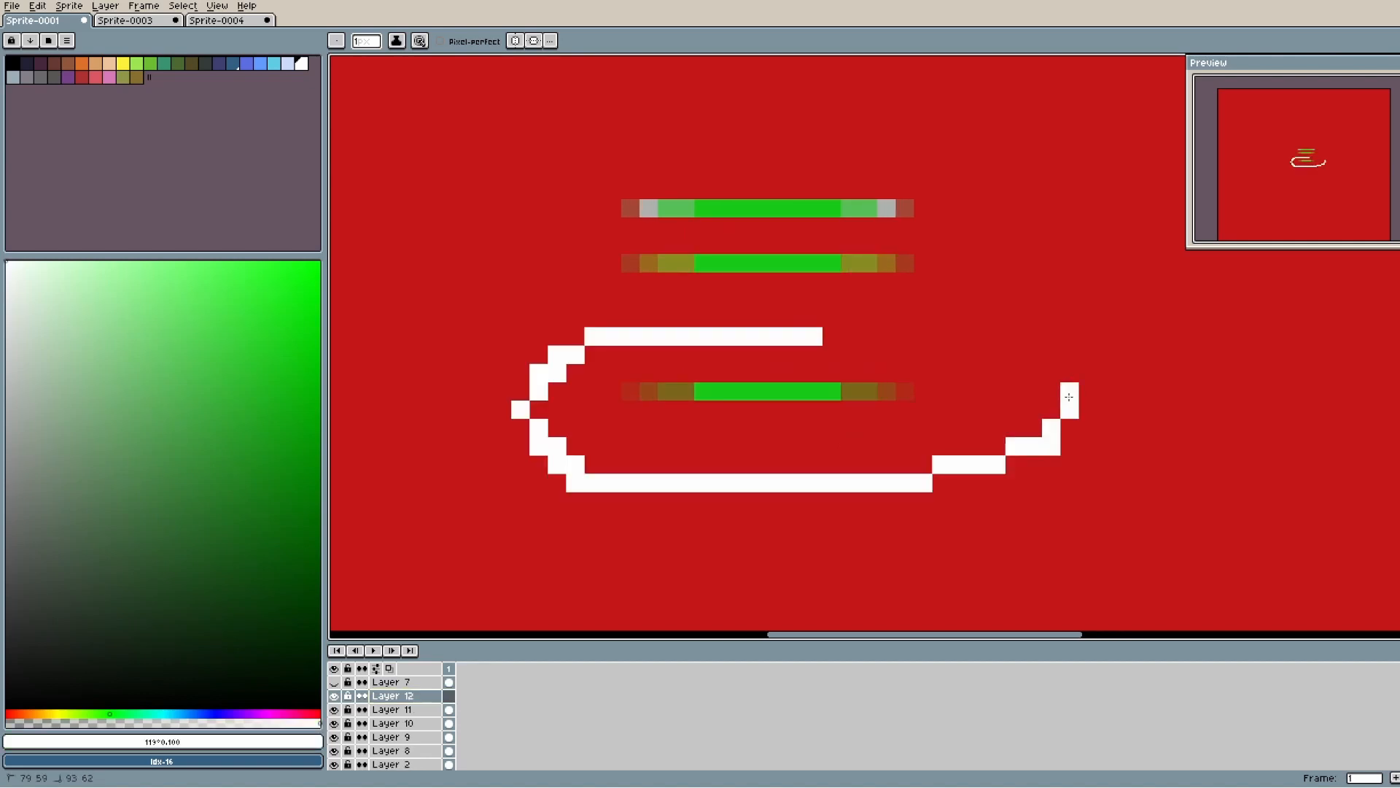
left_click_drag(1069, 397, 962, 357)
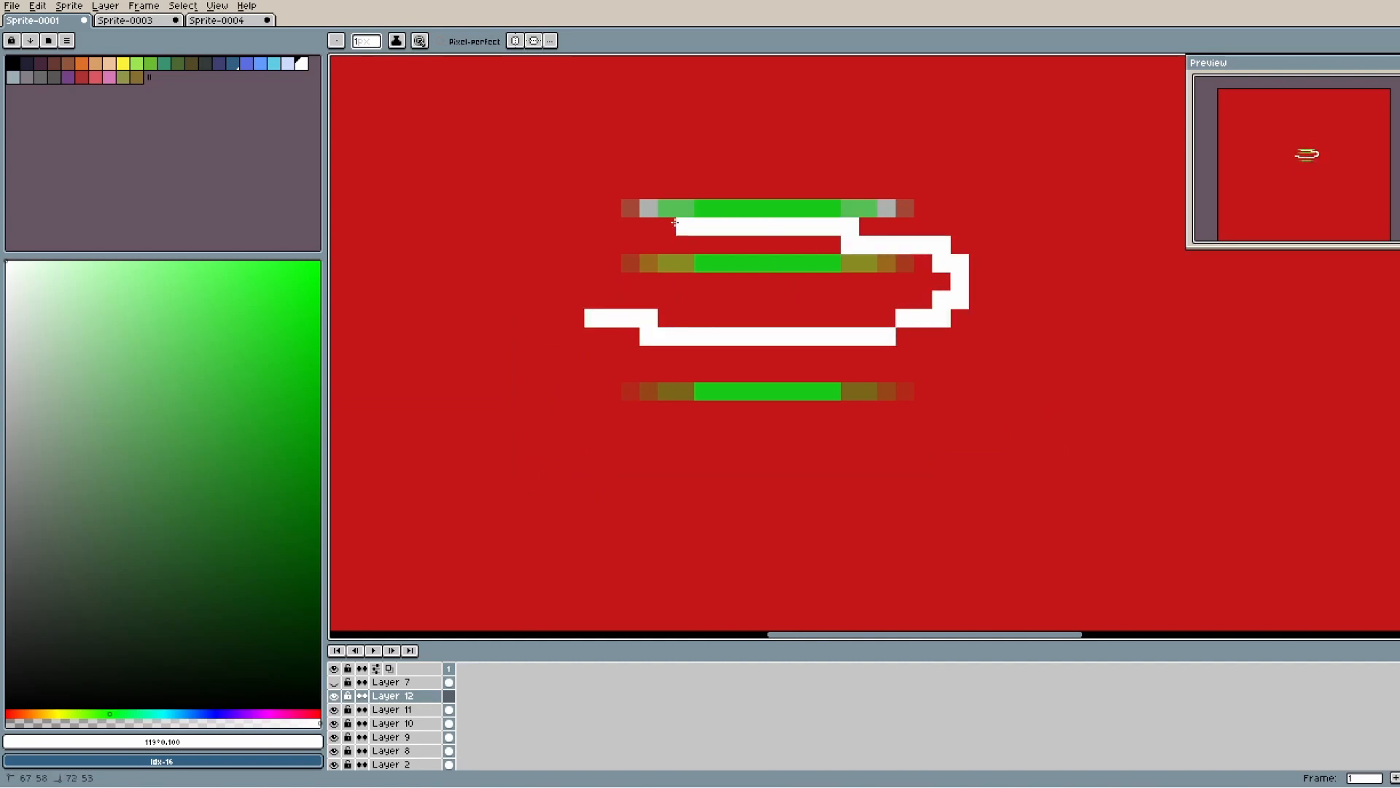
key("ctrl+z")
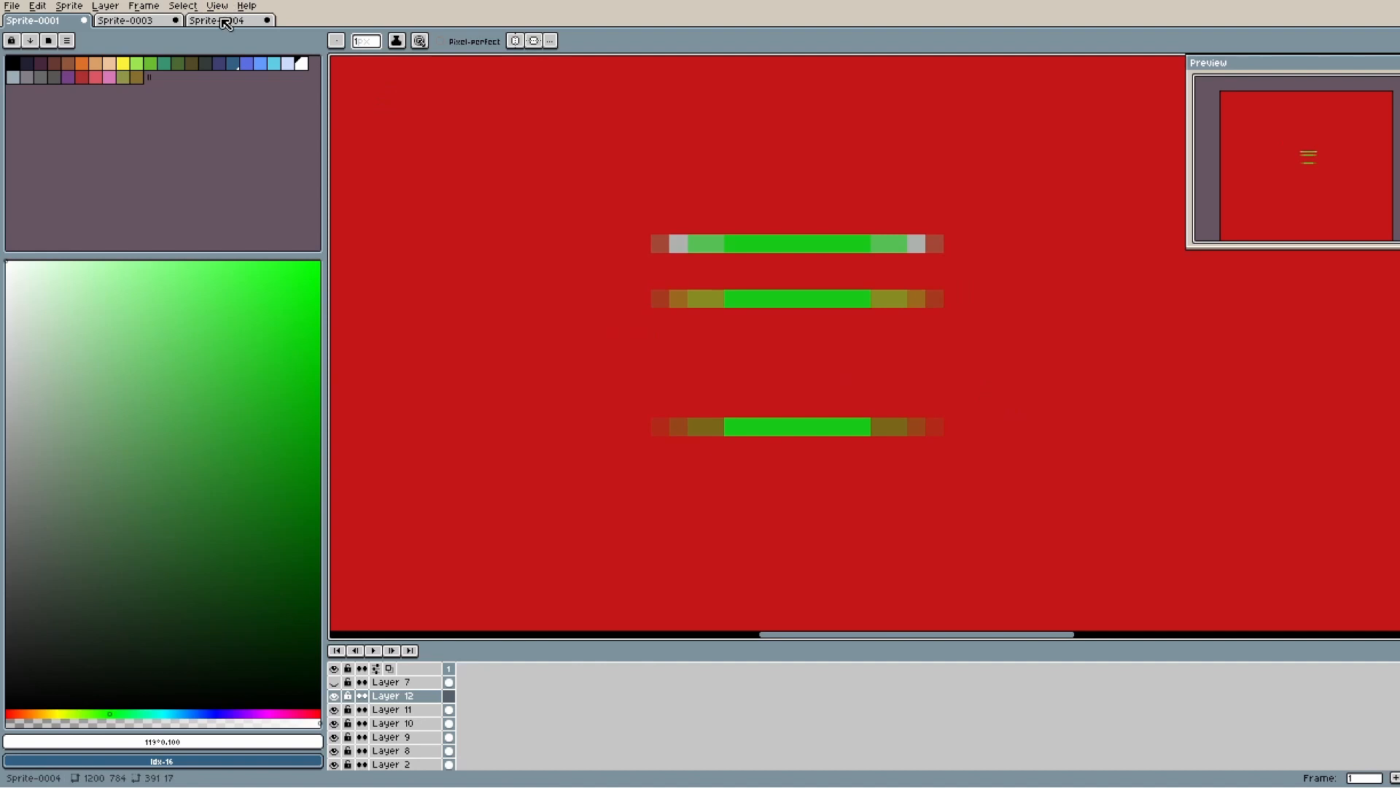
left_click(139, 20)
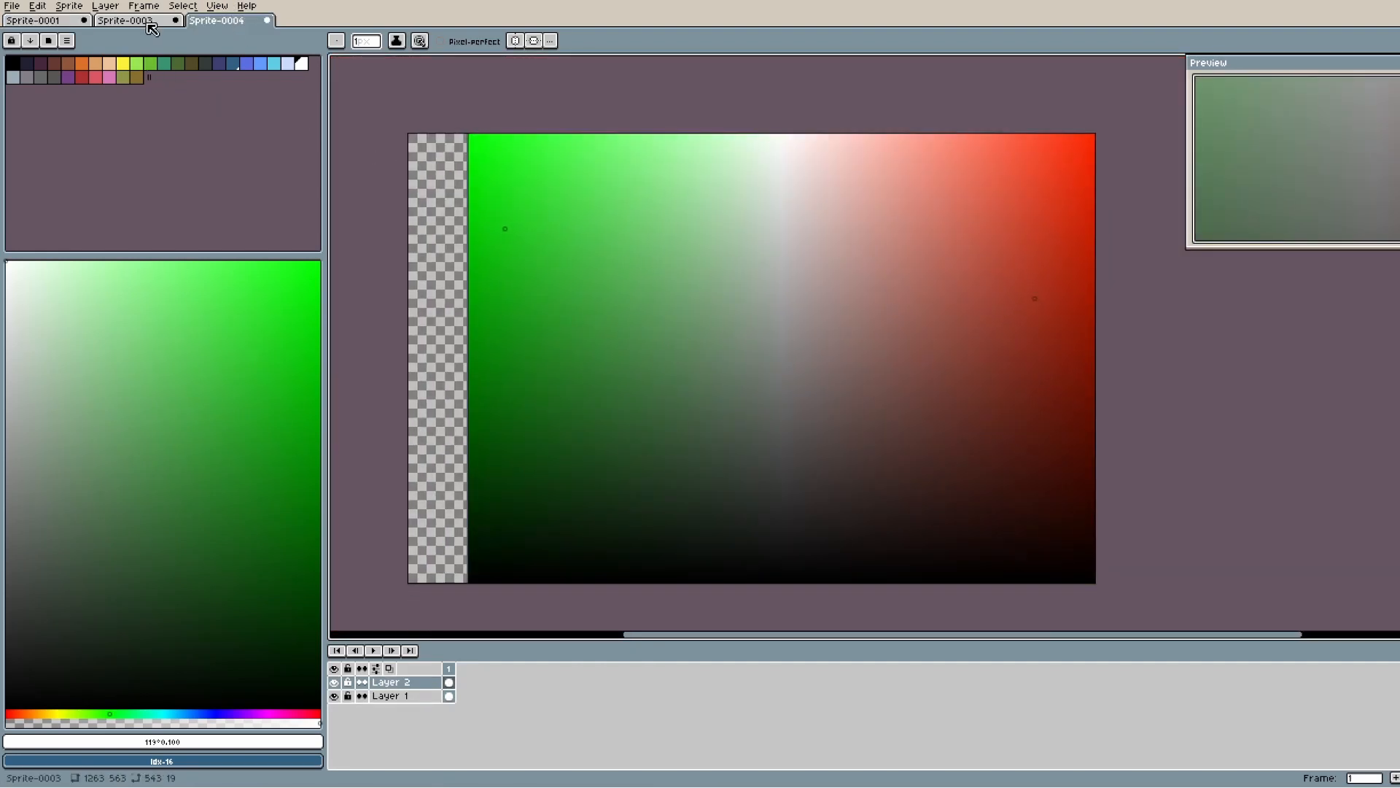
left_click(138, 23)
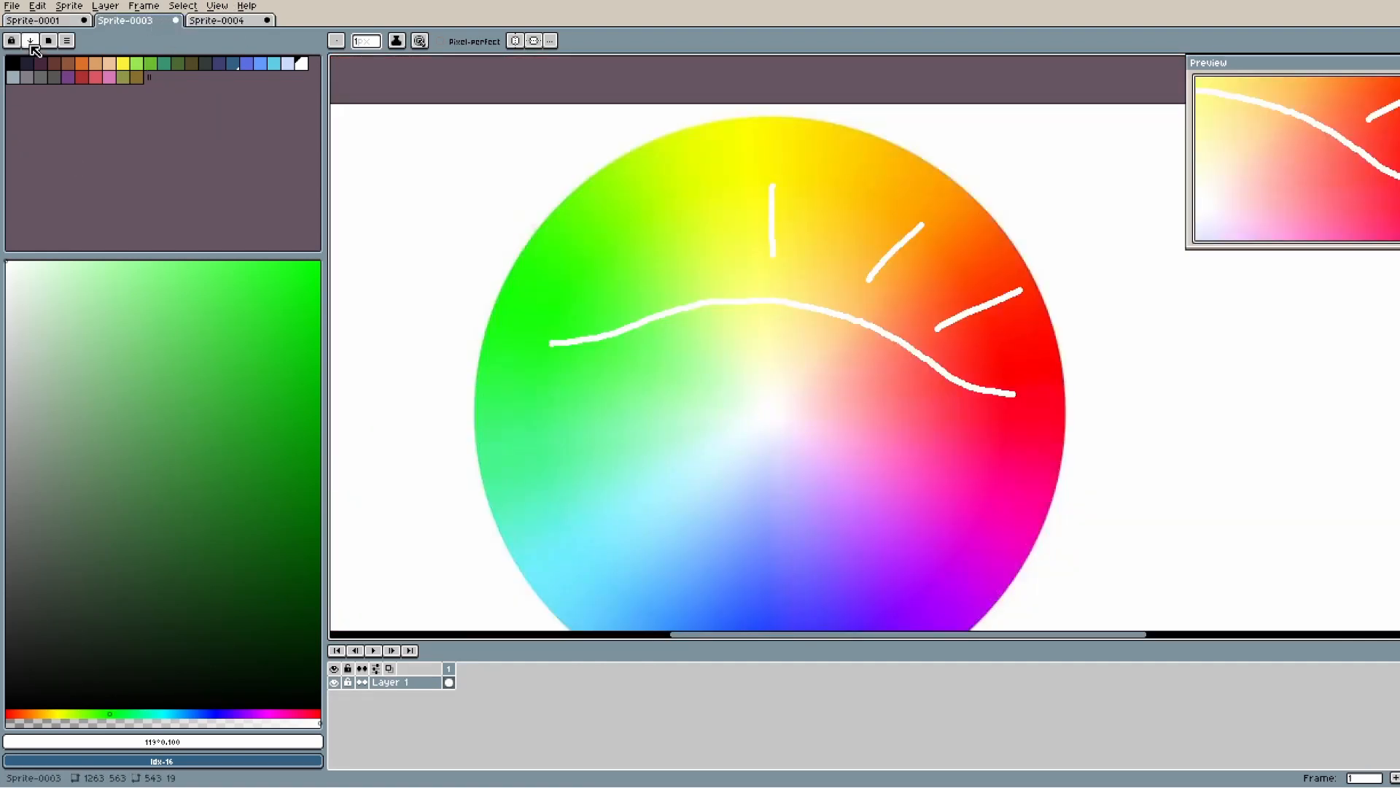
left_click(37, 23)
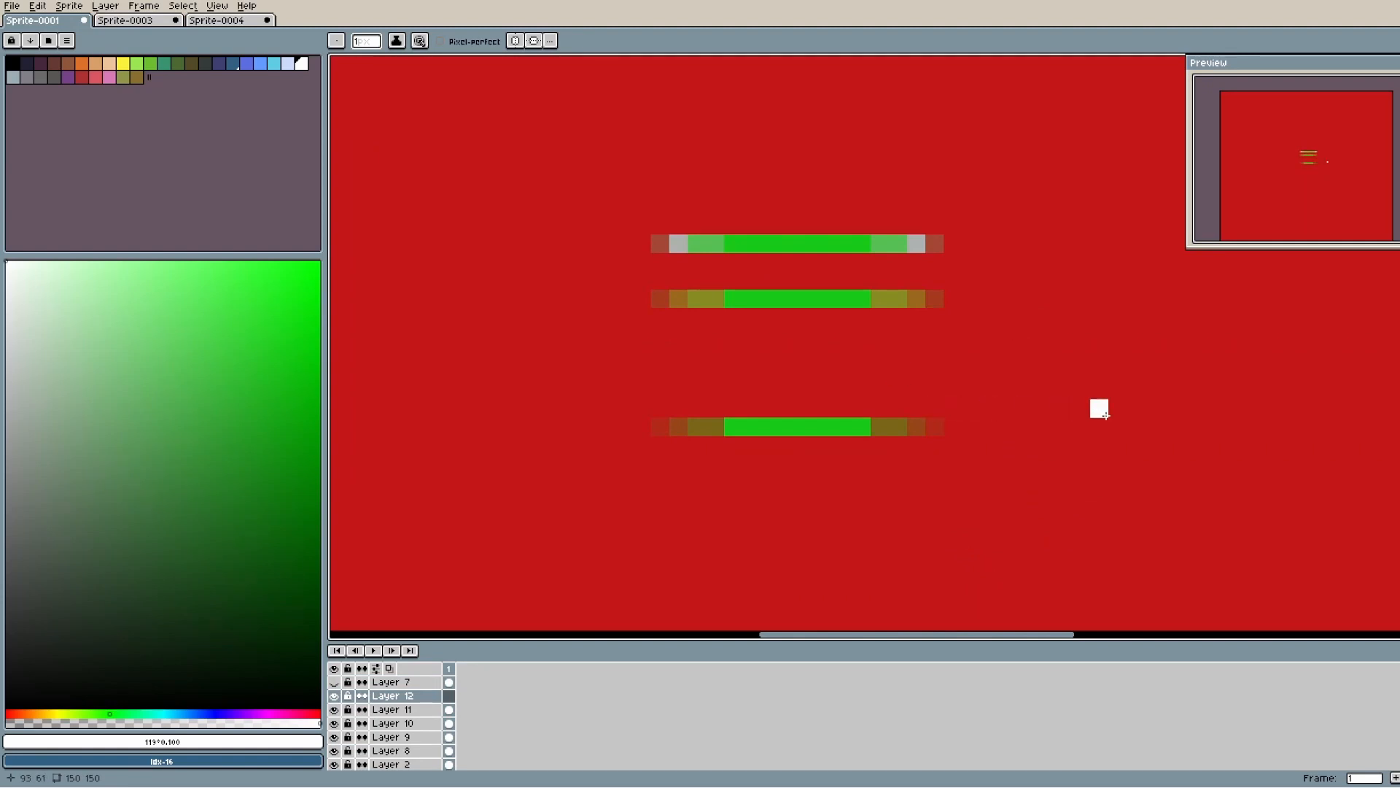